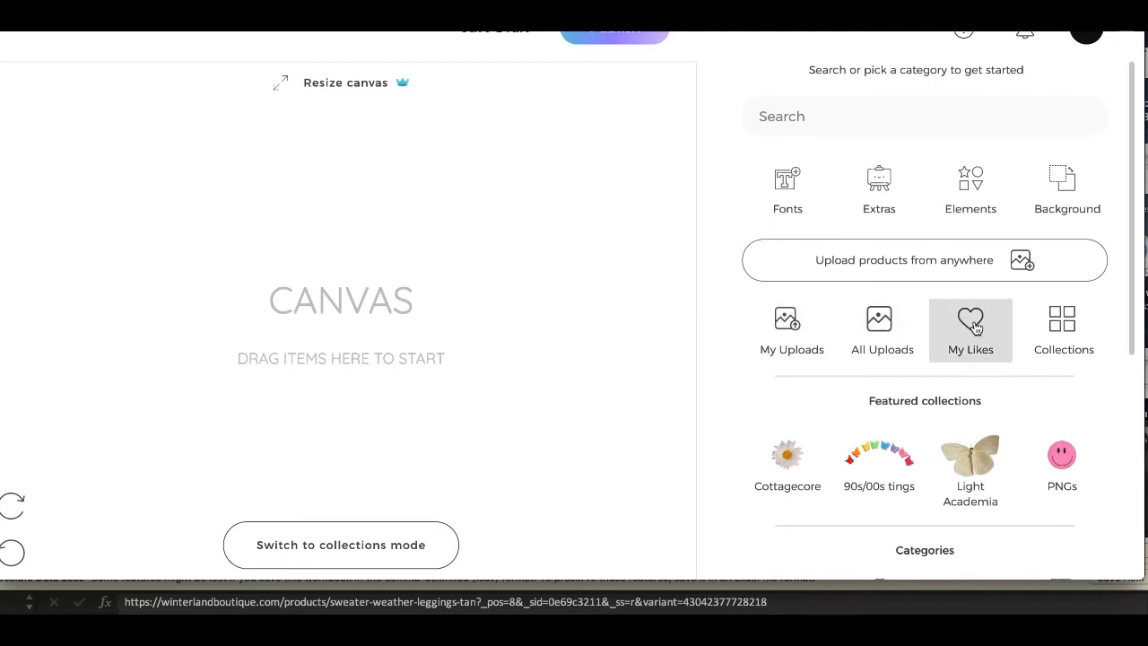
Step: Add the striped knit flared pants from My Uploads to the empty canvas
click(787, 329)
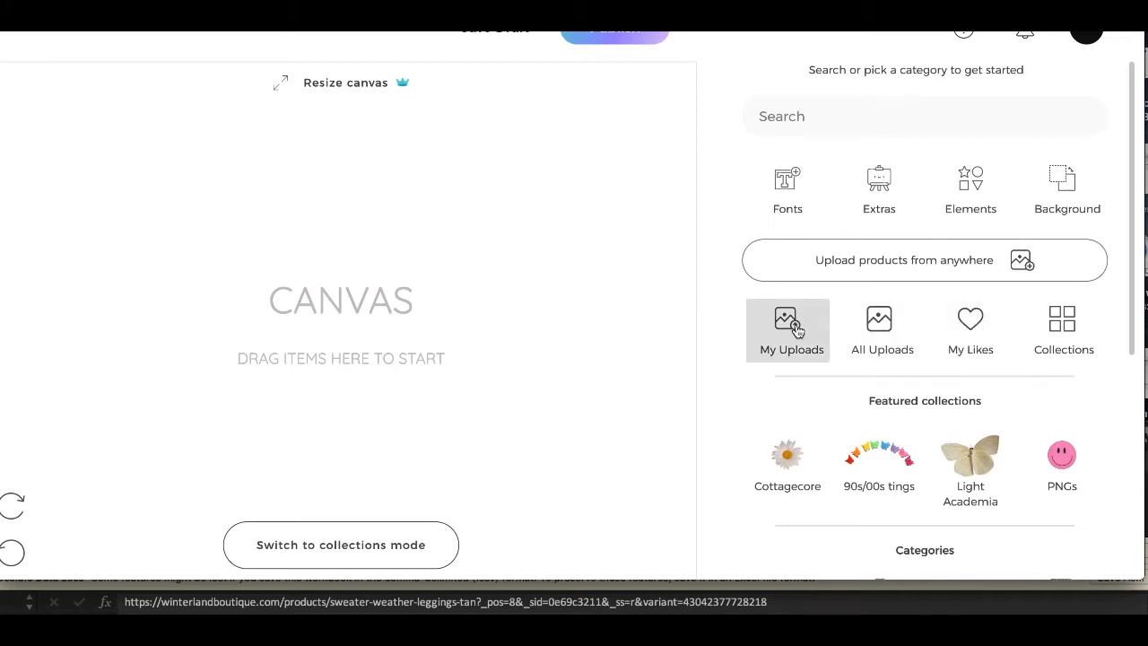
click(787, 330)
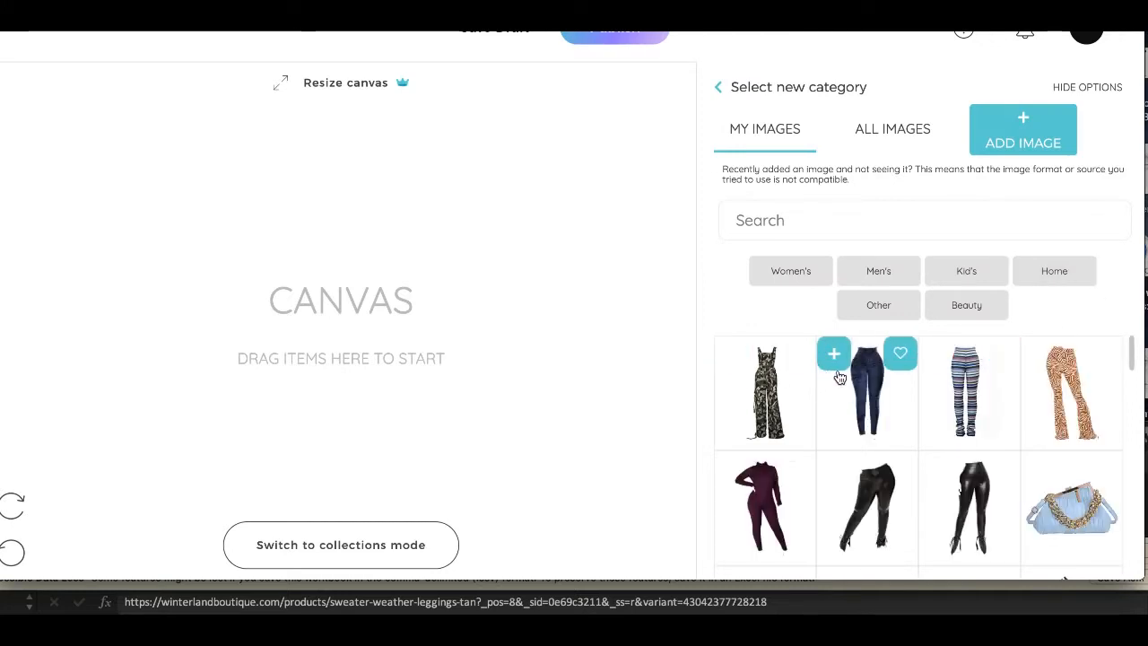
mouse_move(881, 388)
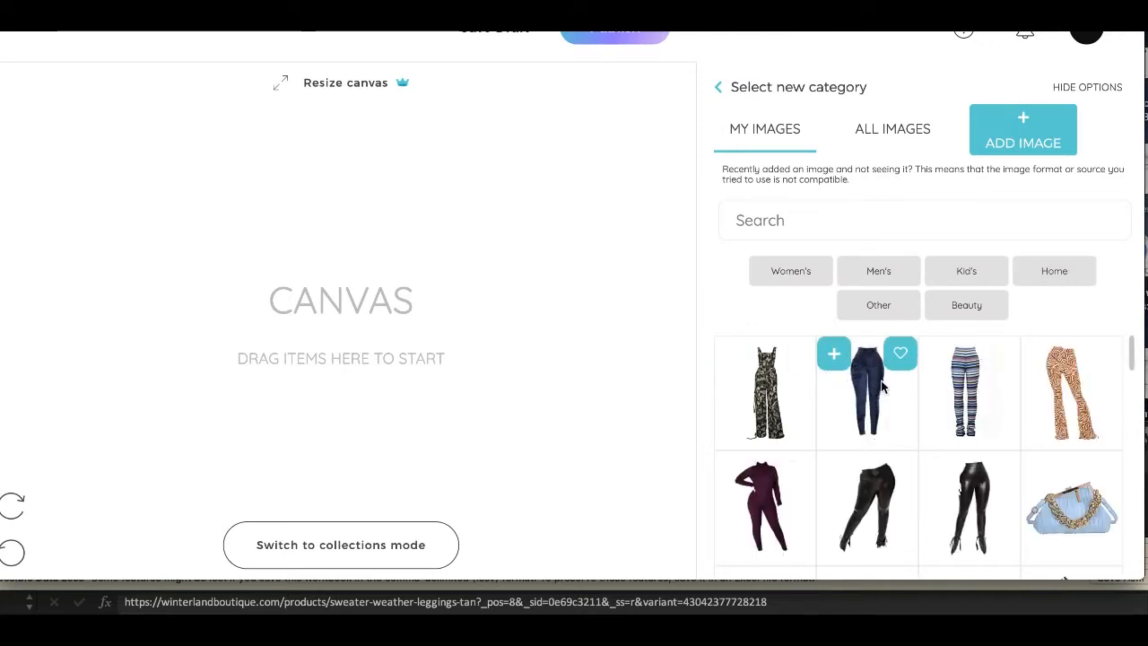
mouse_move(917, 410)
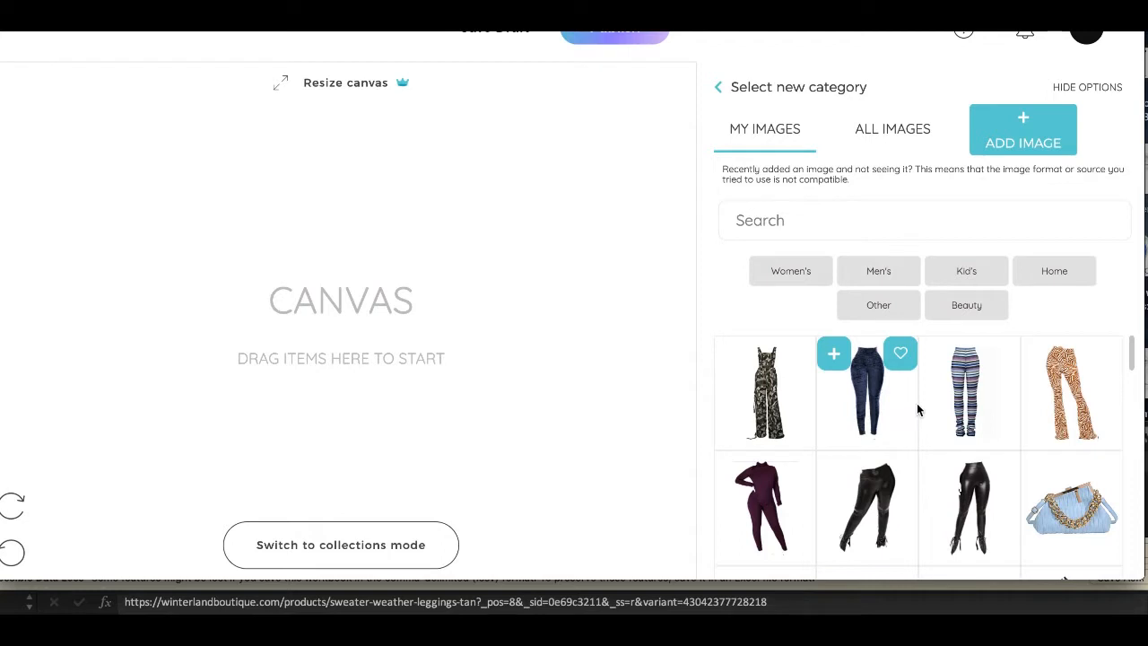
mouse_move(969, 392)
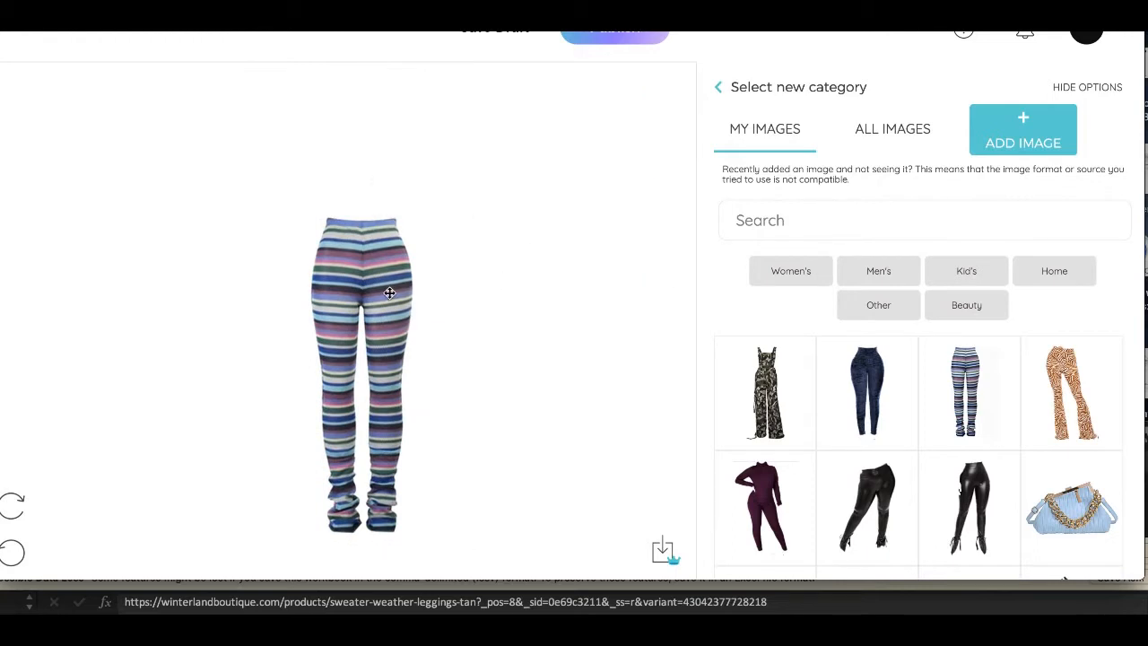
mouse_move(583, 253)
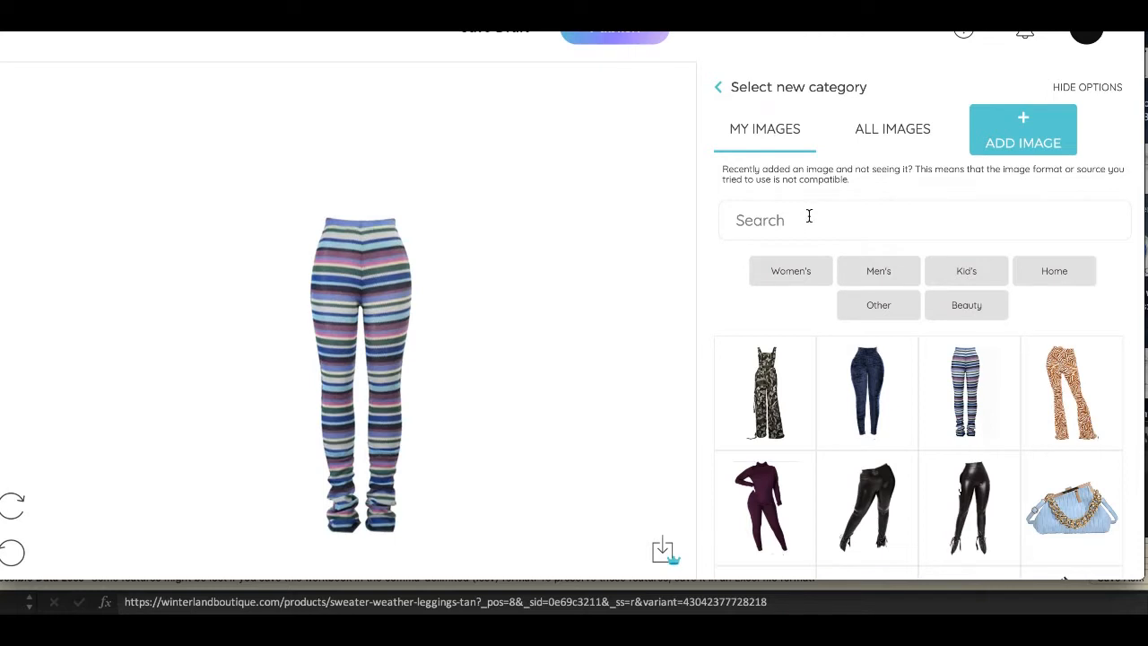
Step: Search all images for 'black top', add the cutout crop top, and place it above the pants
click(892, 128)
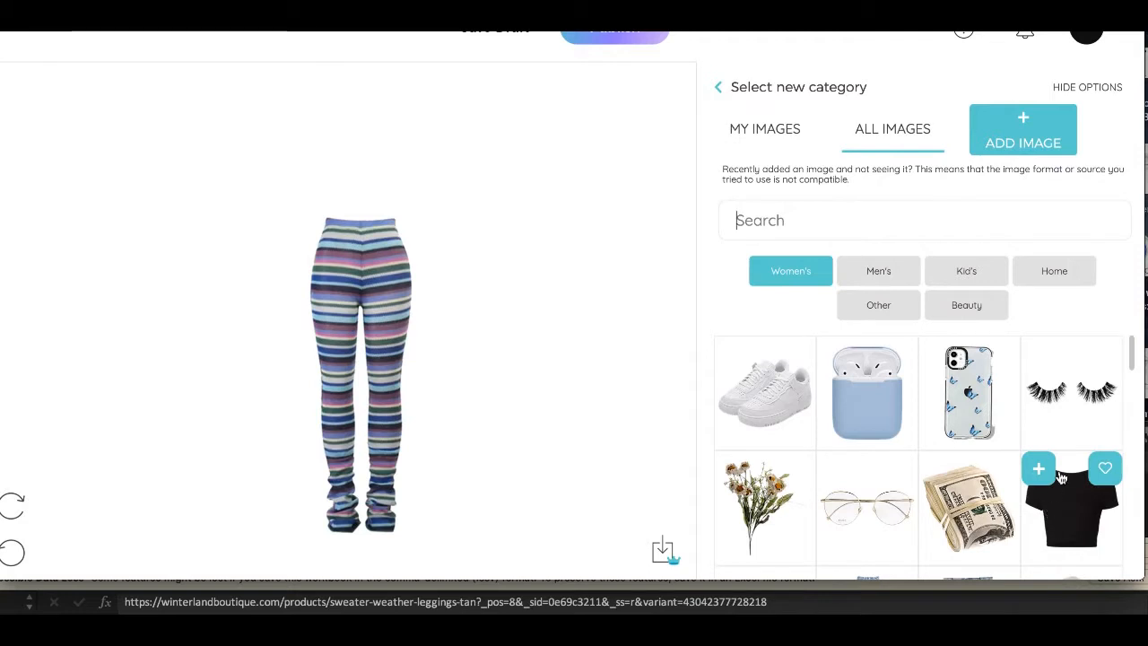
text(black top)
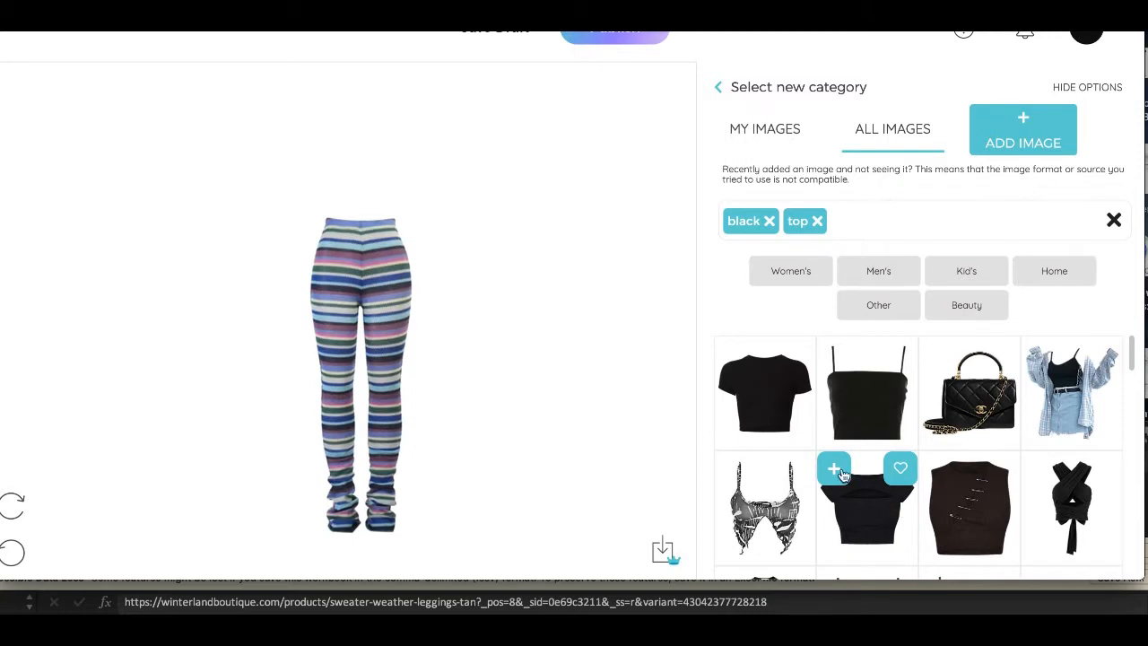
click(834, 467)
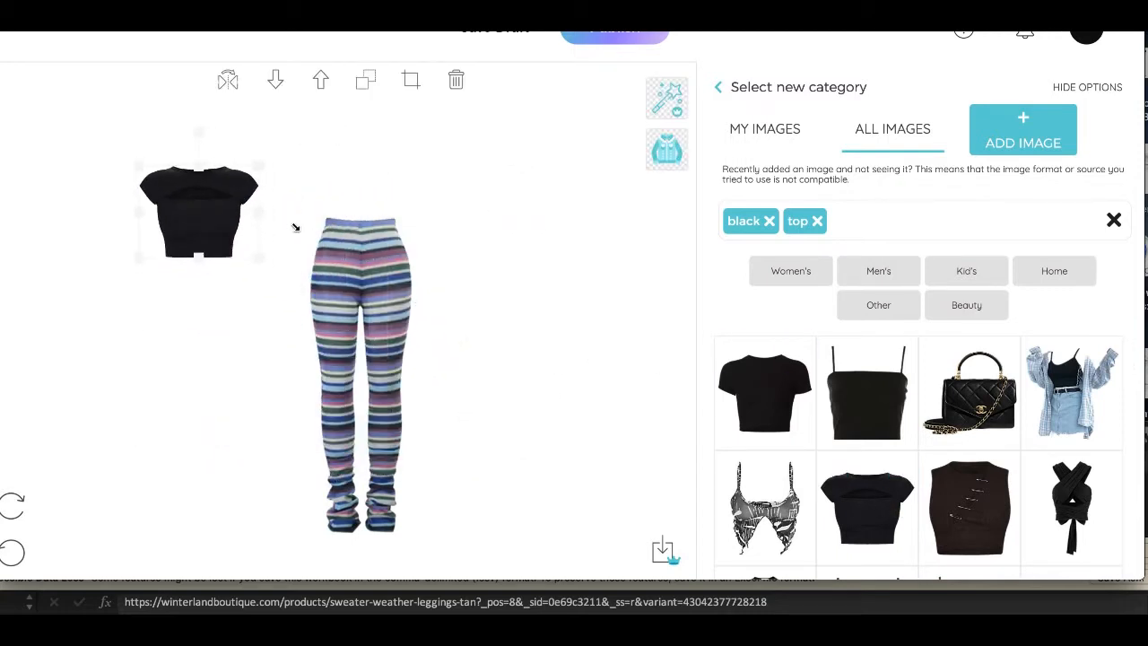
drag(199, 211, 361, 169)
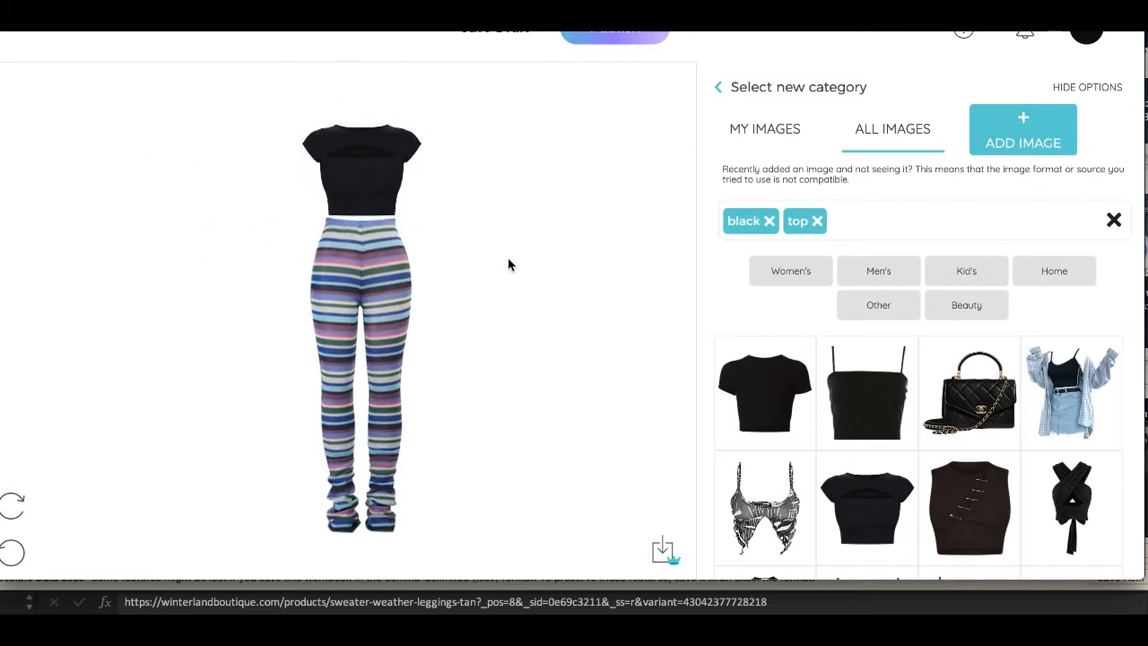
mouse_move(505, 225)
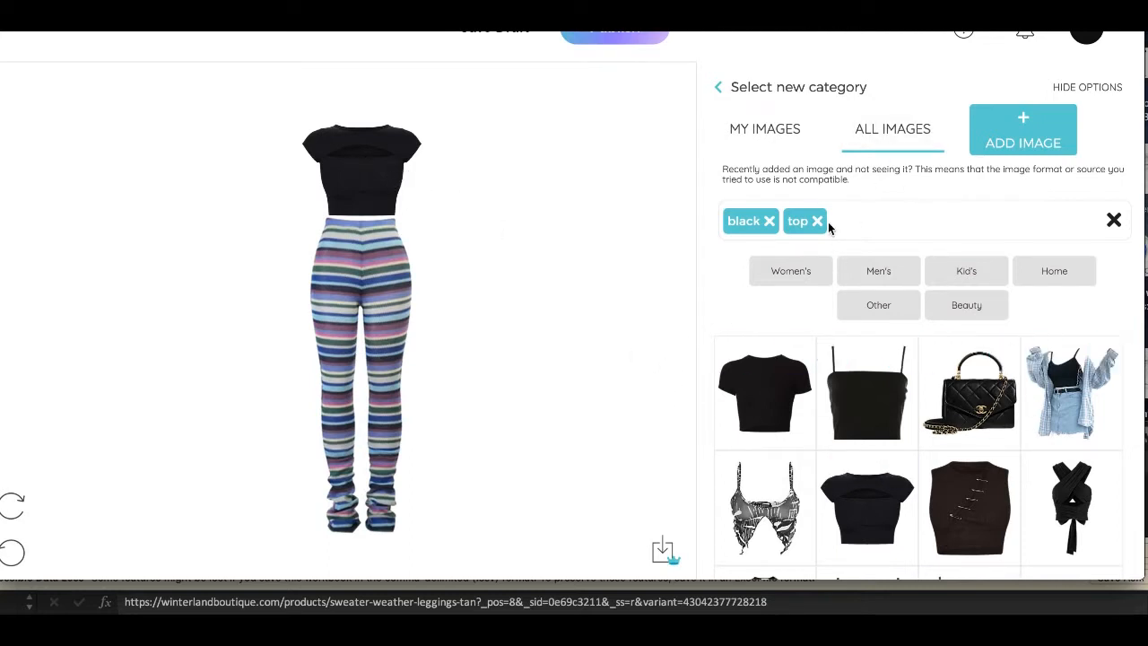
Step: Replace the 'top' search tag with 'purse' to show black purse results
click(817, 220)
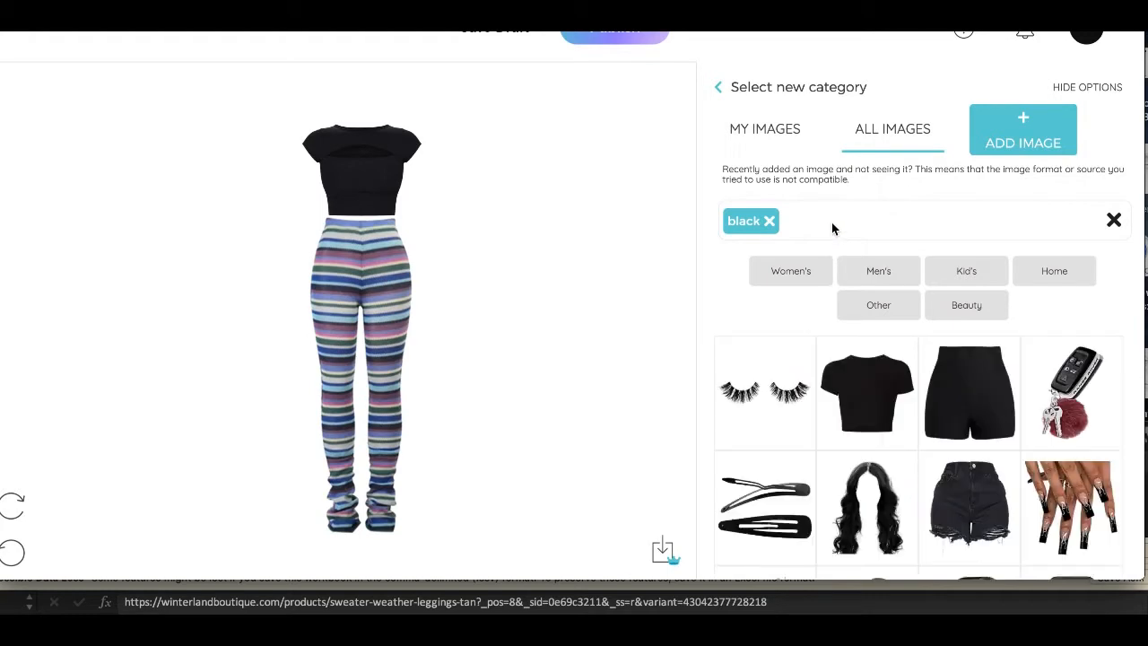
mouse_move(847, 226)
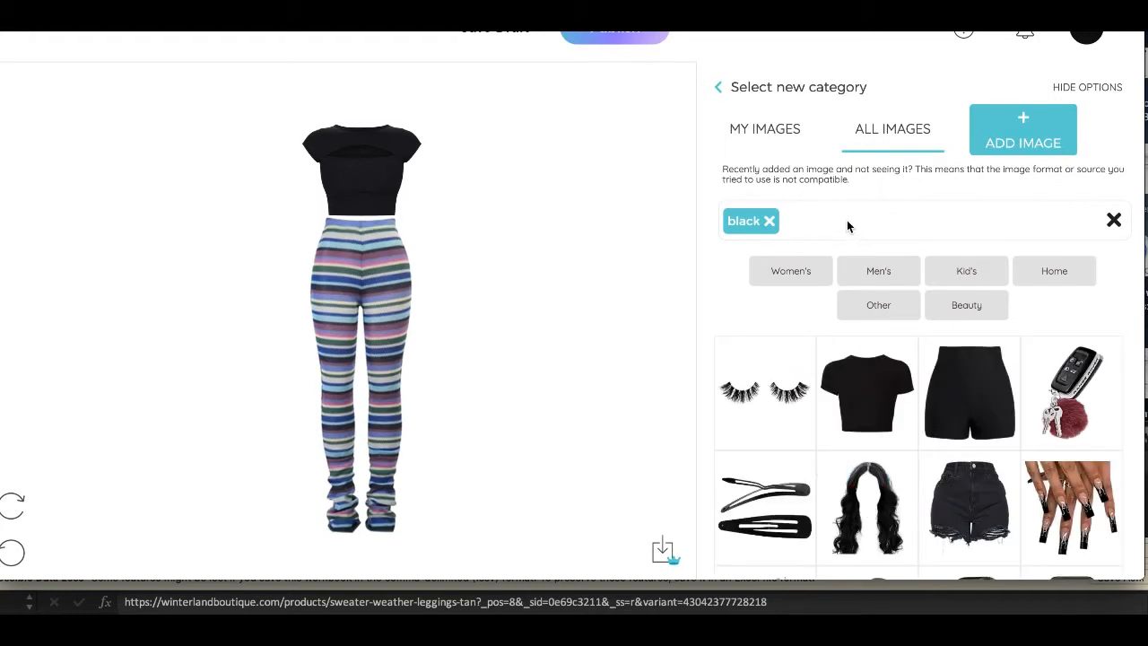
click(846, 220)
text( pur)
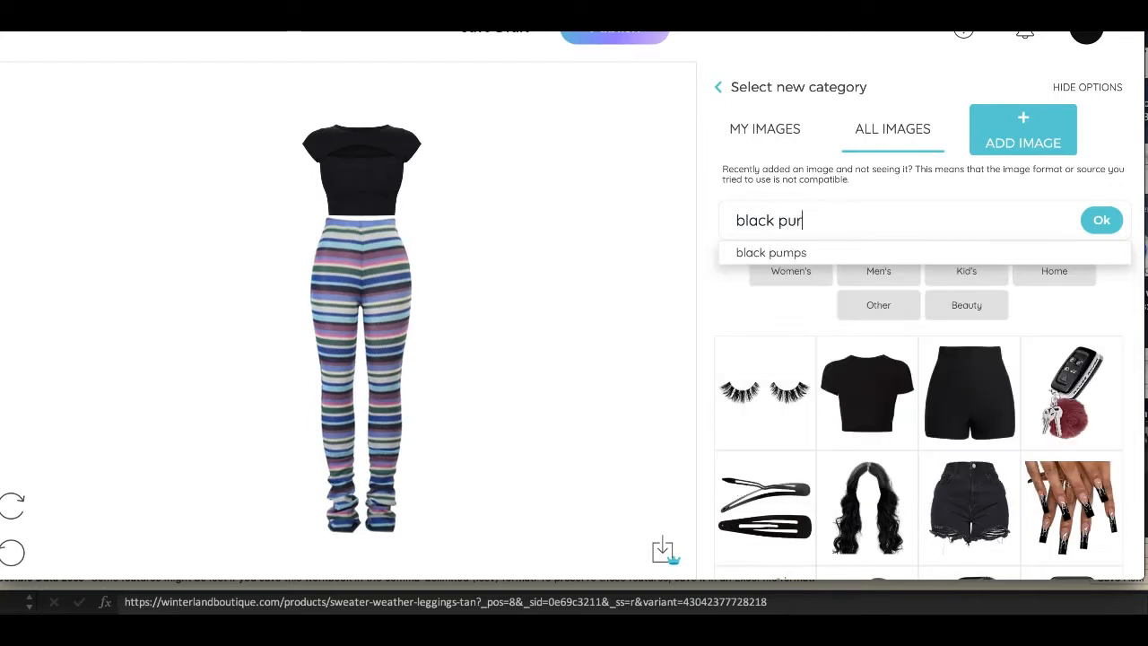
click(1102, 219)
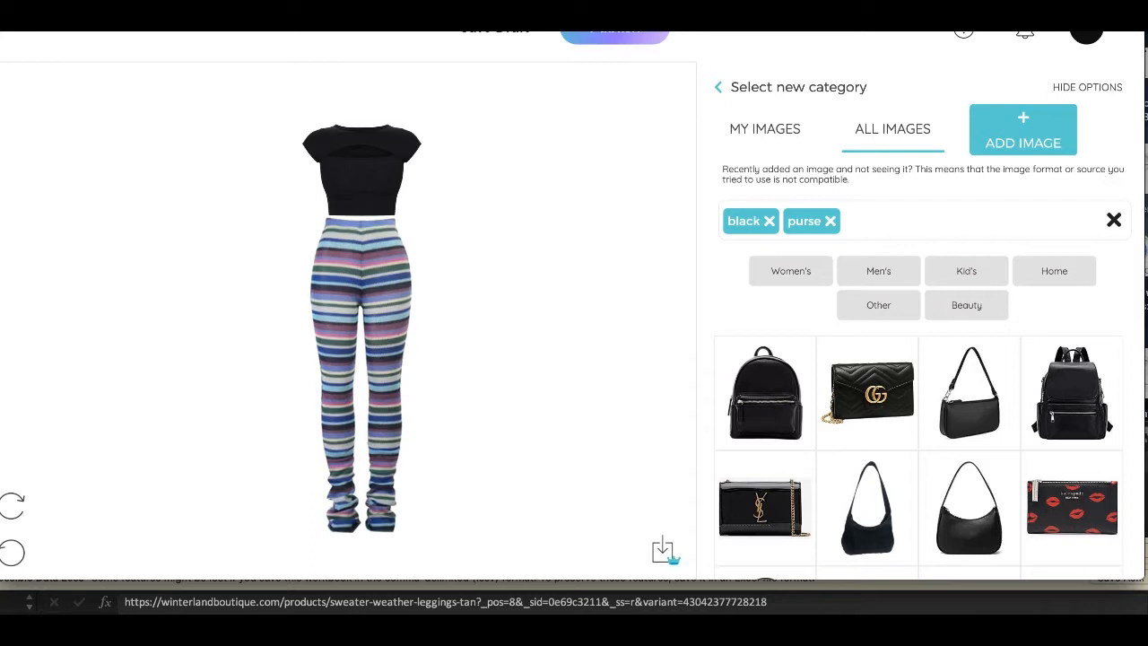
mouse_move(801, 318)
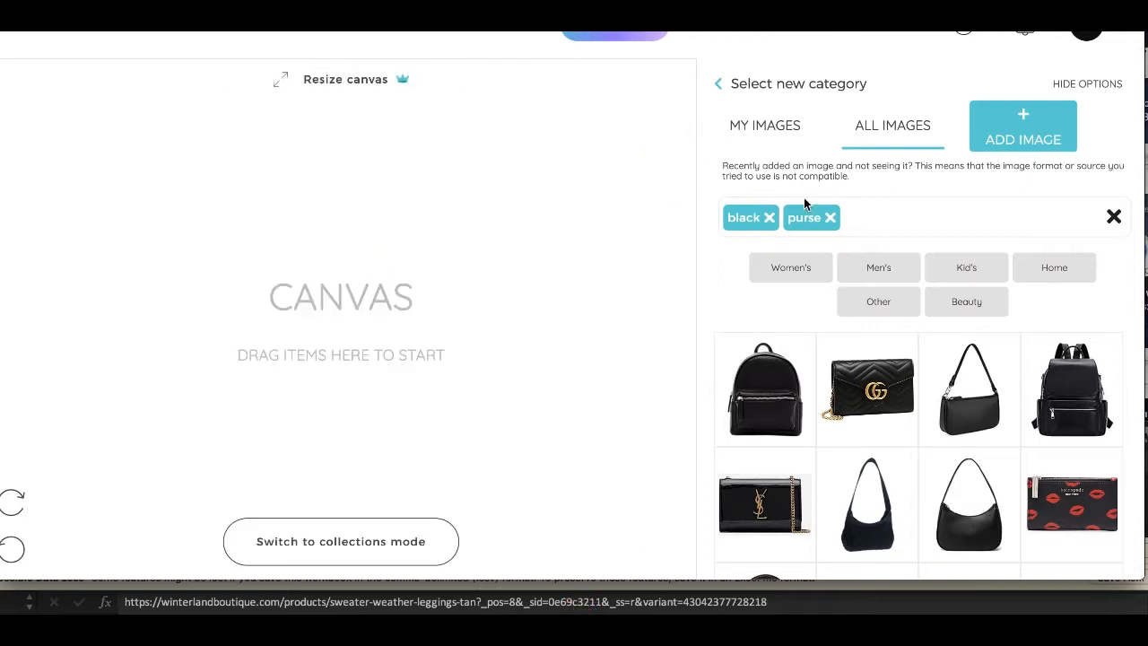
mouse_move(725, 90)
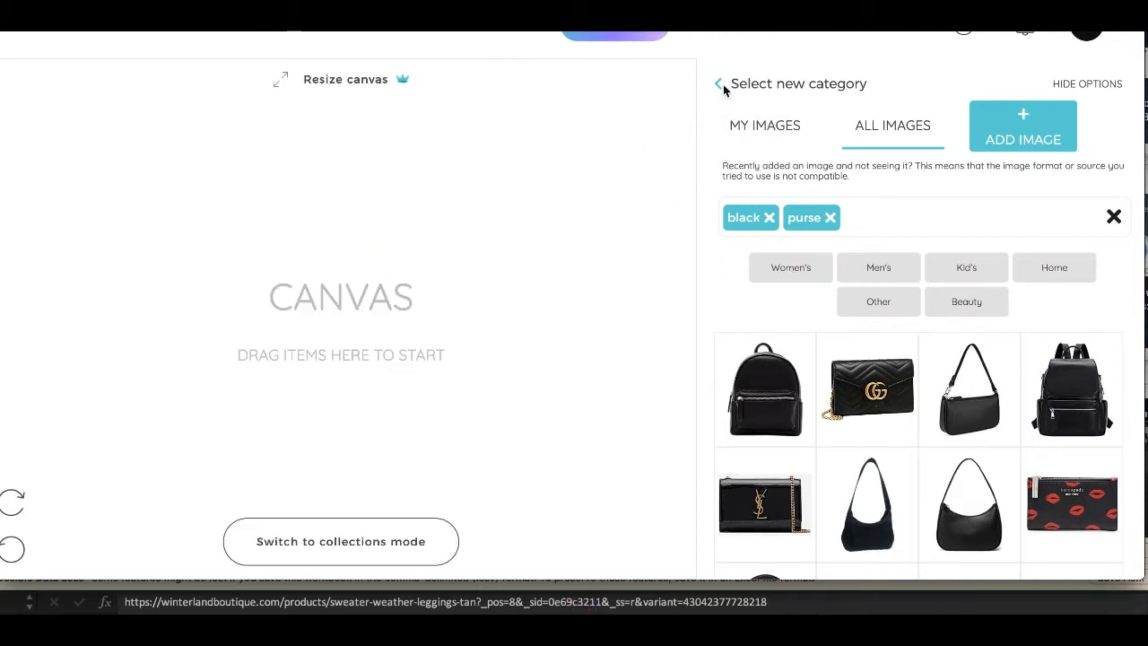
Step: Add the black biker shorts at the coat's lower right and place the stylist logo beside the coat
click(718, 83)
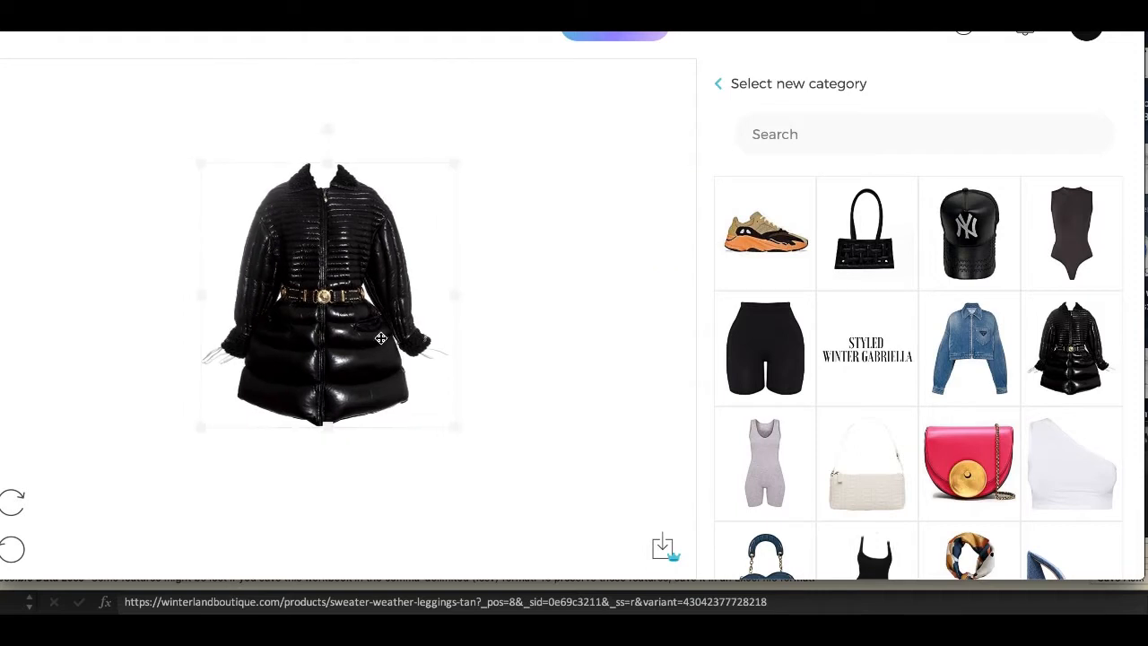
click(328, 291)
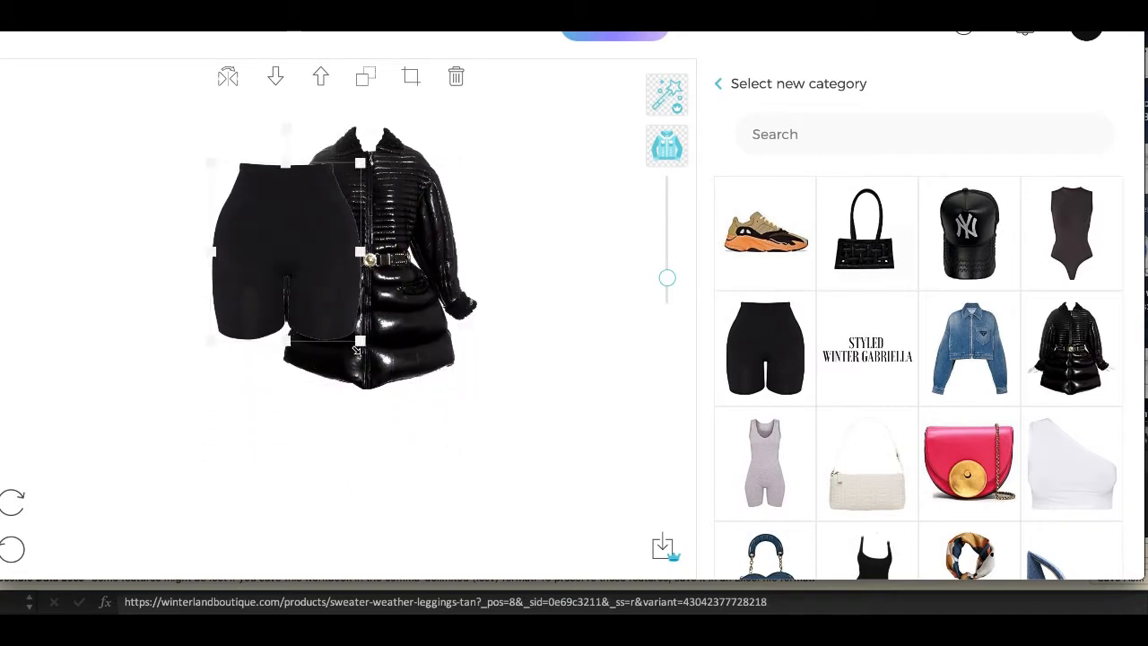
drag(287, 260, 418, 376)
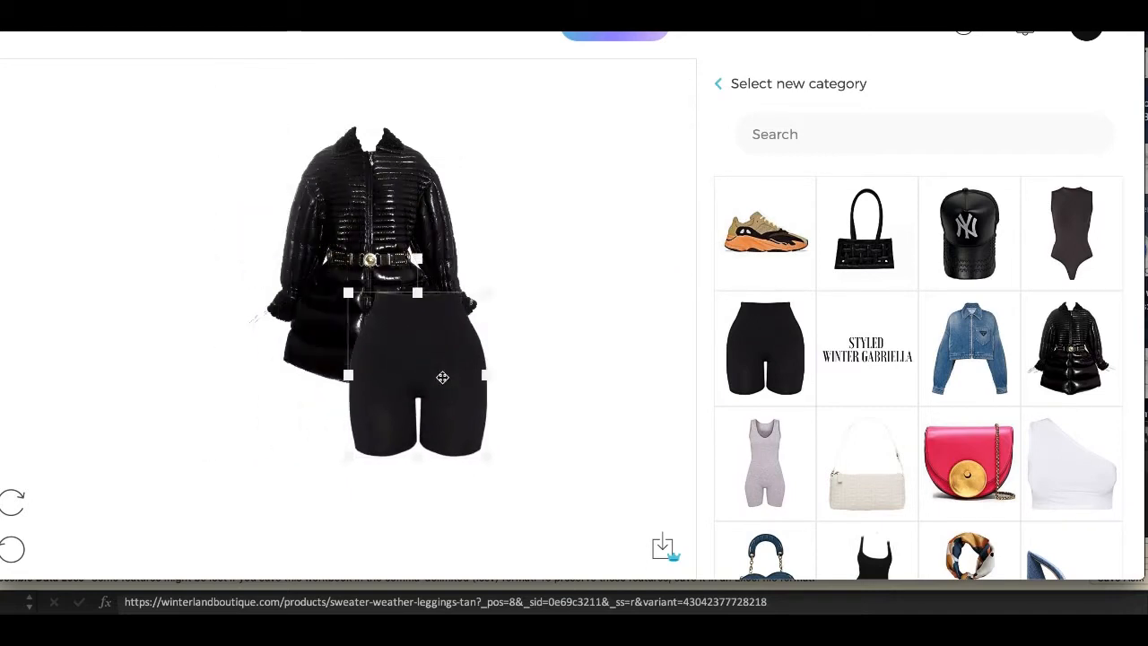
drag(441, 377, 475, 343)
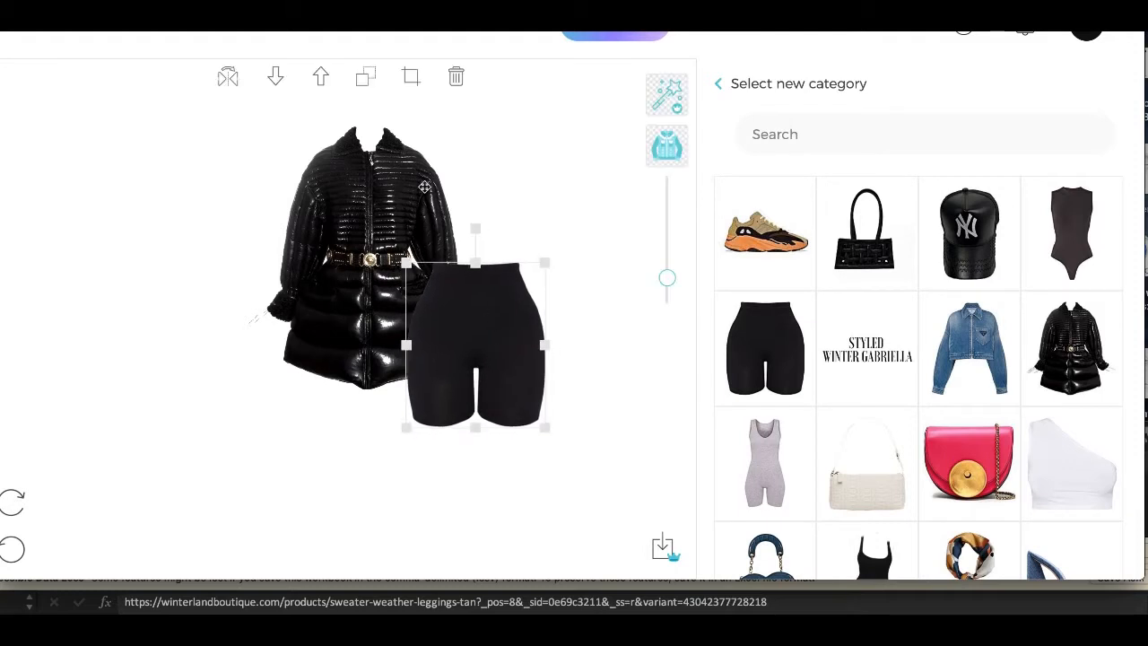
mouse_move(508, 359)
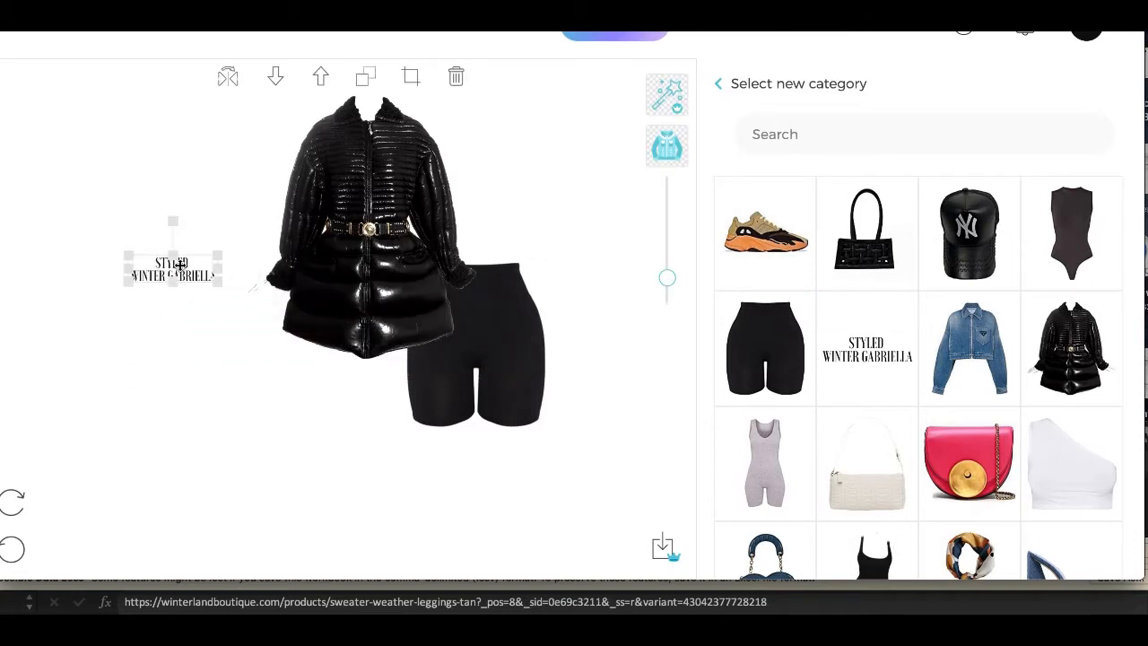
drag(173, 269, 507, 238)
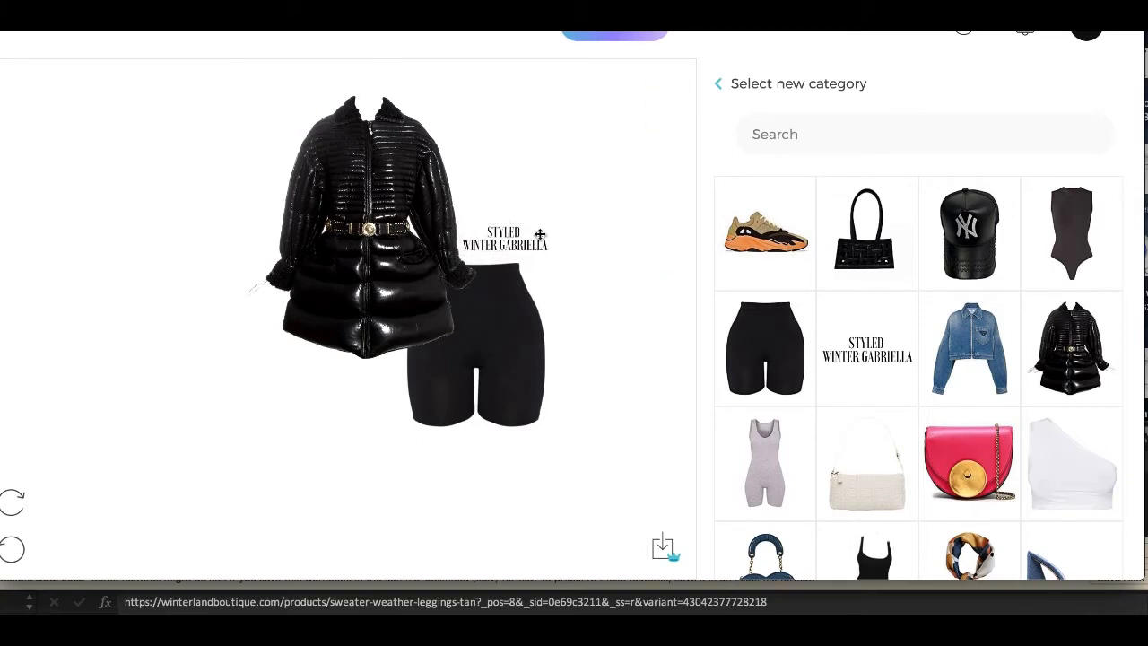
click(502, 240)
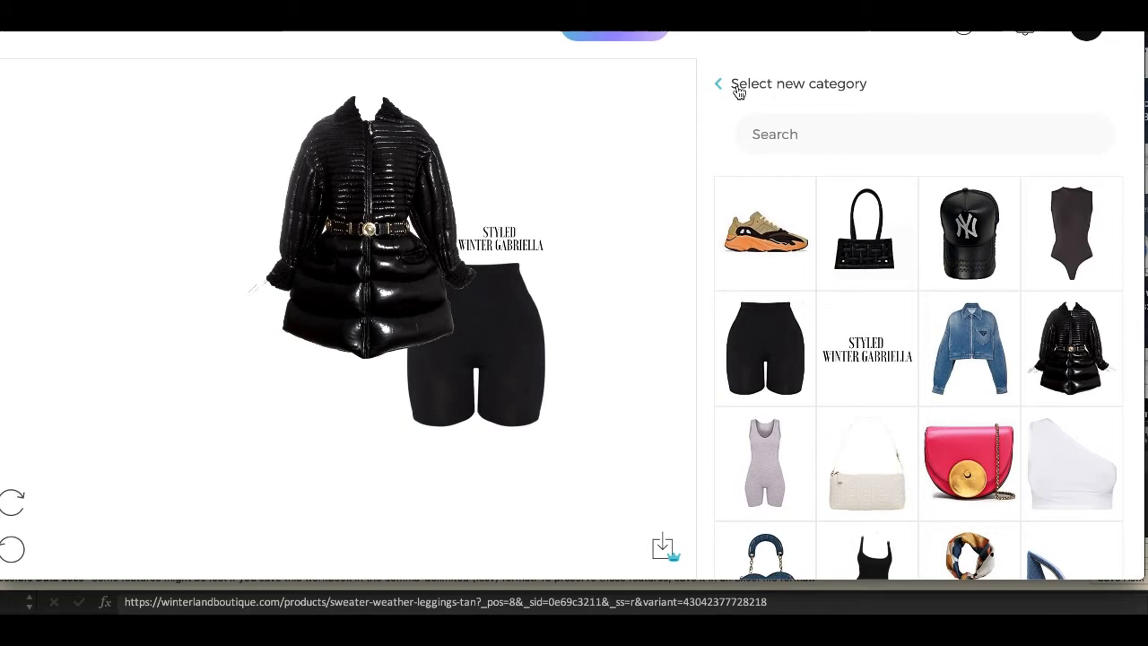
Step: Search all users' images with tags black, boots, over and knee, and scroll the results
click(717, 84)
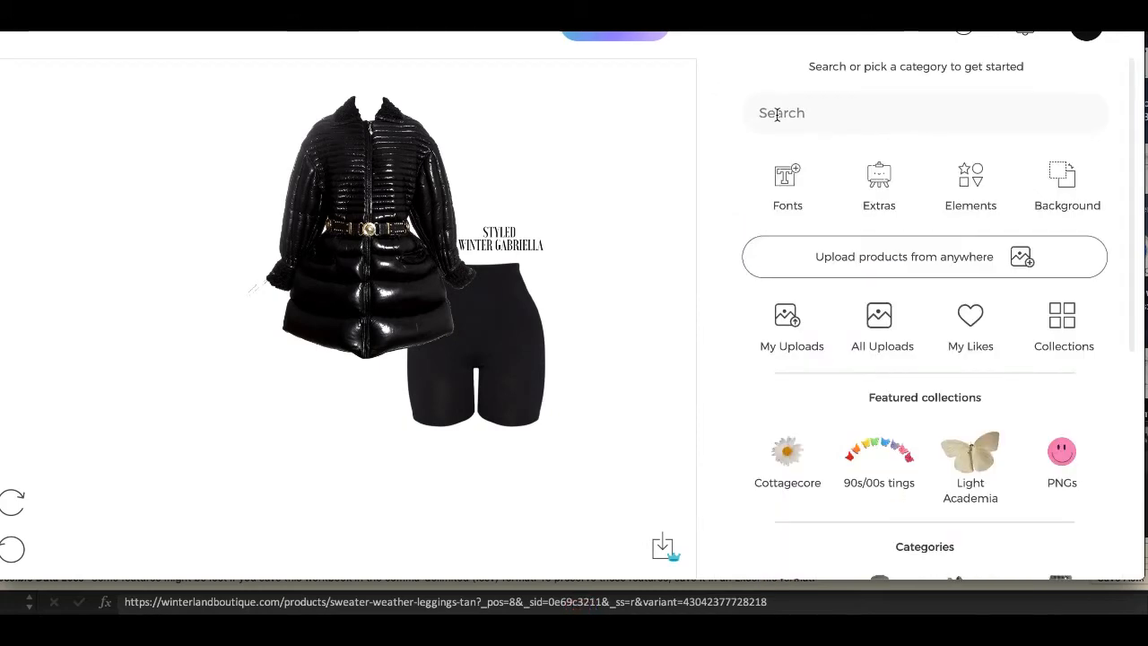
text(black boots)
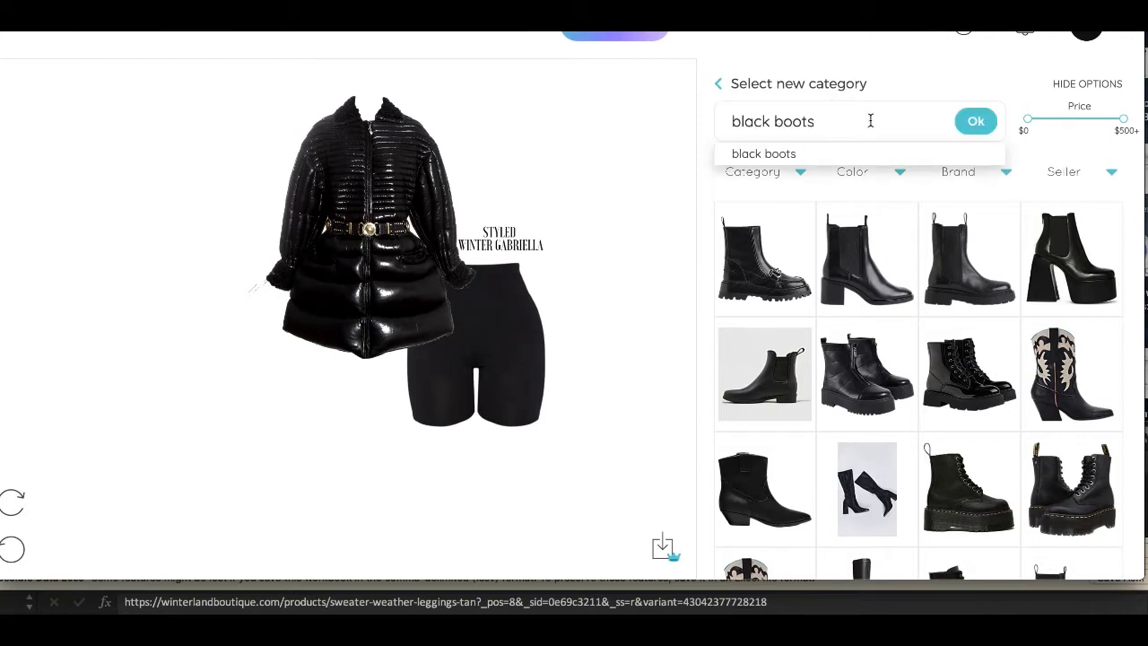
text(over)
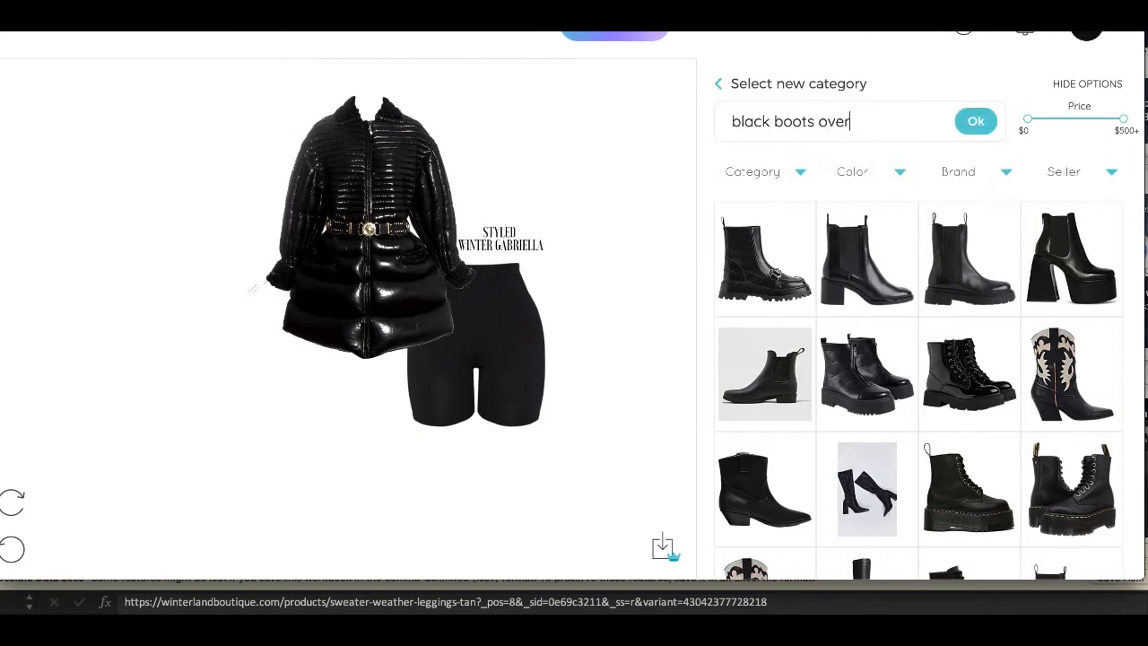
text(knee)
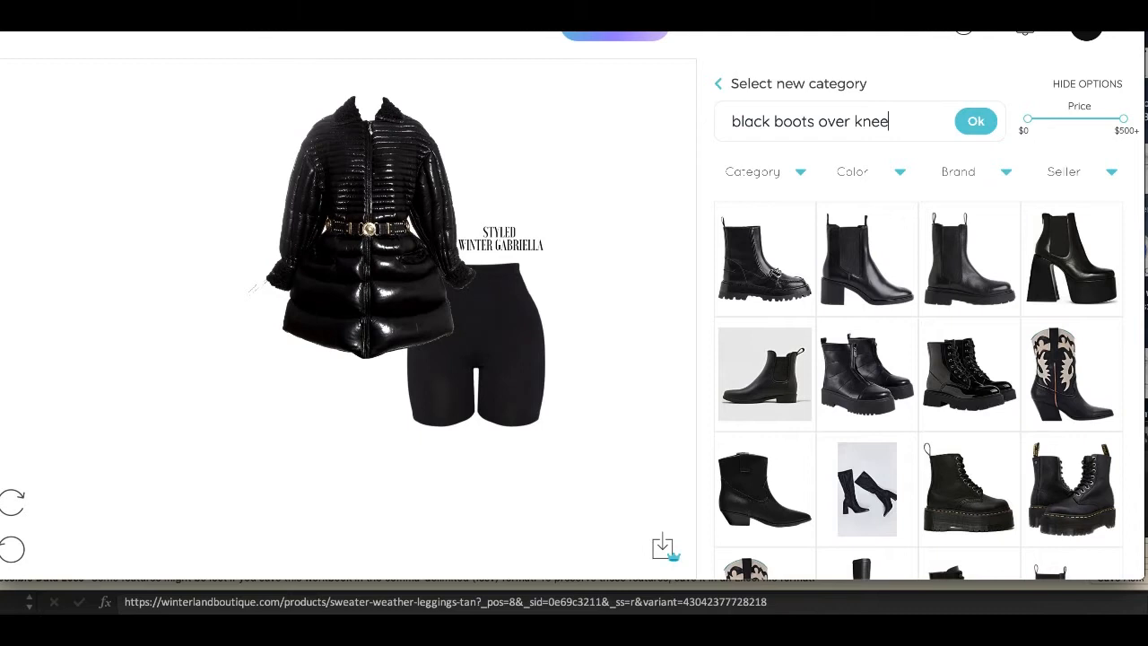
click(975, 121)
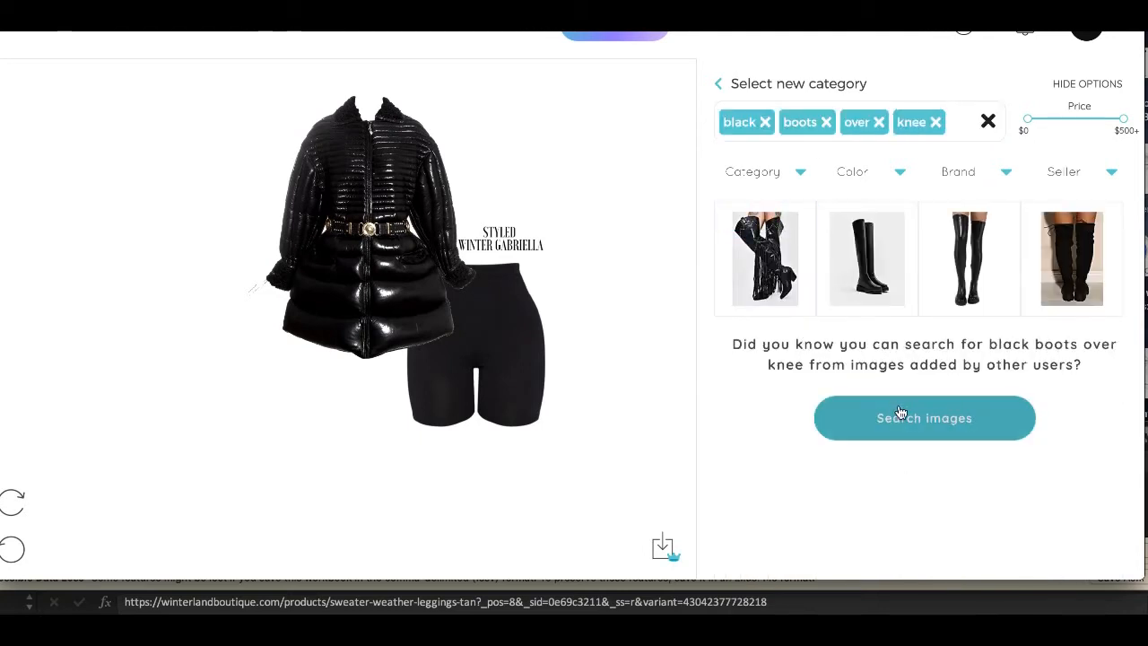
click(923, 418)
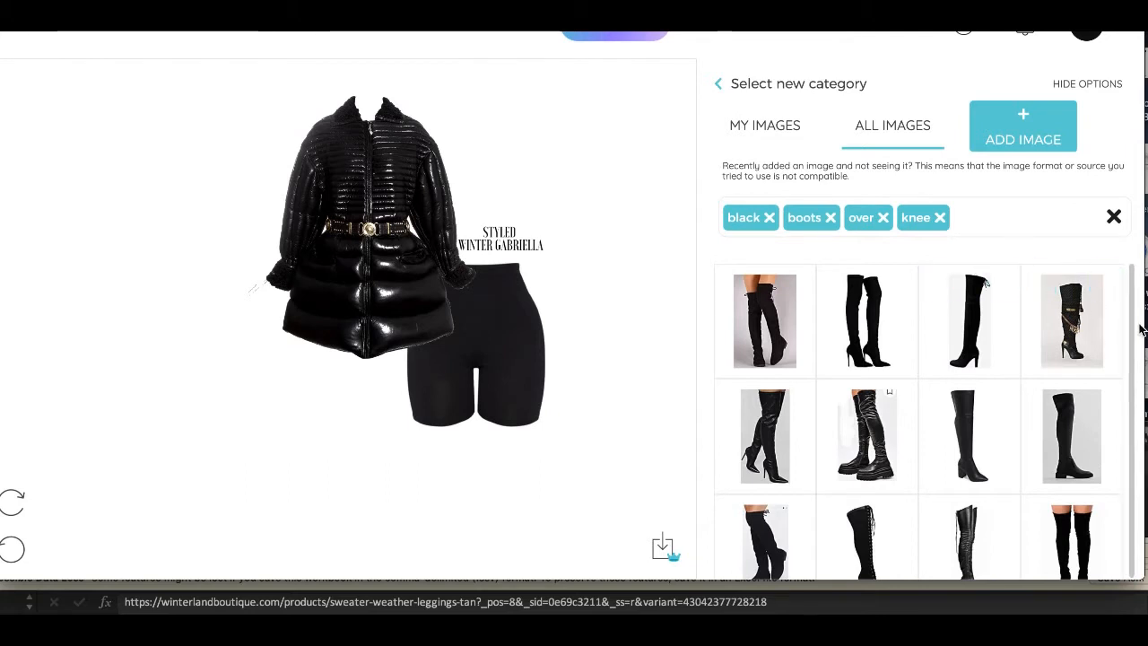
scroll(down, 3)
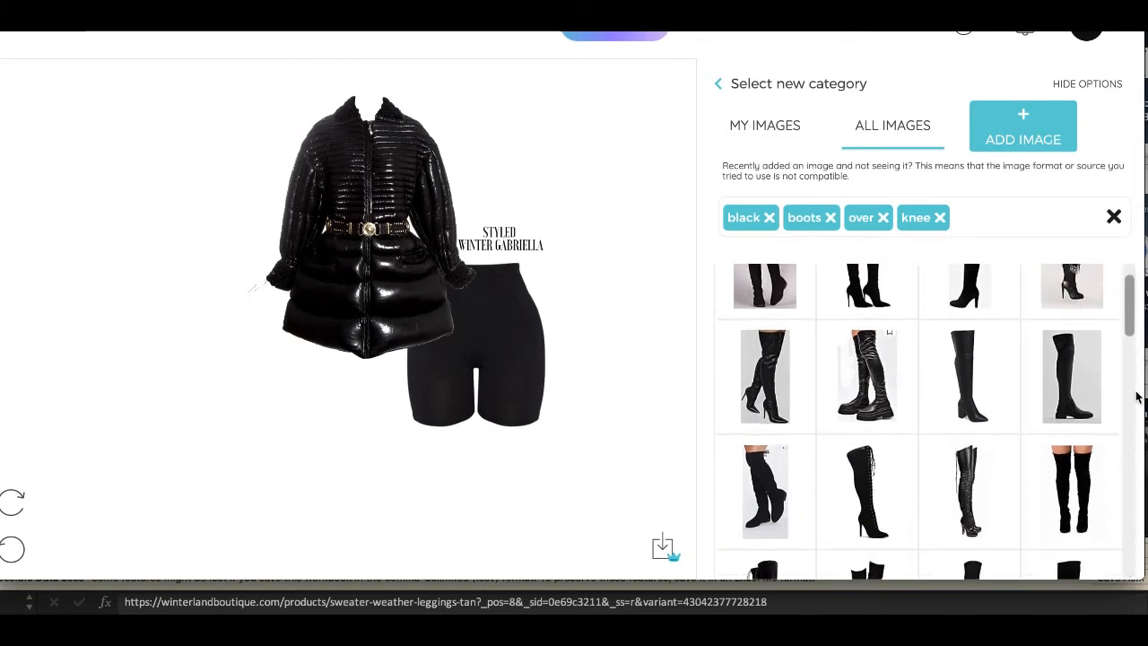
scroll(down, 3)
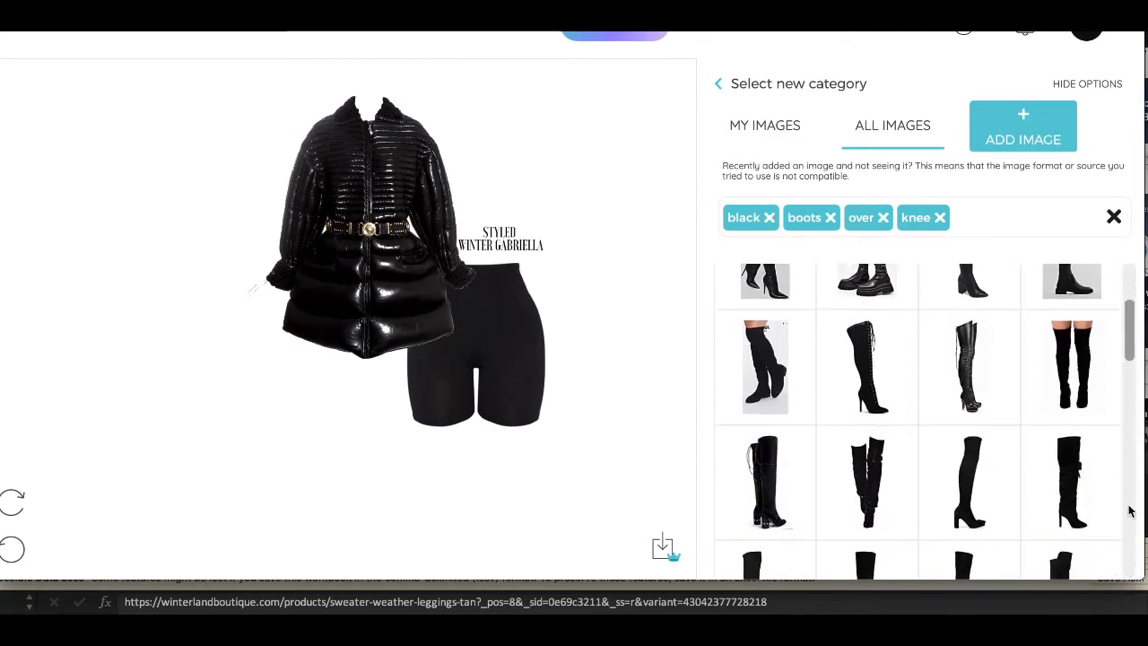
mouse_move(765, 484)
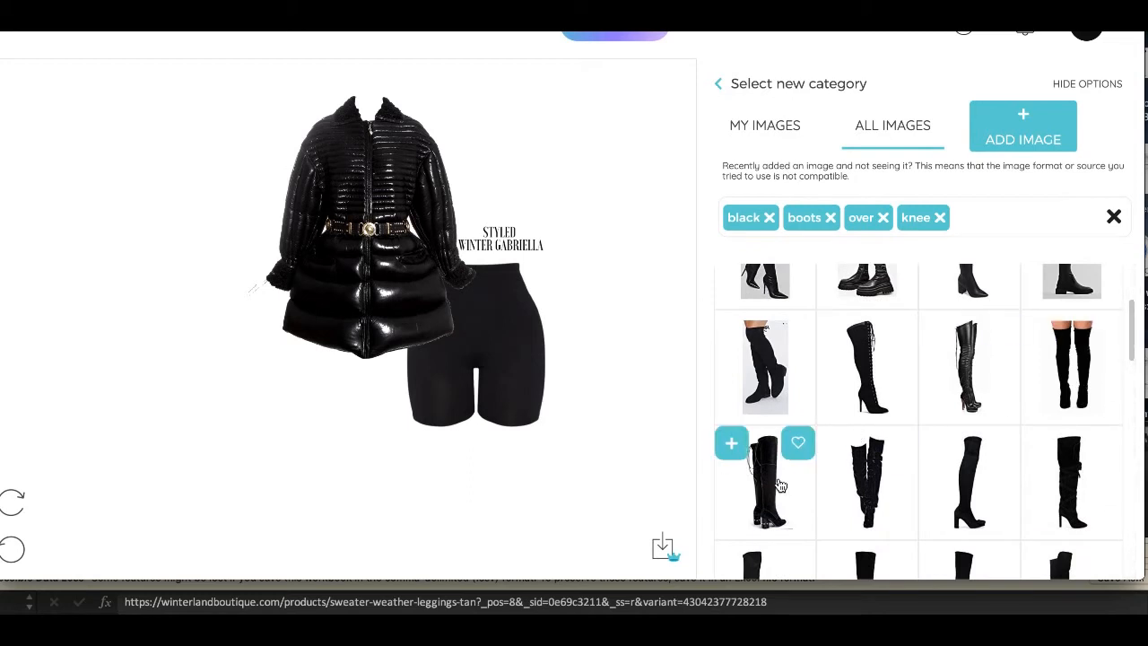
Step: Add the lace-back boot and resize it to full height at the coat's lower left
click(732, 443)
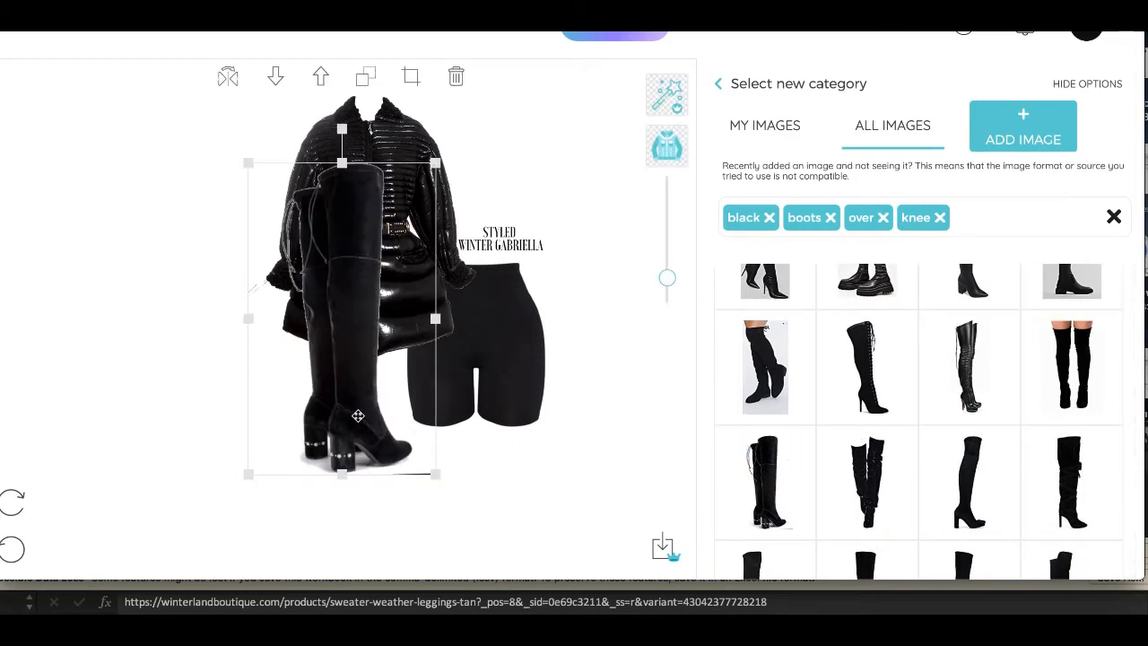
drag(359, 415, 251, 479)
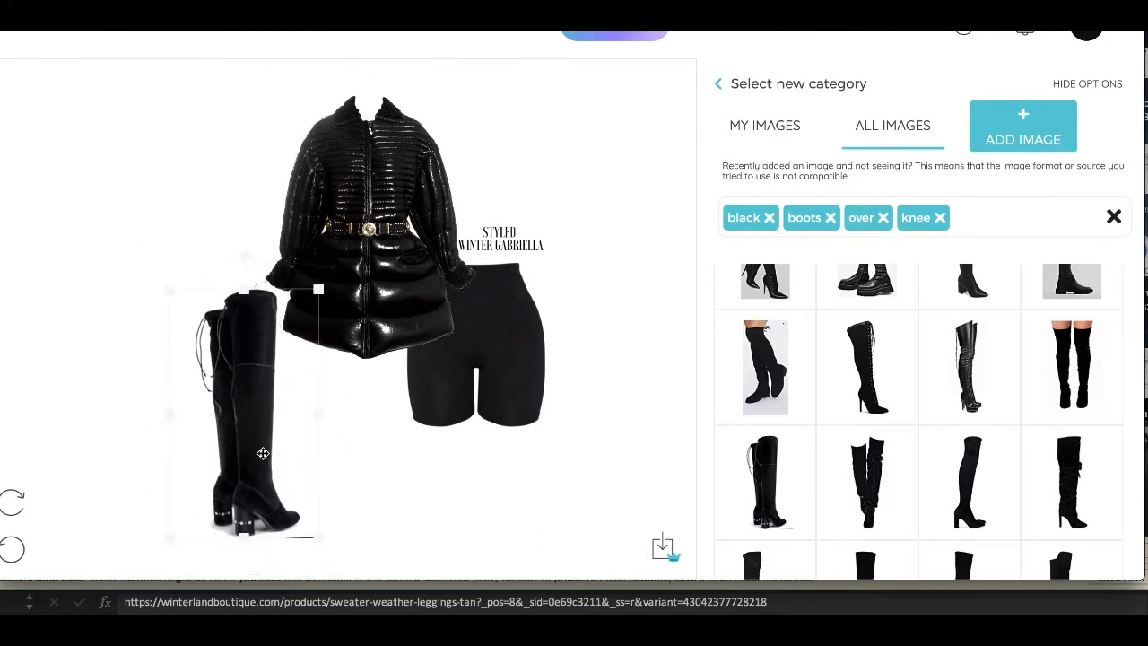
drag(263, 453, 247, 404)
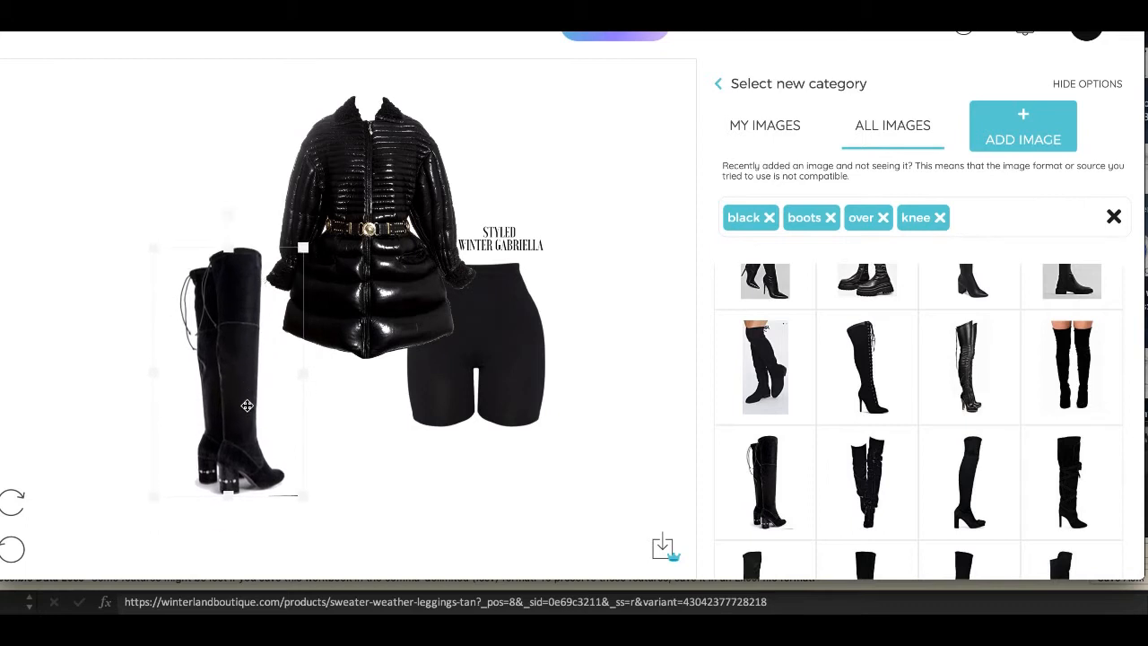
drag(246, 405, 266, 479)
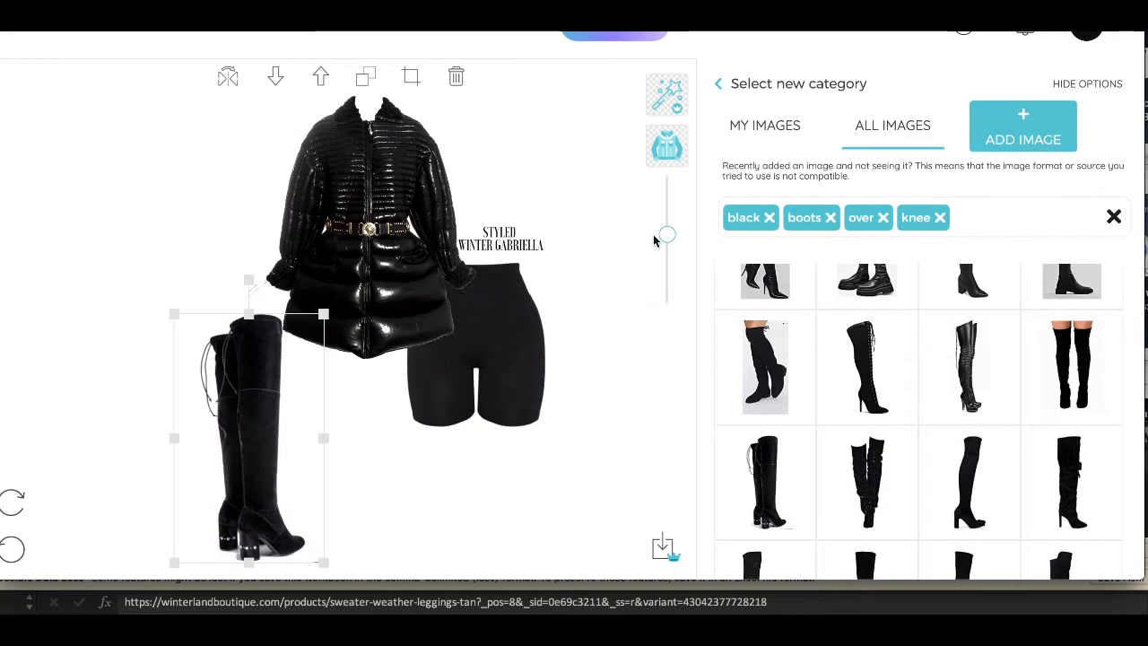
mouse_move(667, 145)
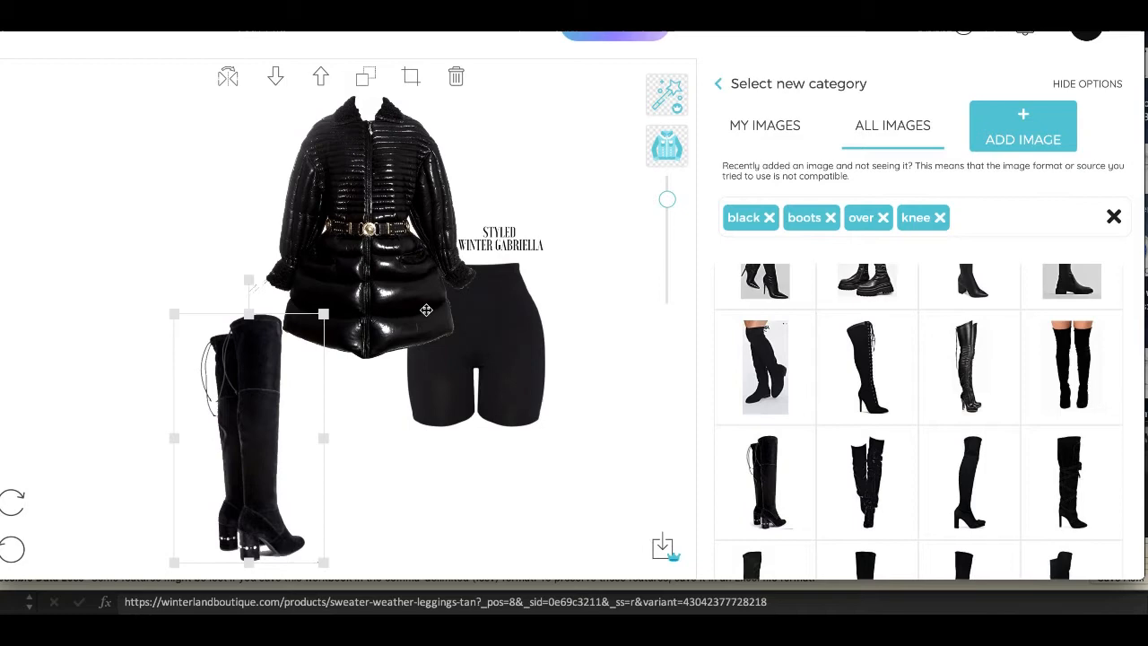
mouse_move(410, 76)
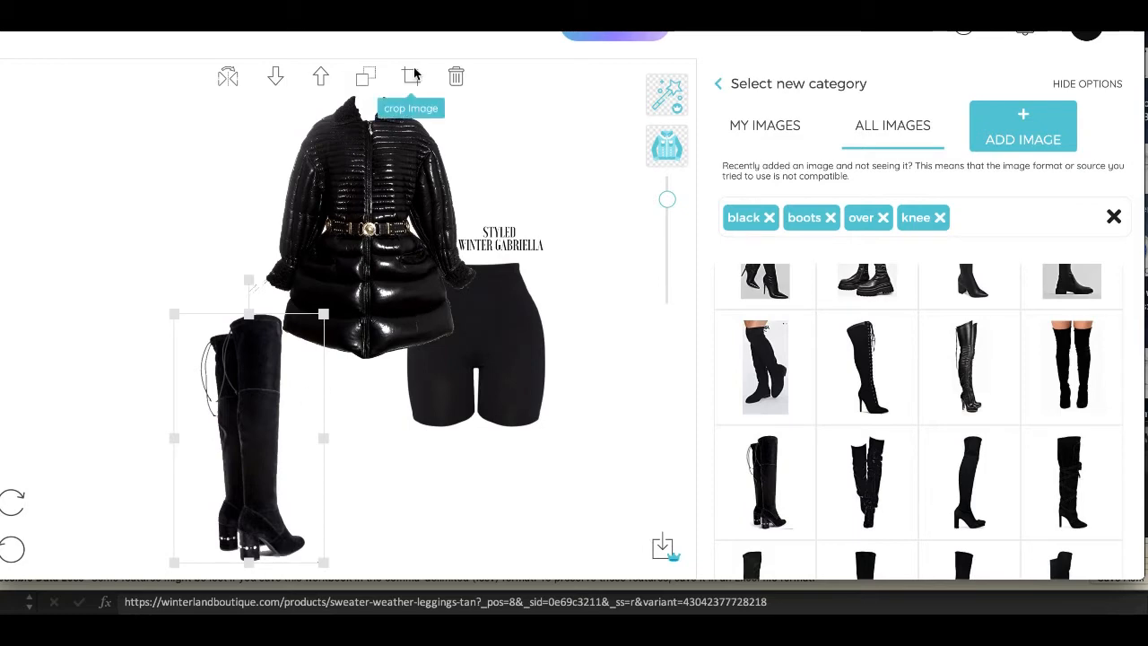
Step: Square-crop the boot image tightly around the boot and save it
click(411, 75)
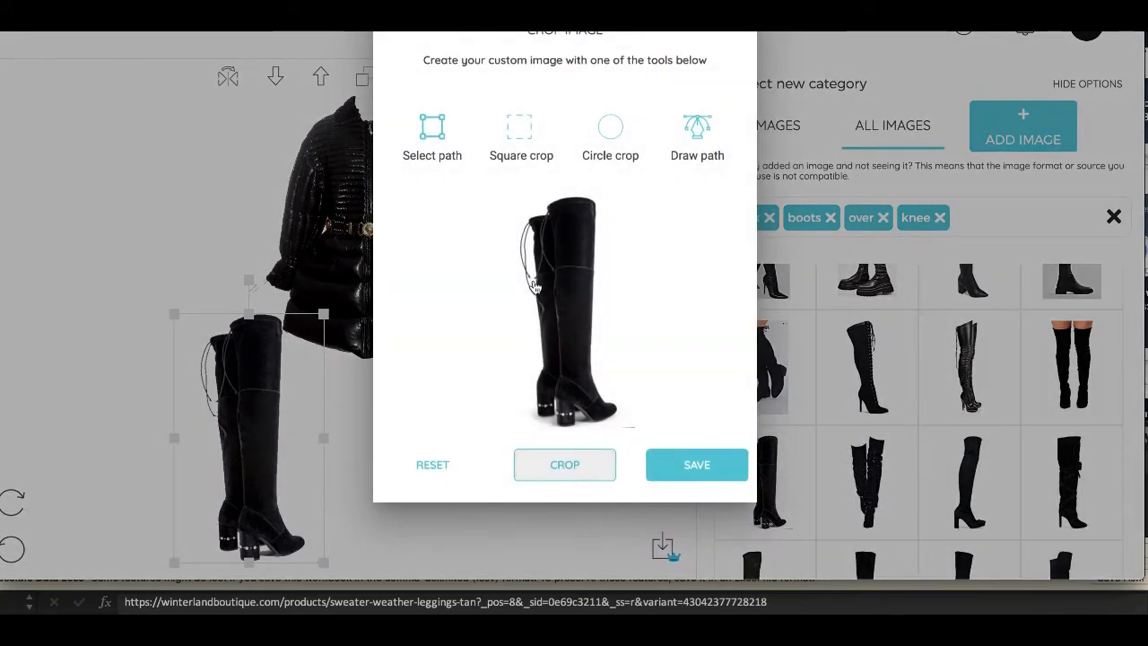
click(522, 126)
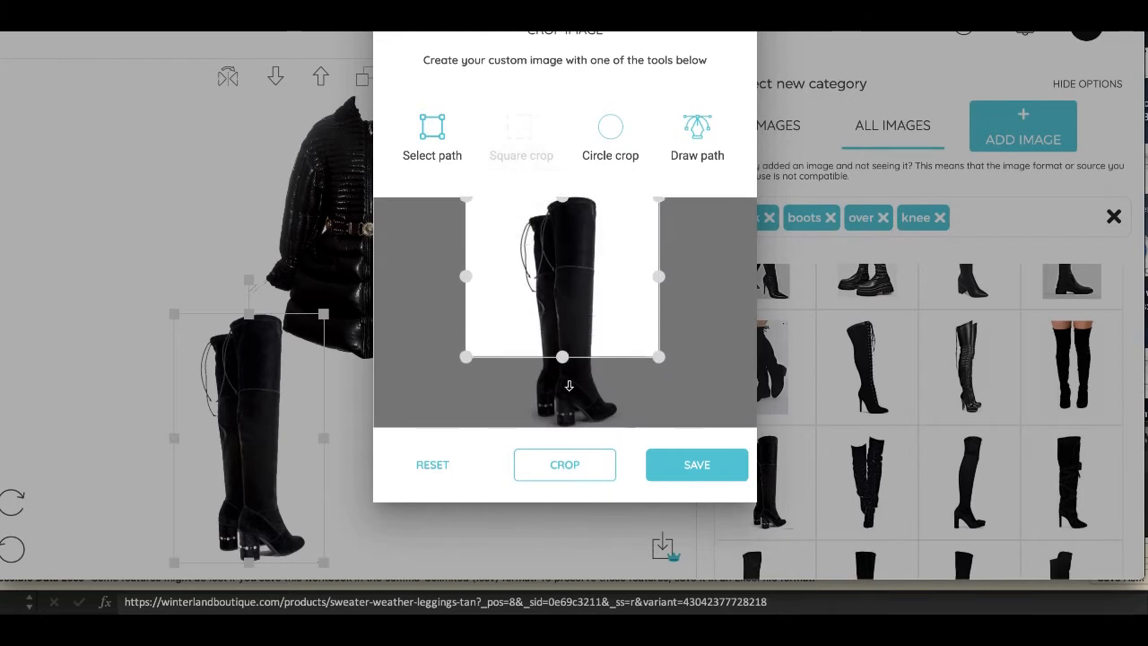
drag(562, 357, 569, 427)
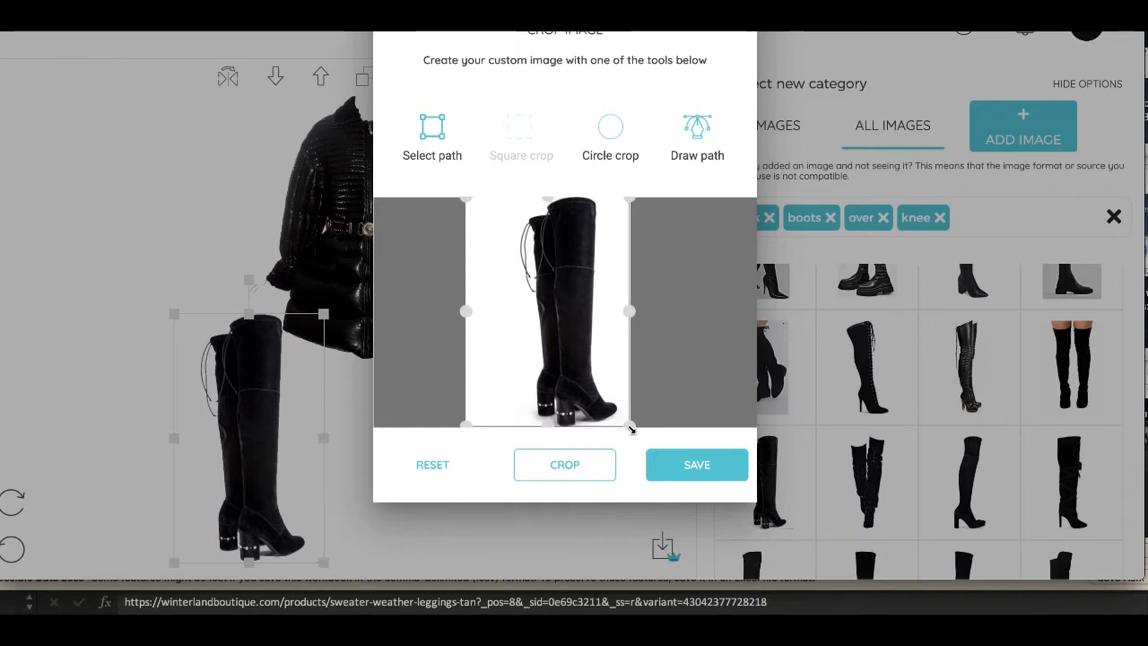
click(564, 465)
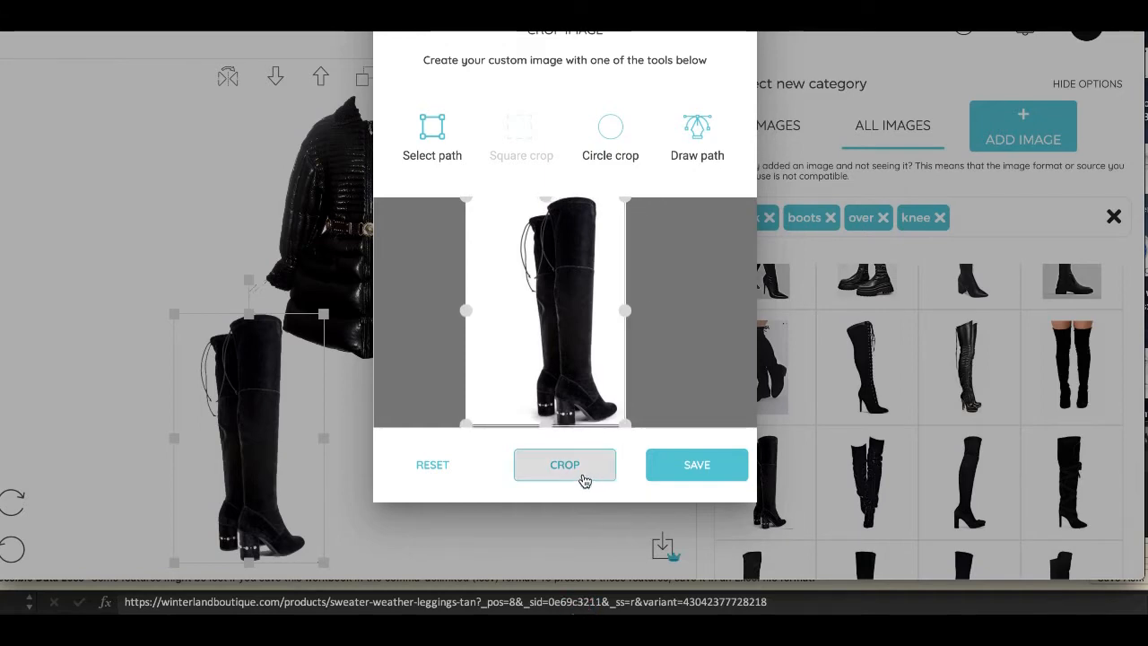
click(697, 465)
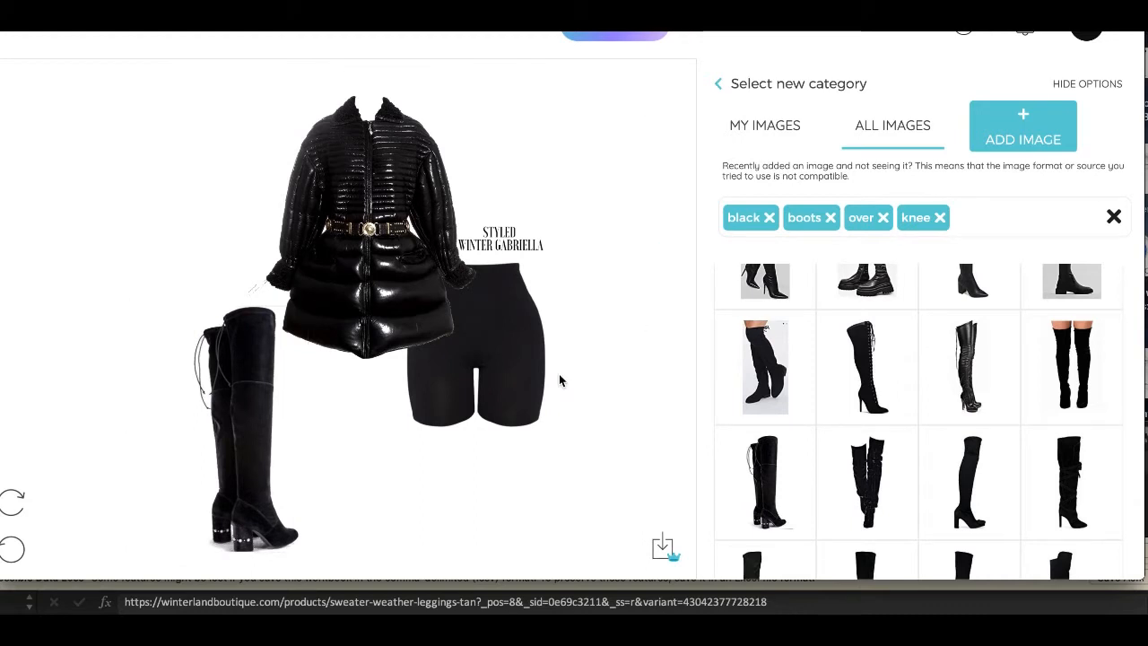
Step: Add the woven handbag, shrink it, and place it above the boot on the left
click(368, 225)
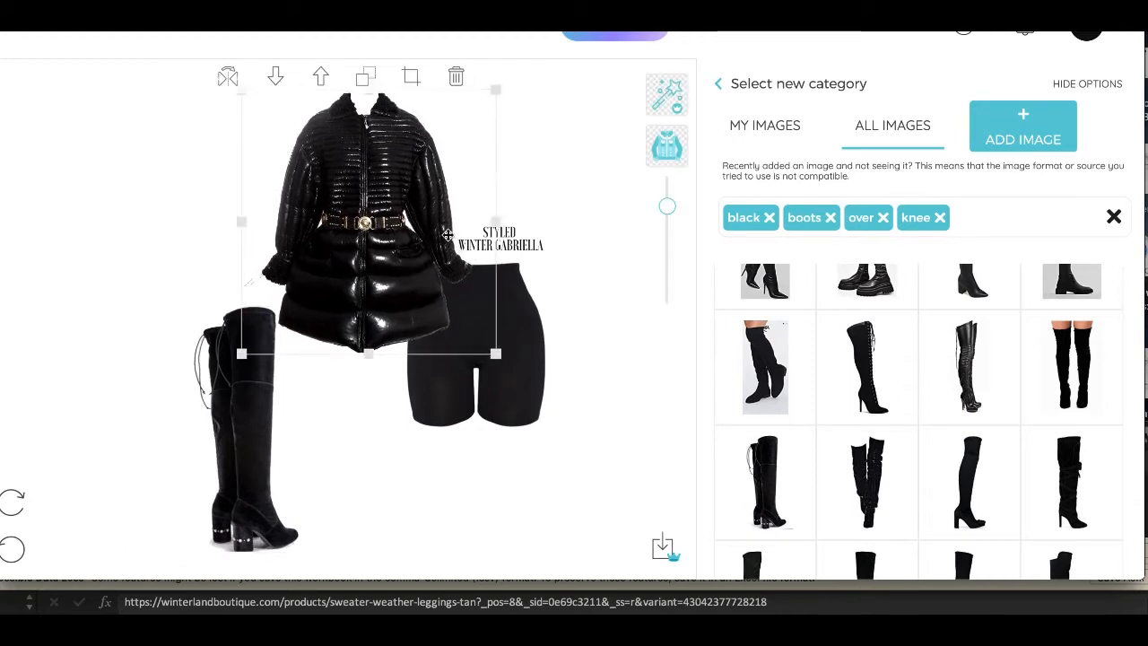
click(350, 417)
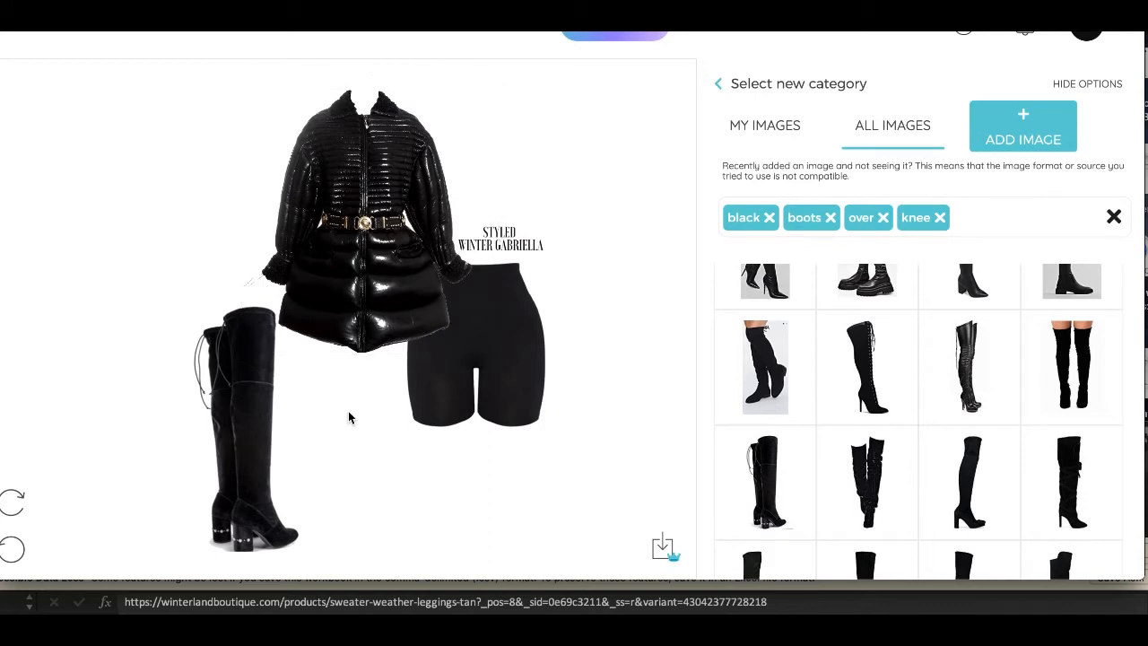
click(251, 421)
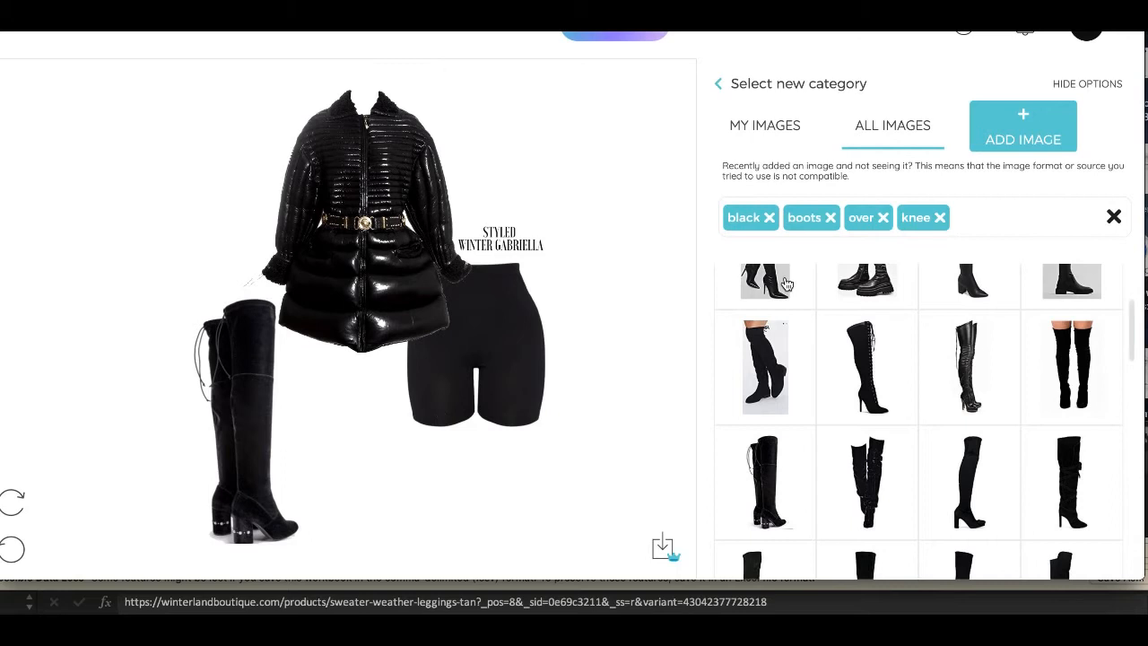
mouse_move(1130, 226)
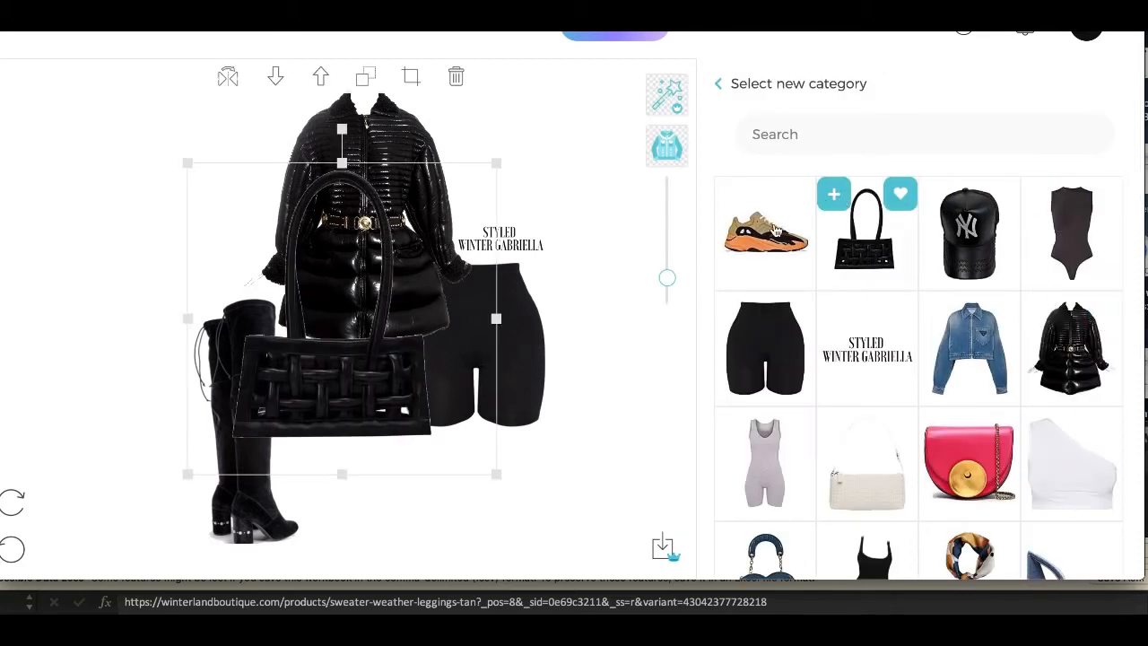
drag(327, 359, 260, 278)
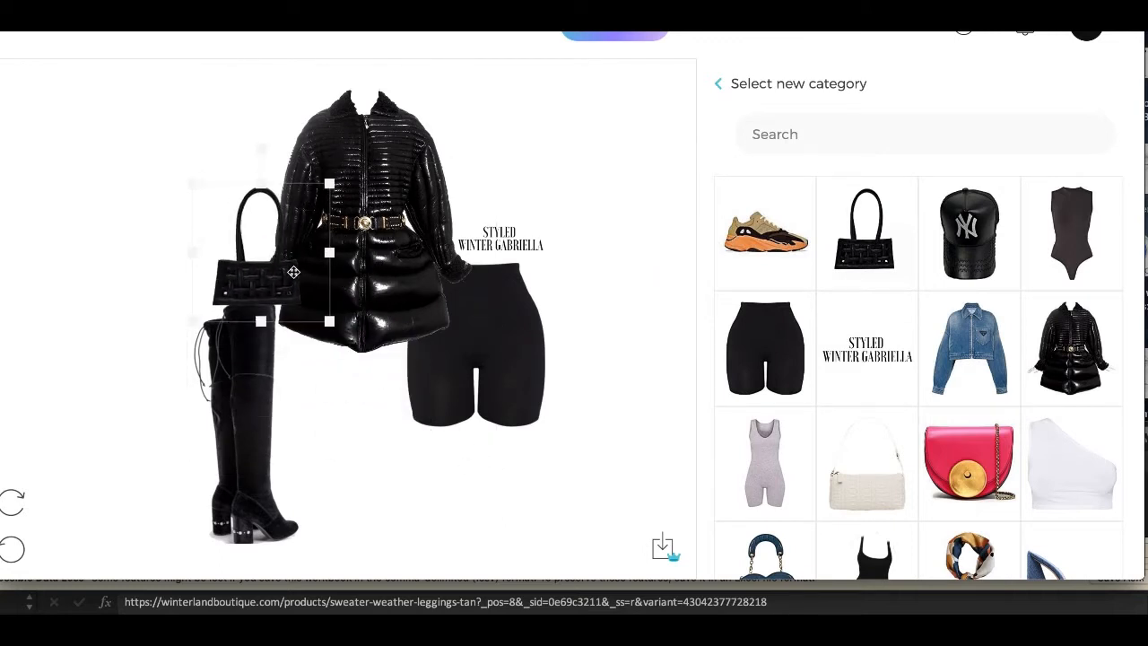
click(260, 278)
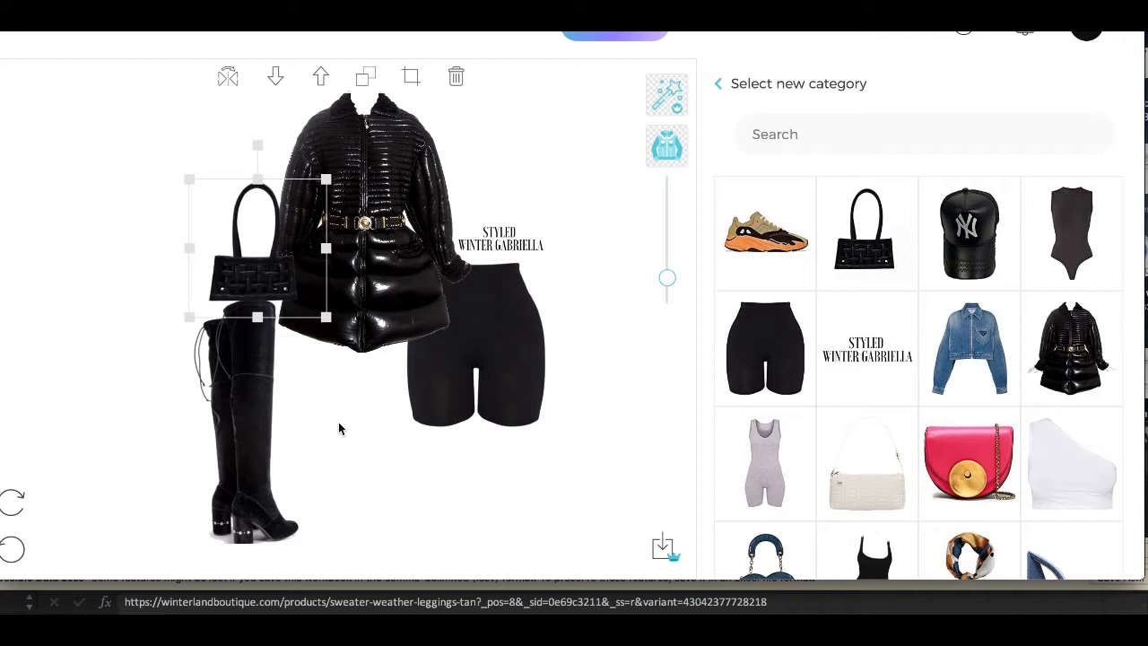
click(339, 429)
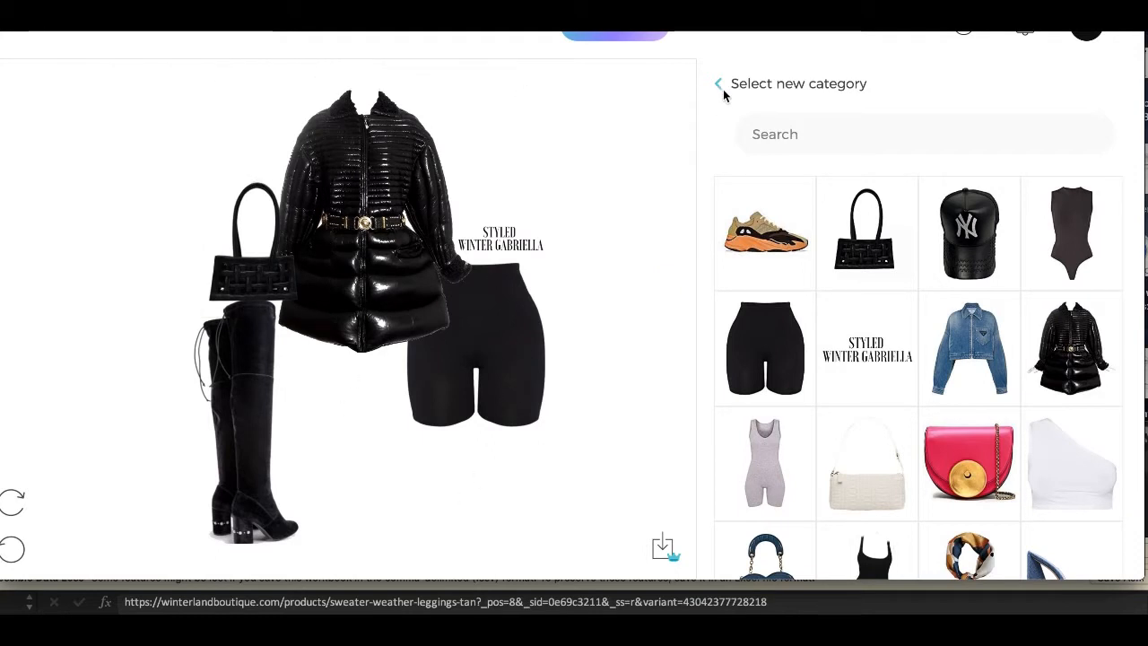
Step: Search 'choker' filtered to gold, add the slim gold choker, and begin publishing the outfit
click(718, 84)
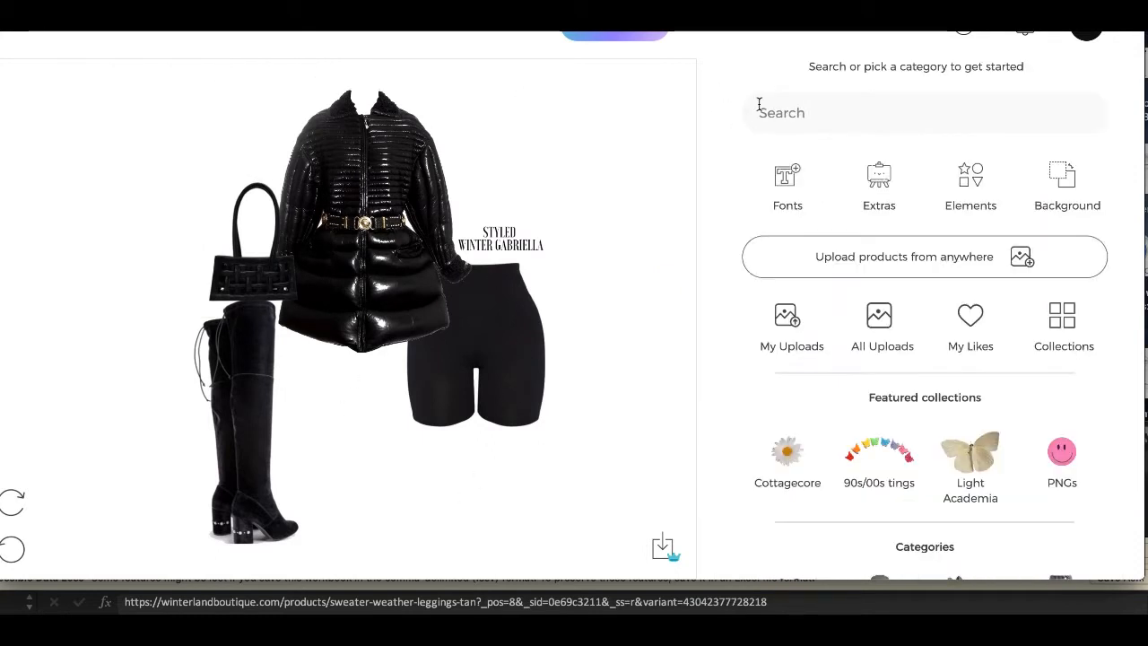
text(ch)
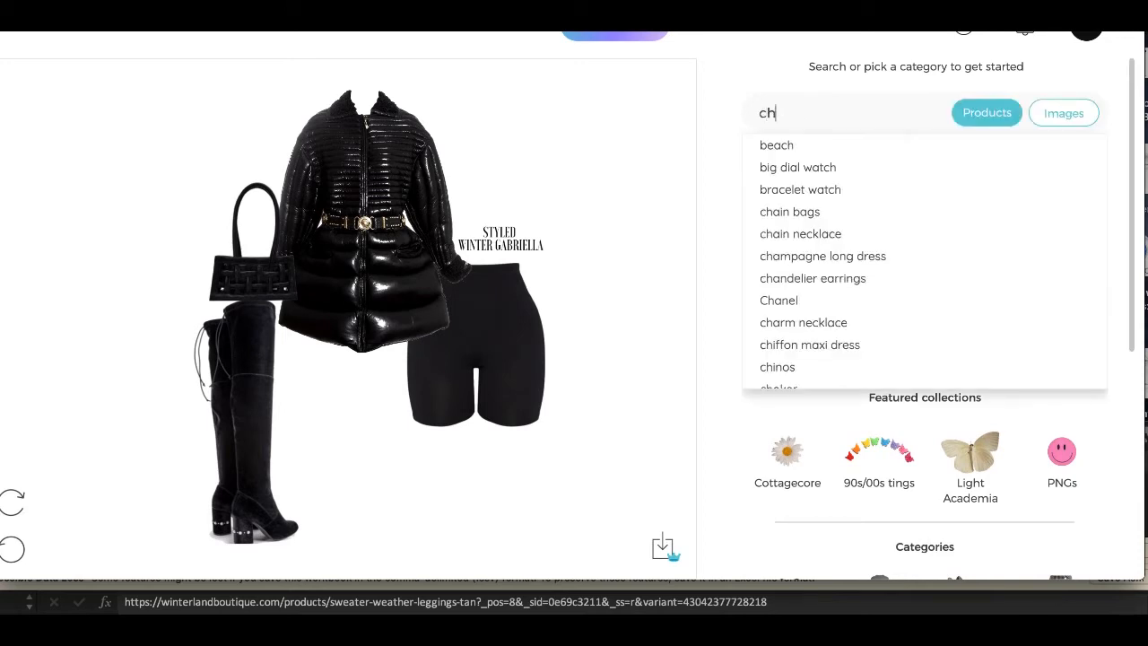
click(779, 387)
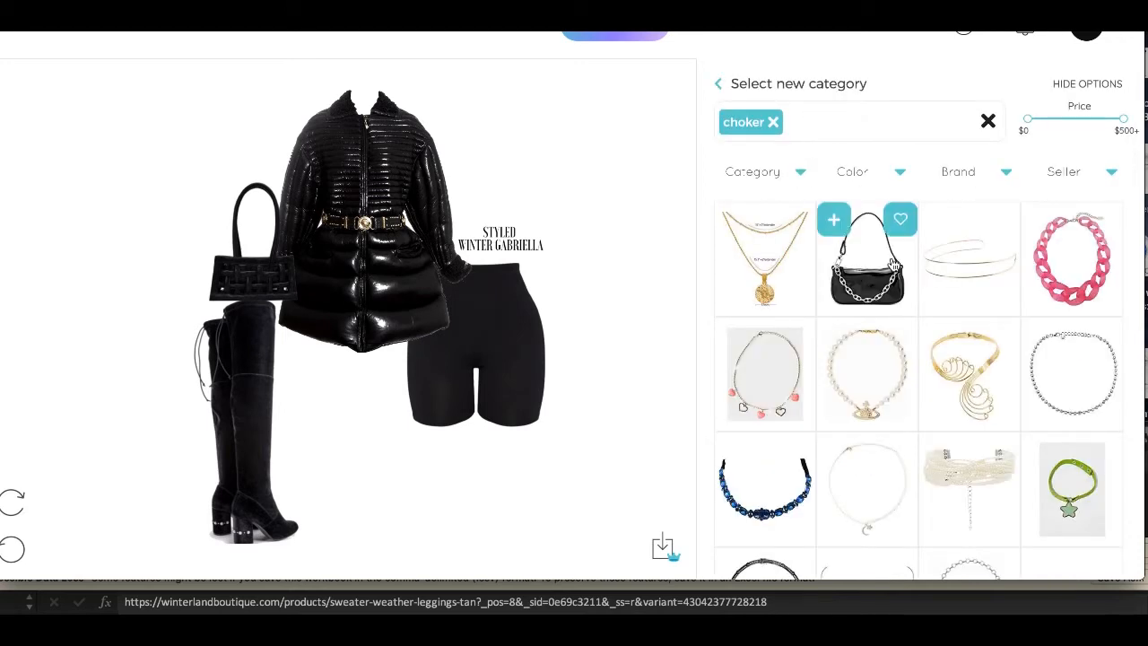
click(825, 121)
text( gold)
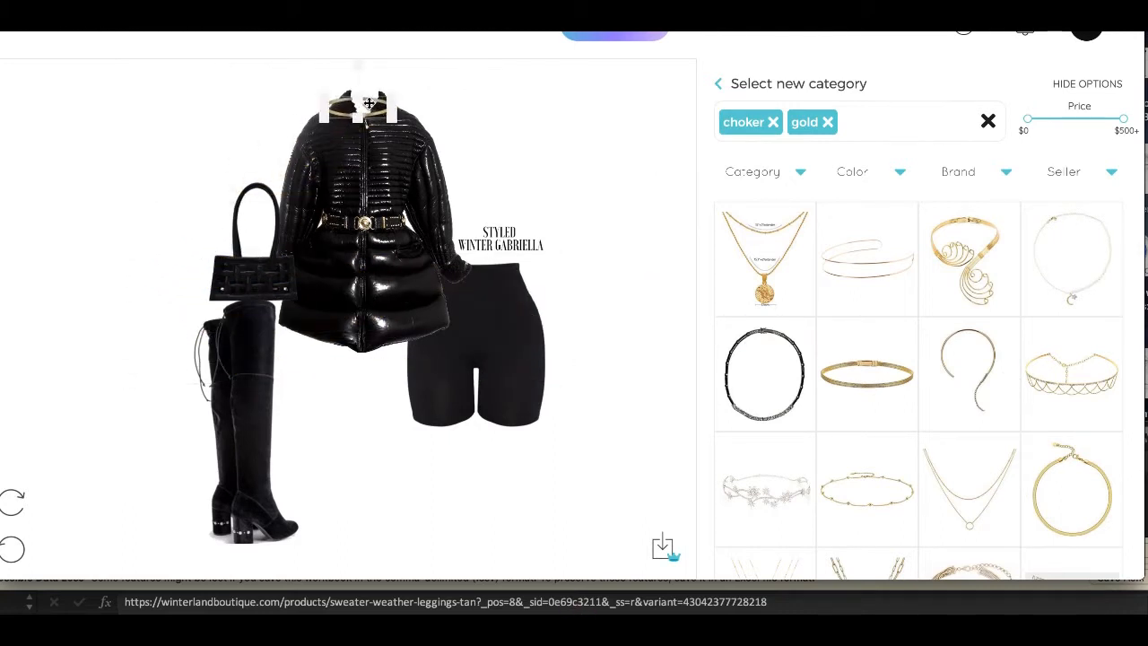
click(368, 224)
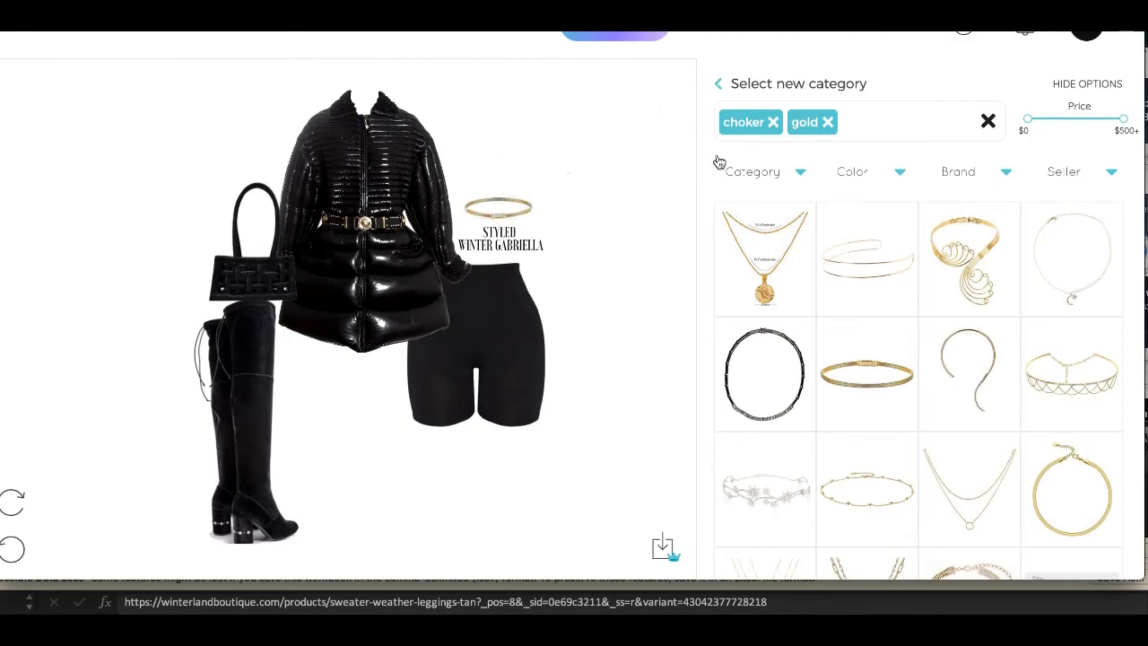
click(662, 546)
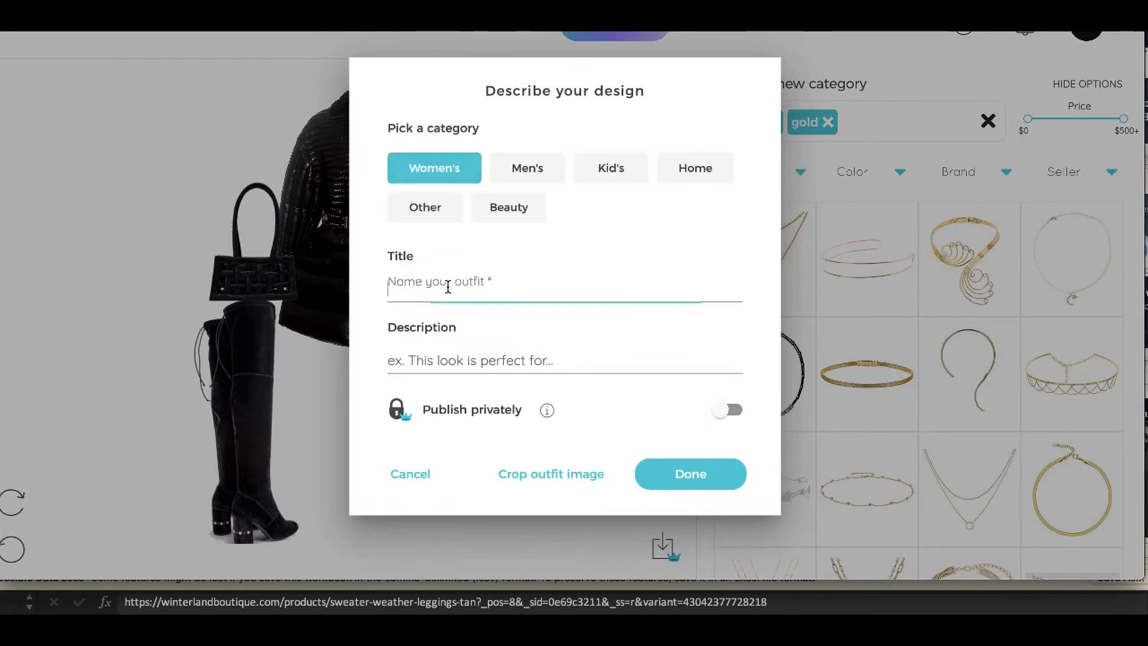
Step: Name the outfit 'Brr' and tag it Weekend, Night out and Date Night
click(564, 287)
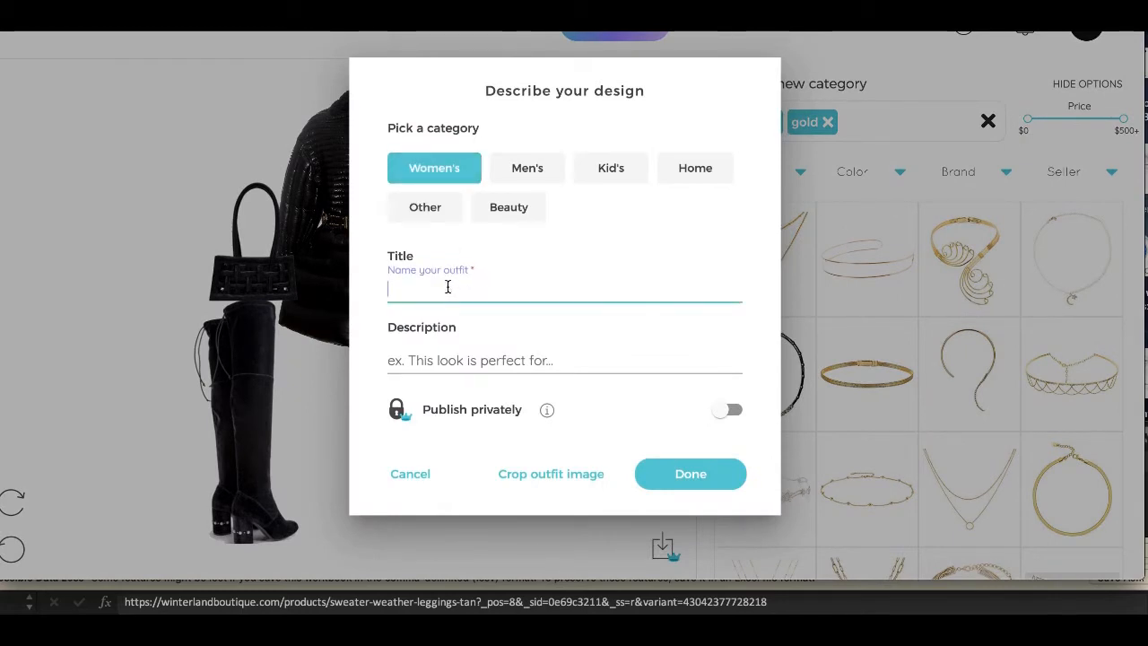
text(Brr)
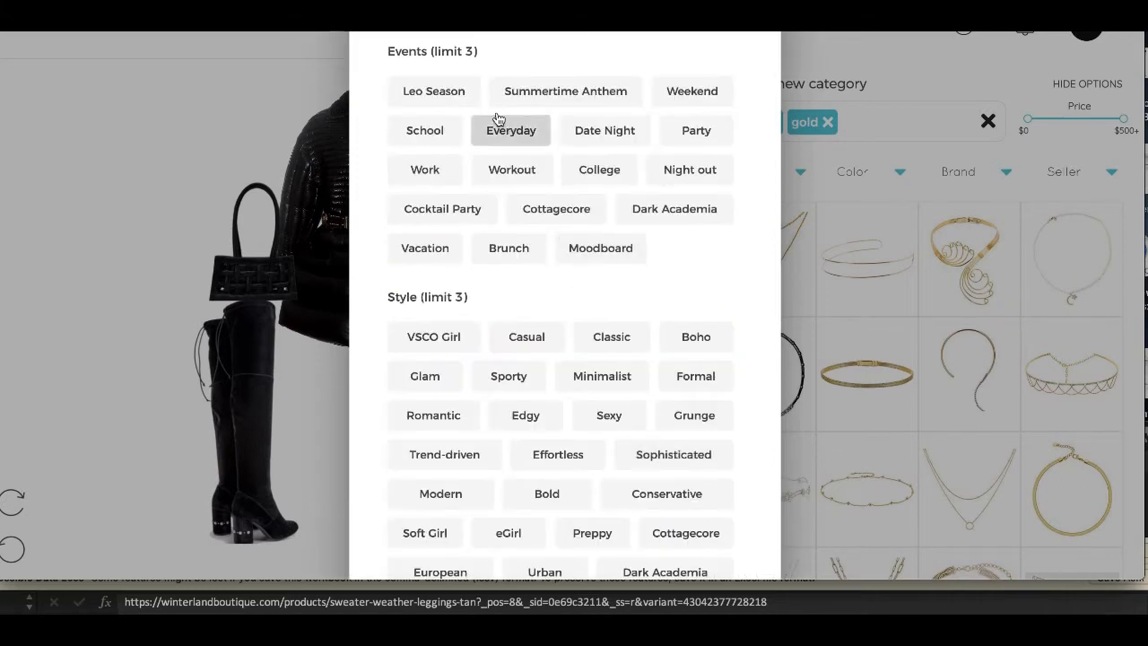
click(691, 91)
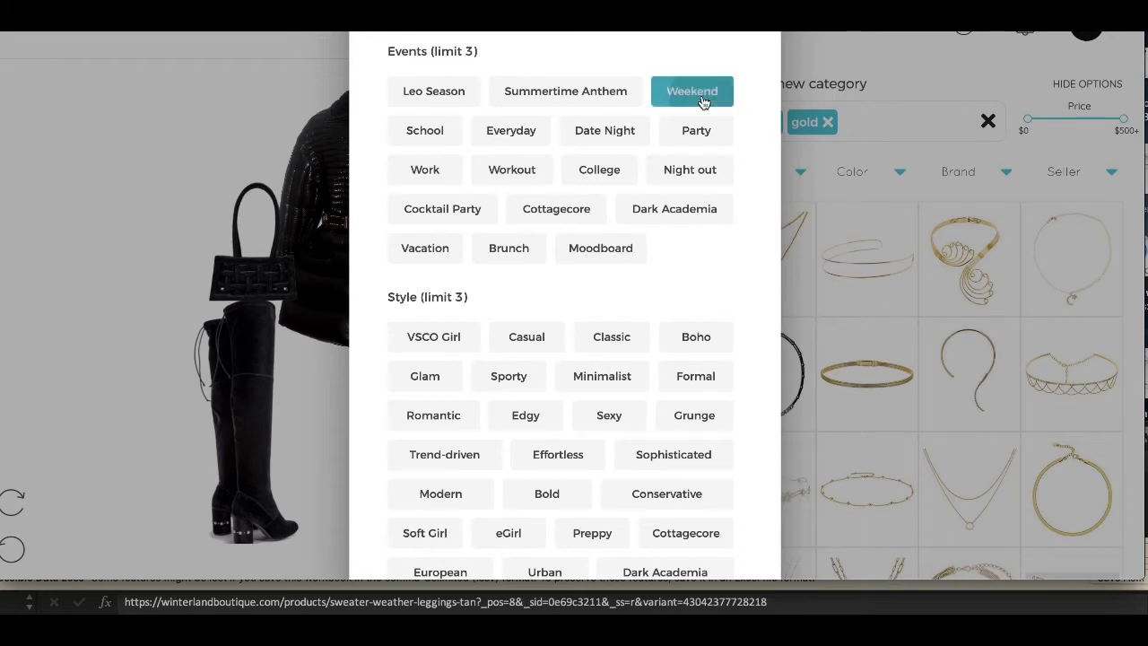
click(690, 169)
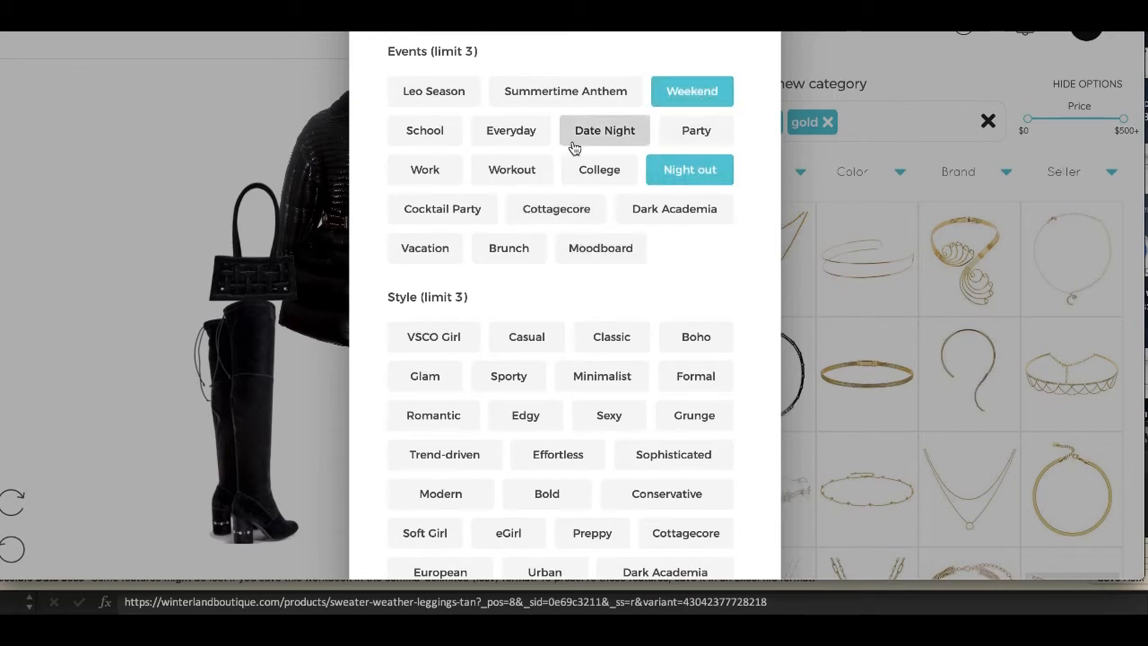
click(604, 130)
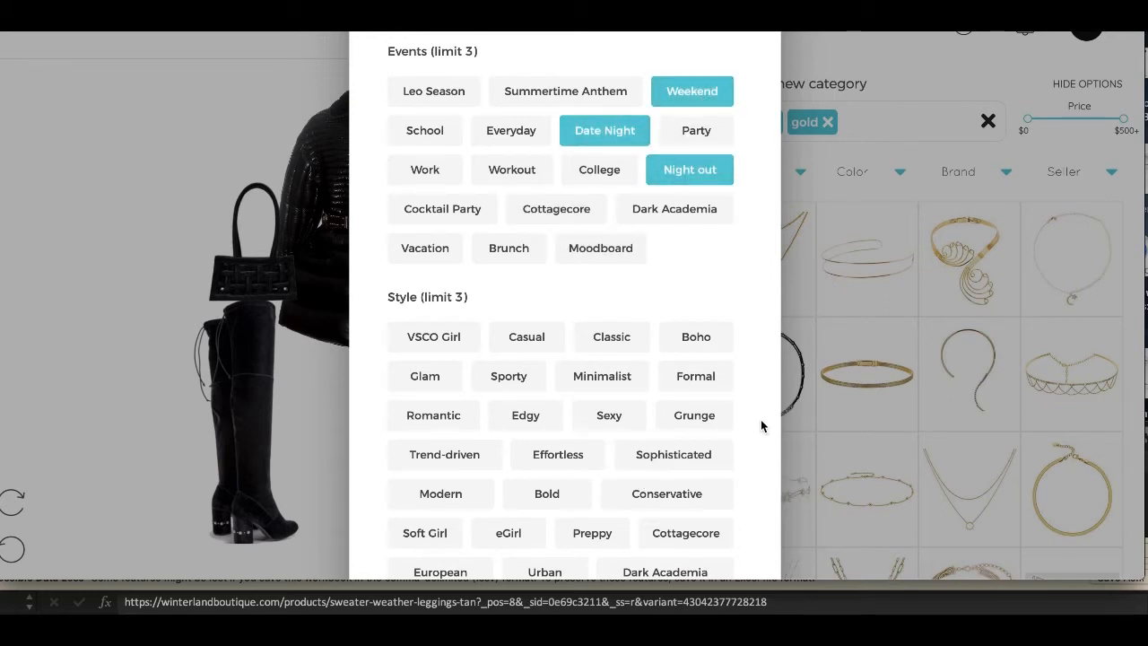
mouse_move(651, 321)
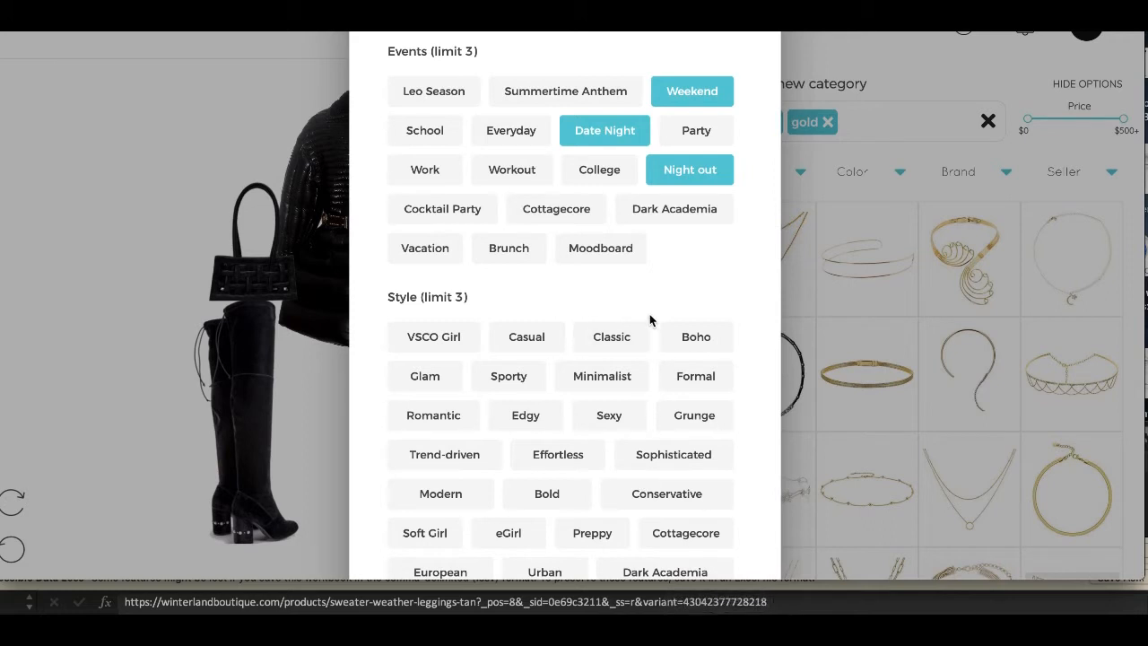
Step: Add the Winter season tag and confirm the outfit's tags
scroll(down, 3)
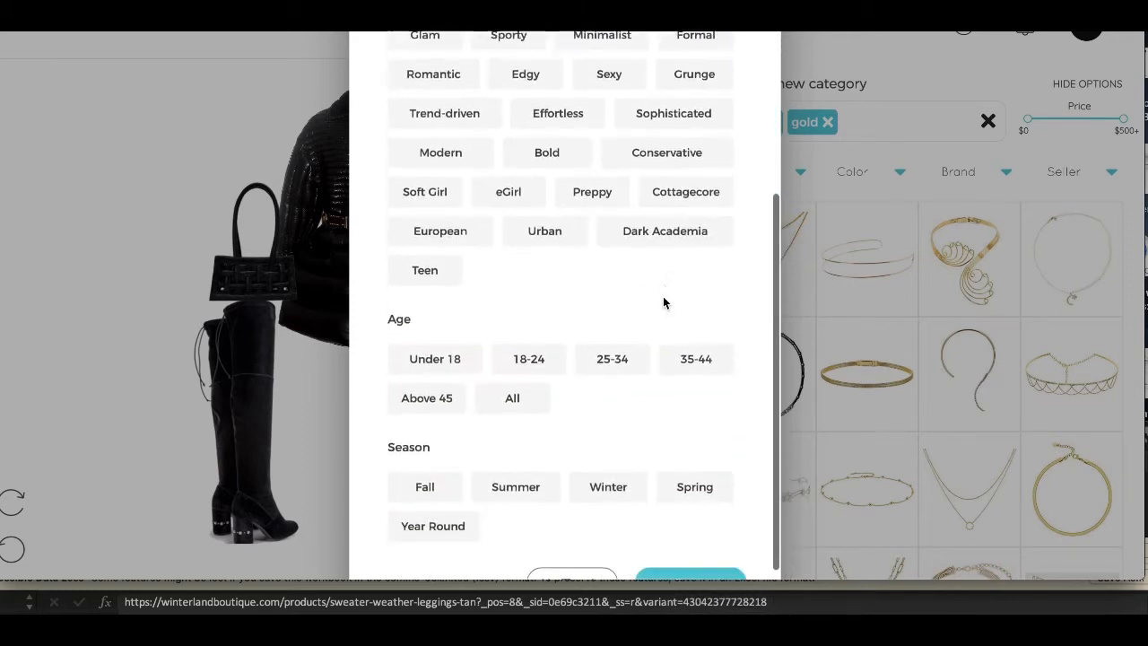
click(608, 486)
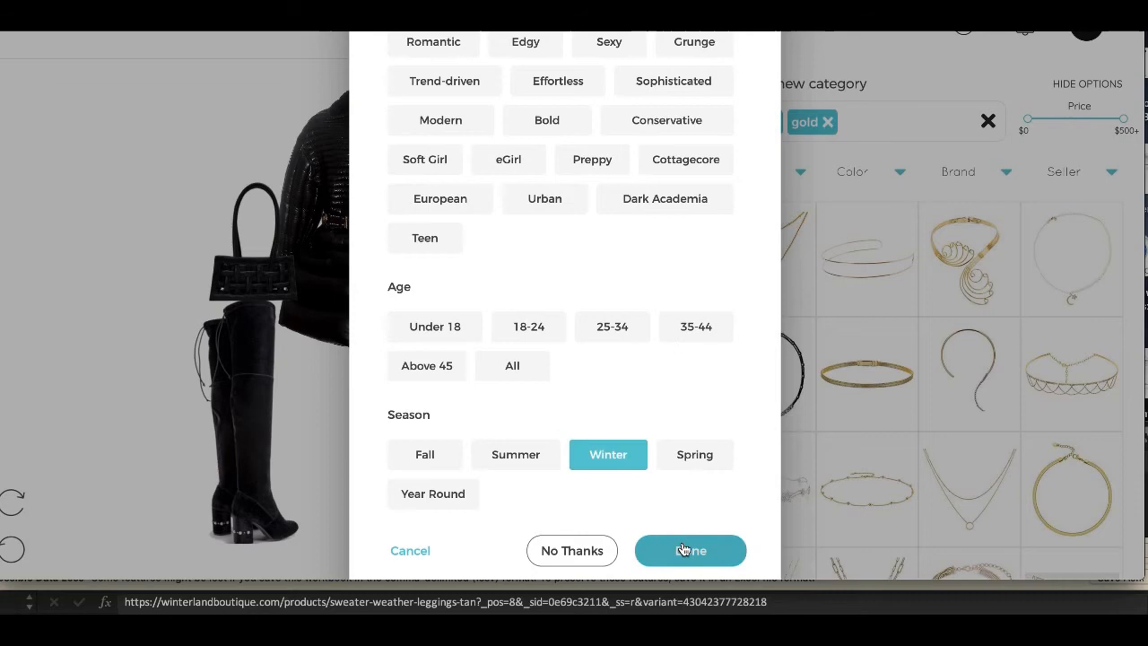
click(690, 550)
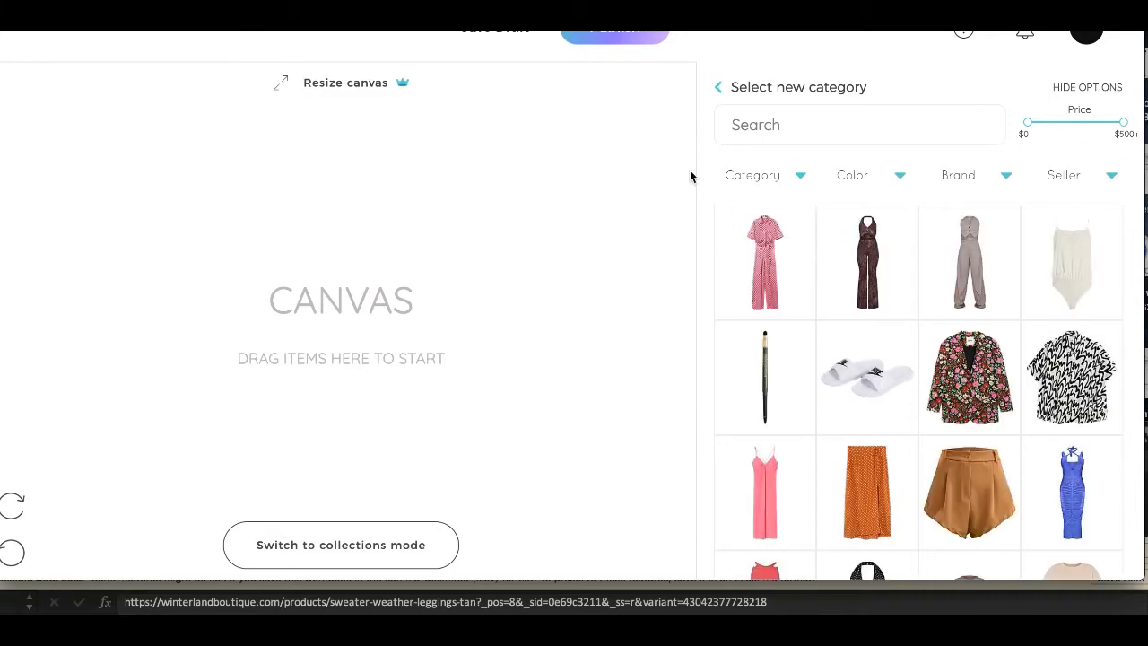
Step: Browse ShopLook's personal uploaded images, switching to All Images and back
click(717, 87)
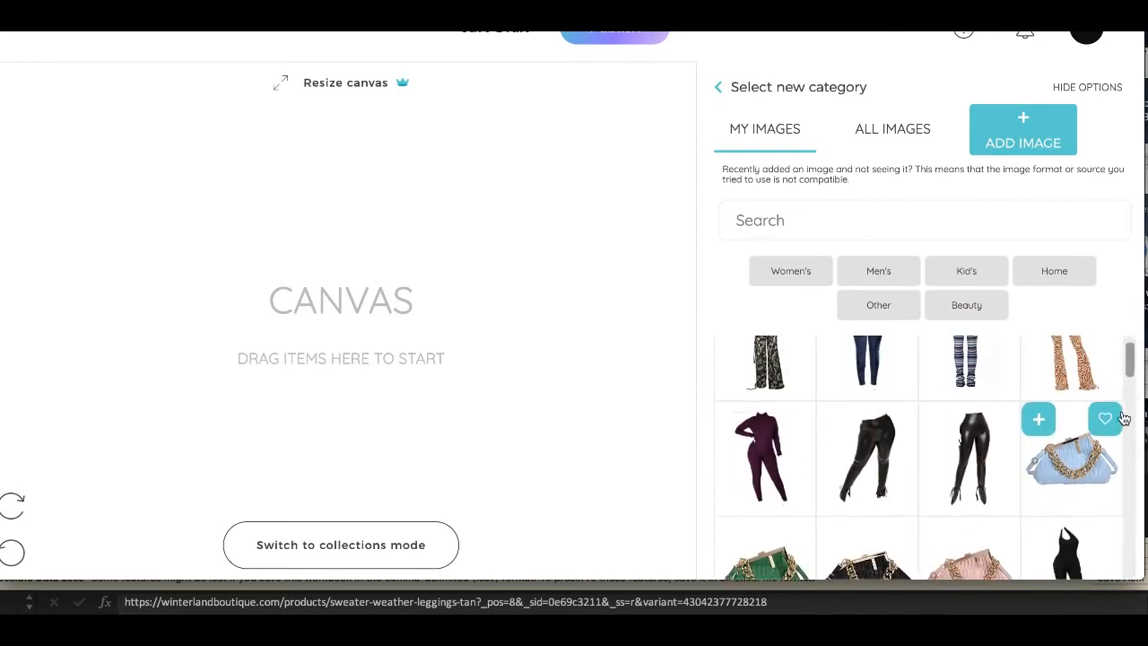
scroll(down, 3)
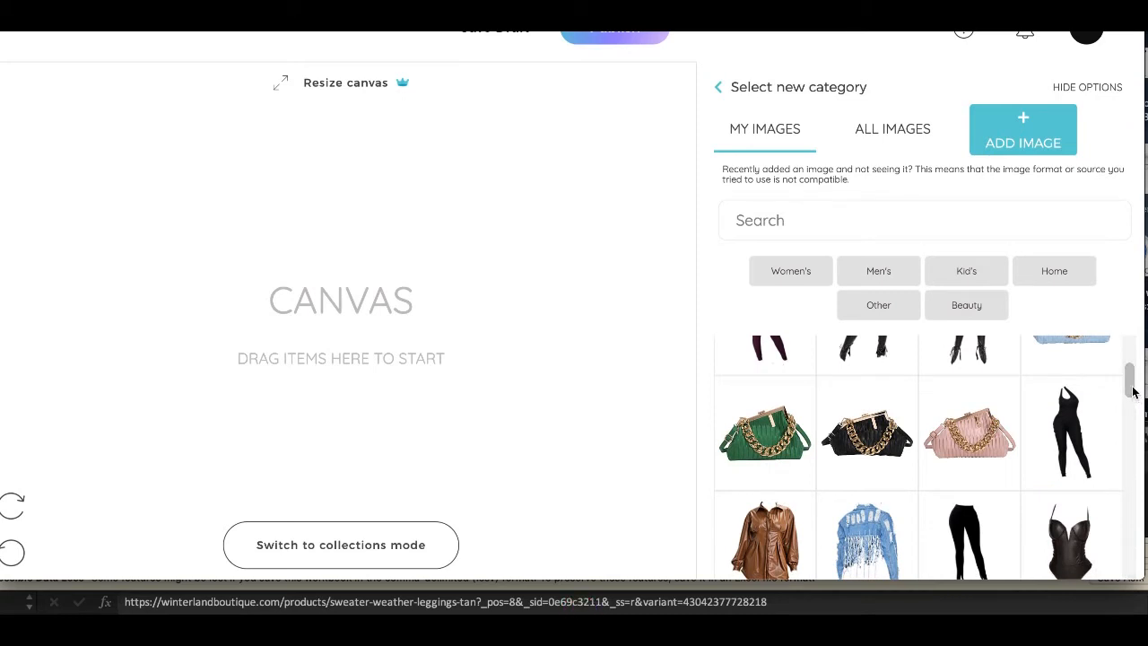
scroll(down, 3)
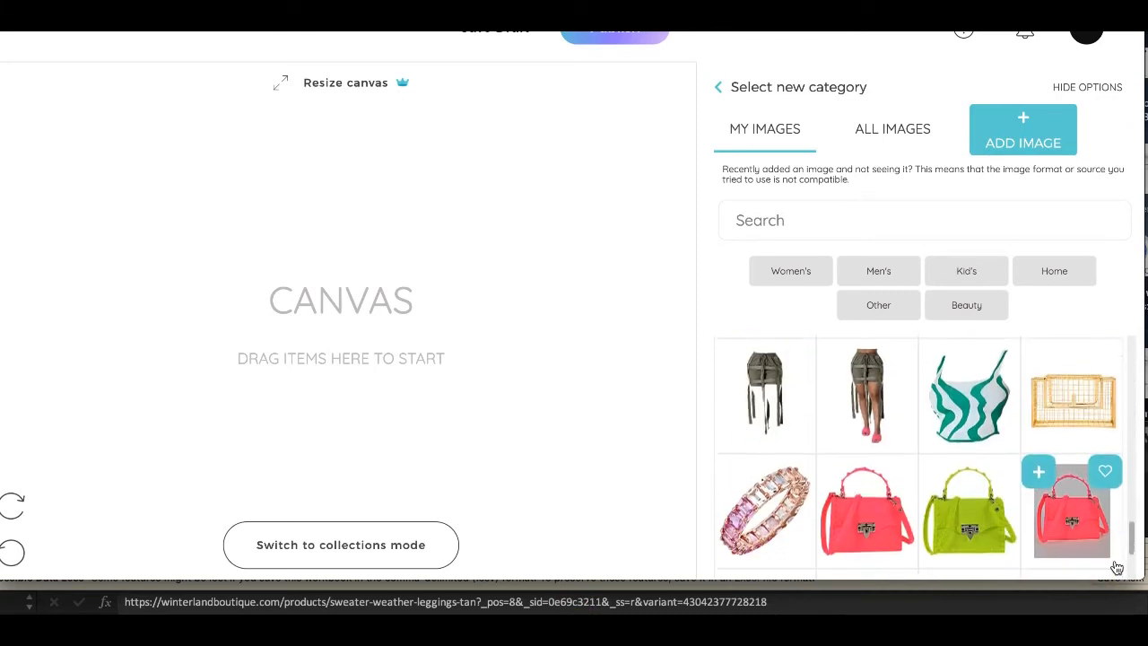
scroll(down, 3)
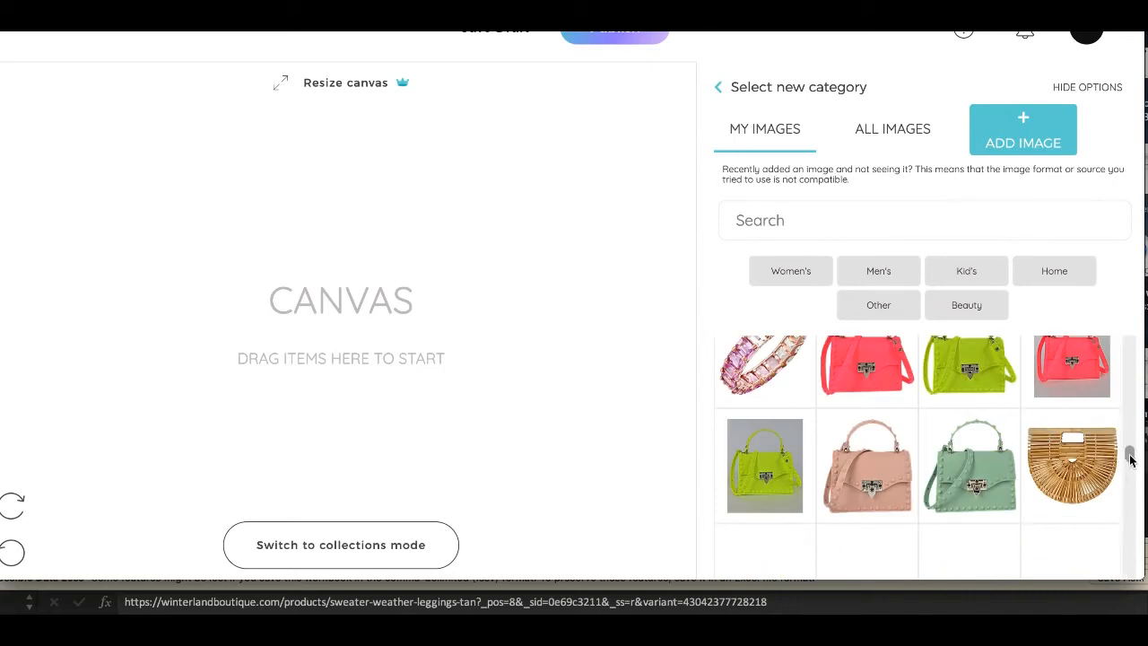
scroll(down, 3)
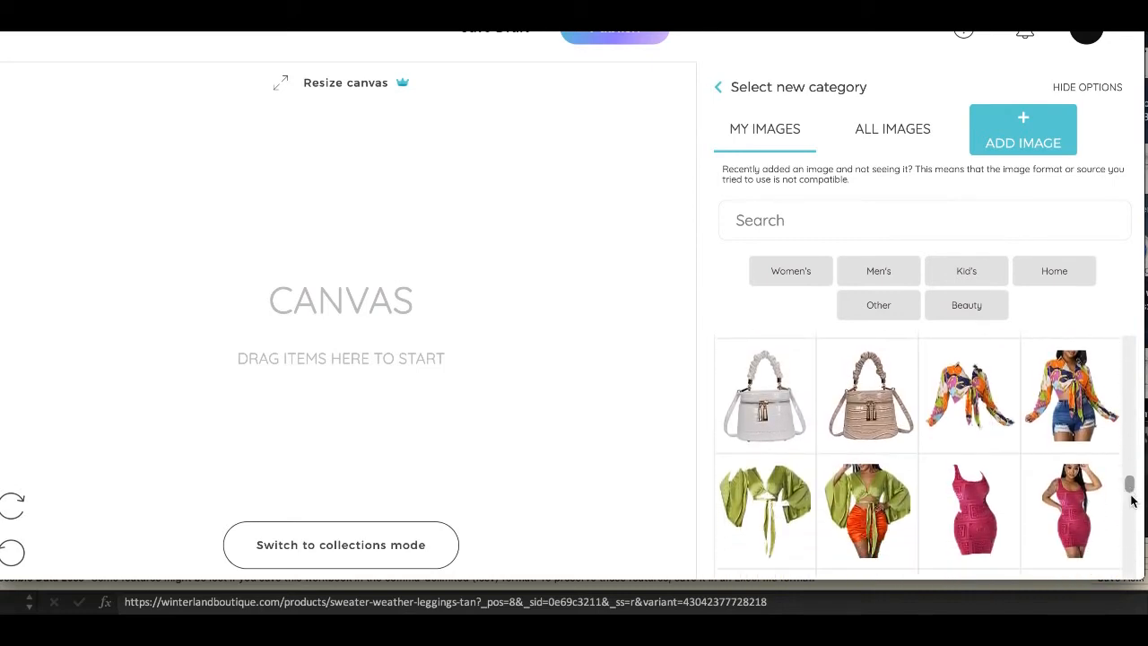
scroll(down, 3)
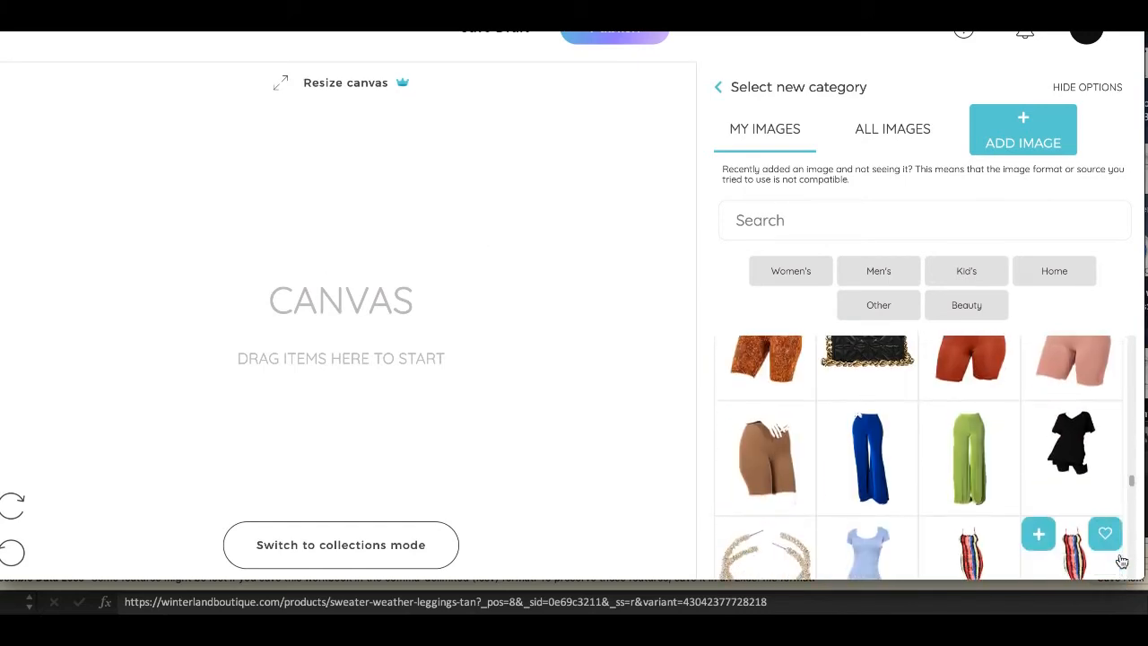
scroll(down, 3)
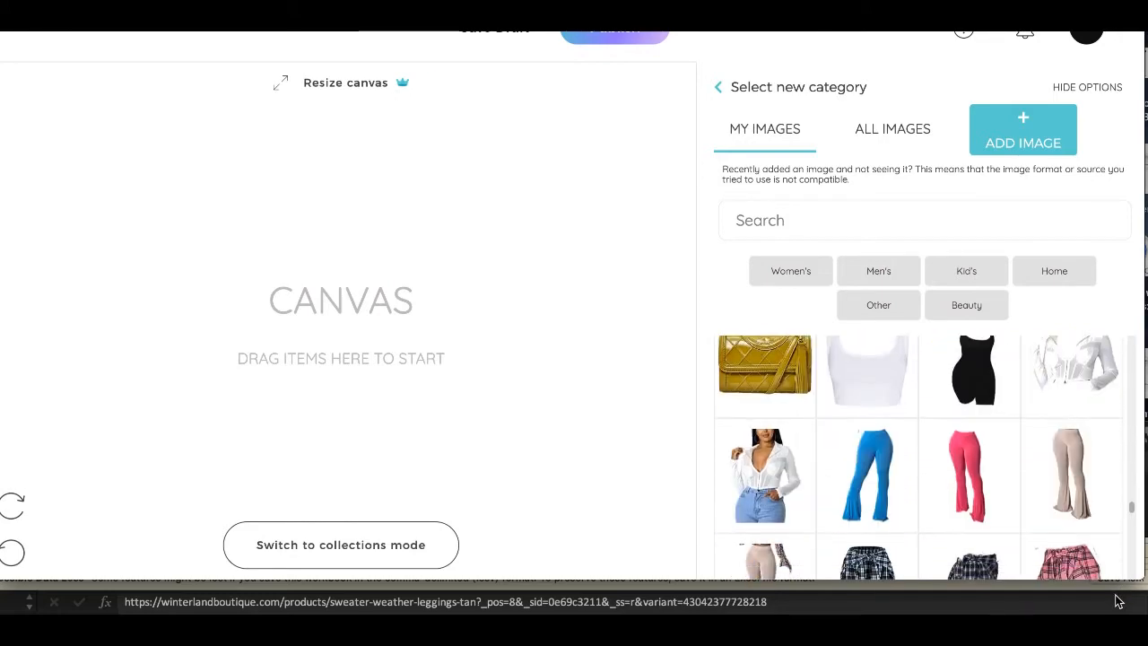
scroll(down, 3)
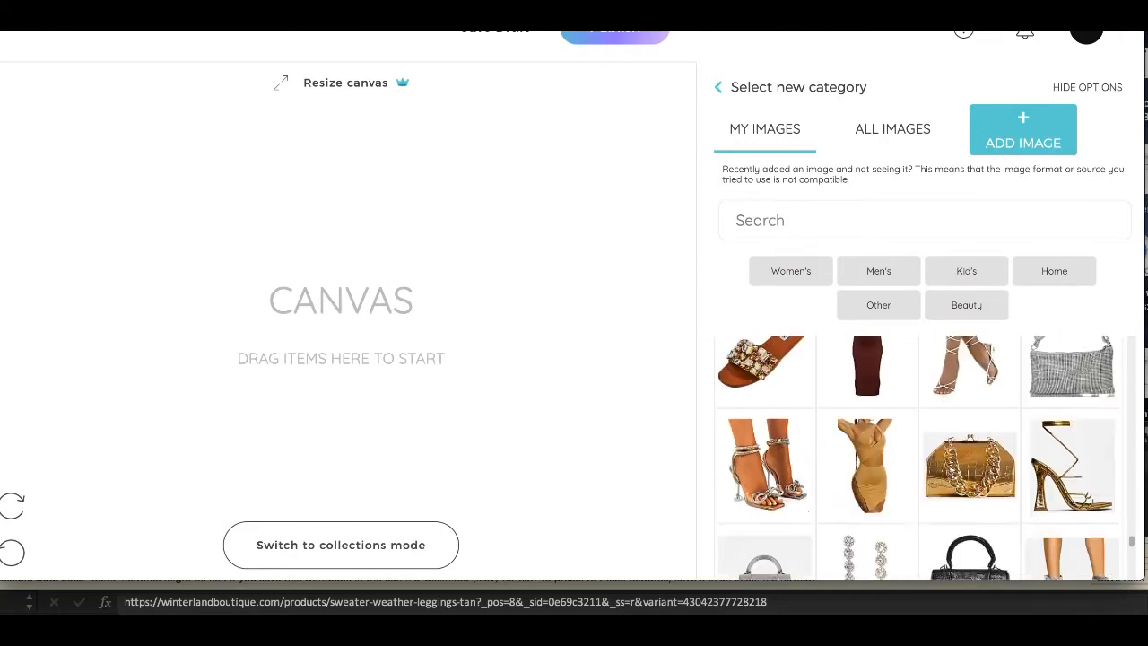
scroll(down, 3)
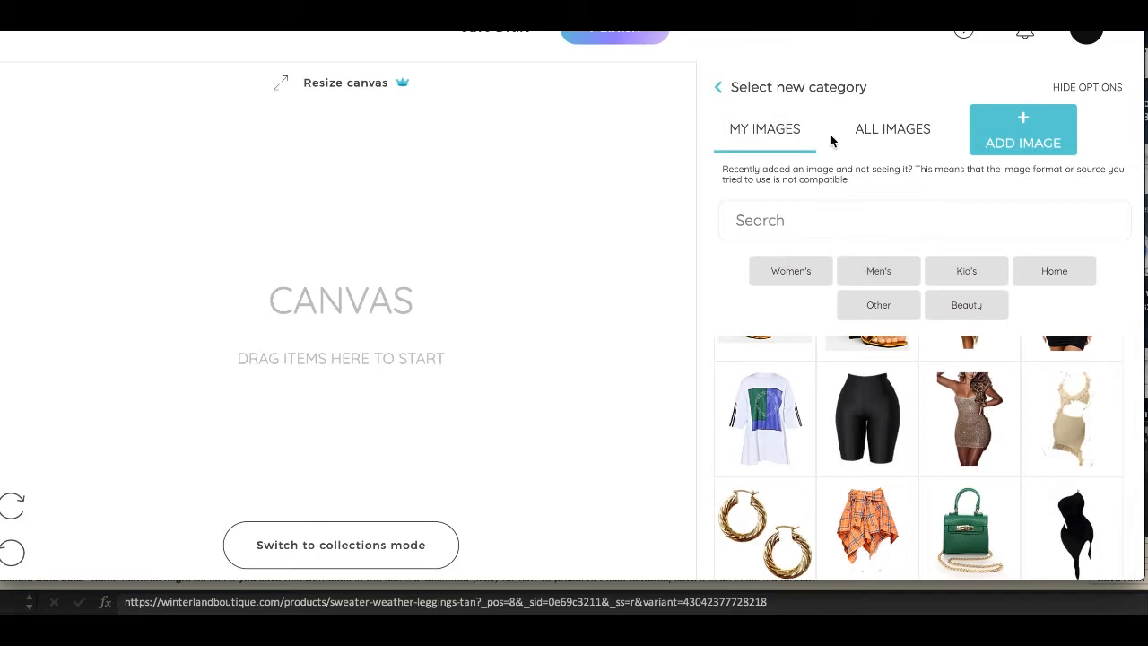
click(892, 128)
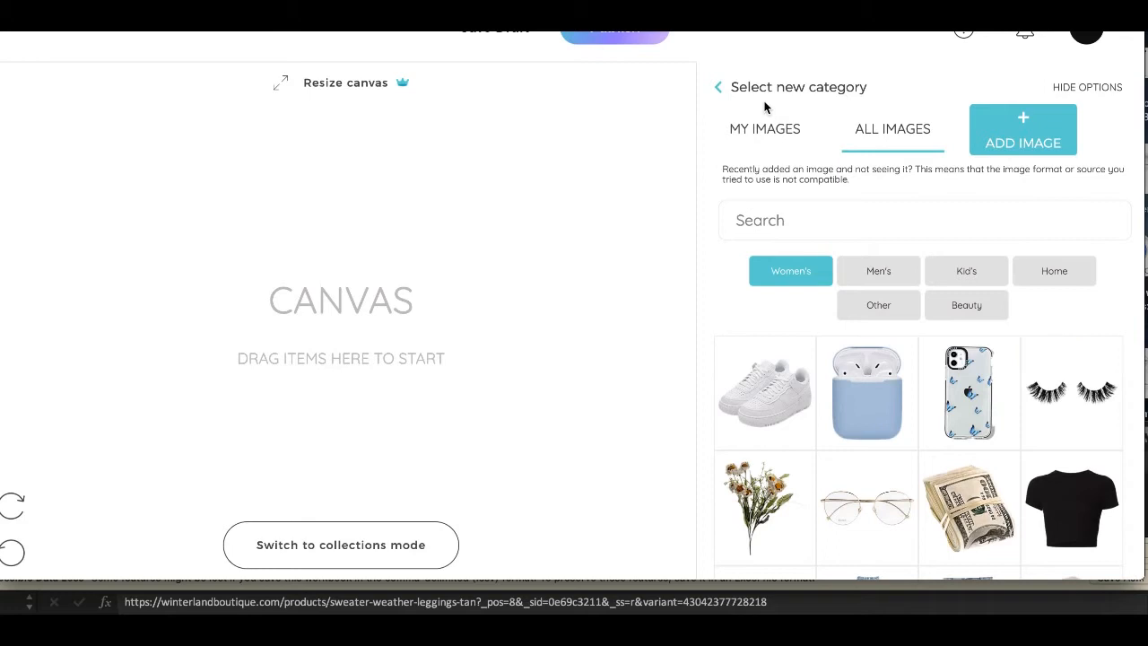
click(718, 87)
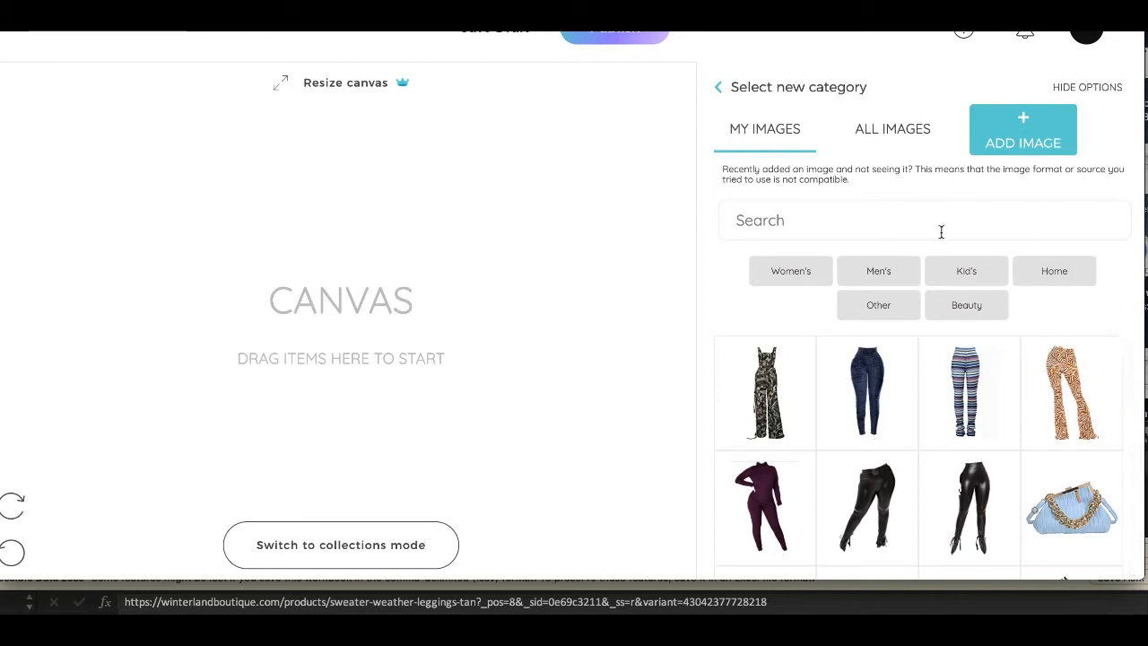
mouse_move(835, 277)
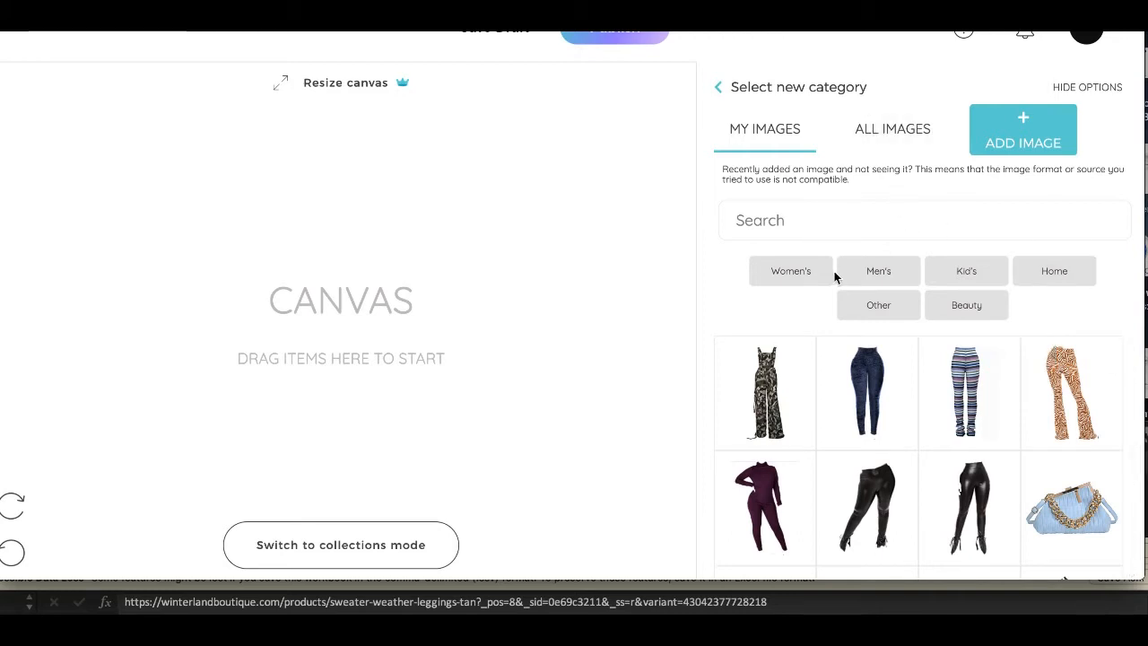
mouse_move(764, 377)
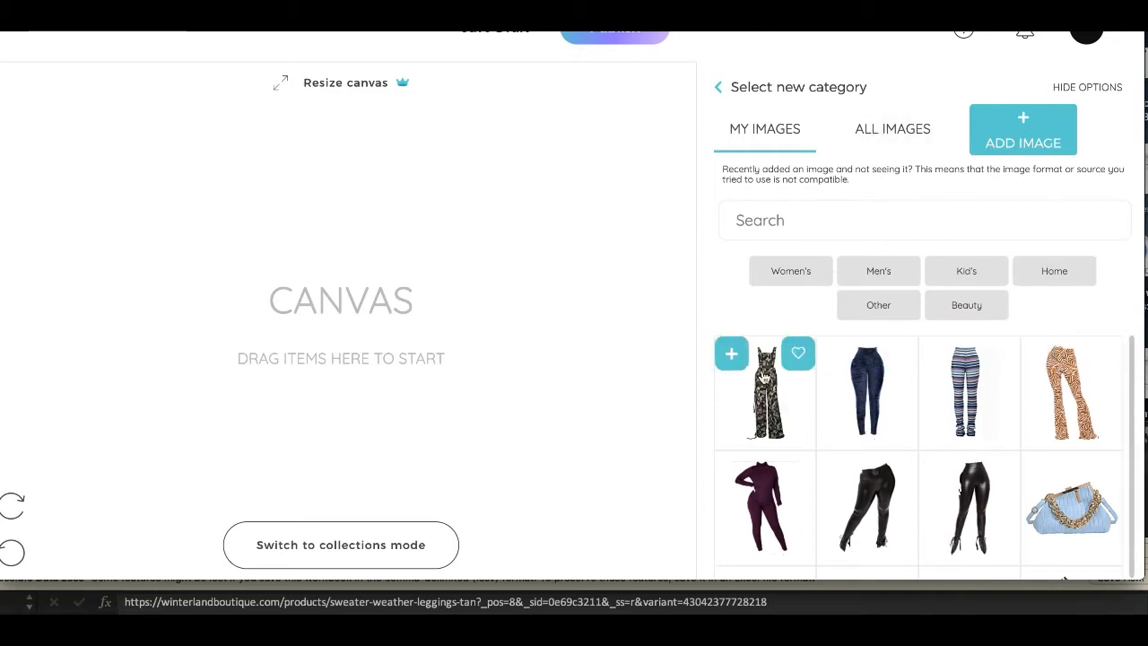
Step: Pair the camo jumpsuit with a tan purse on the canvas, then clear it
drag(764, 392, 341, 314)
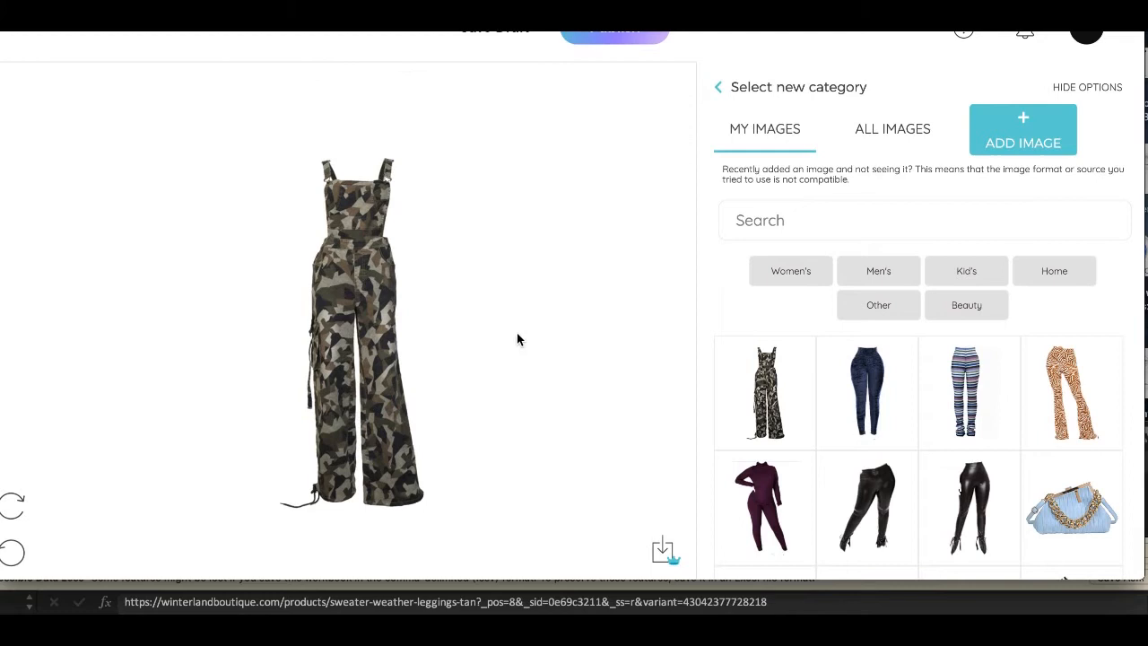
click(716, 87)
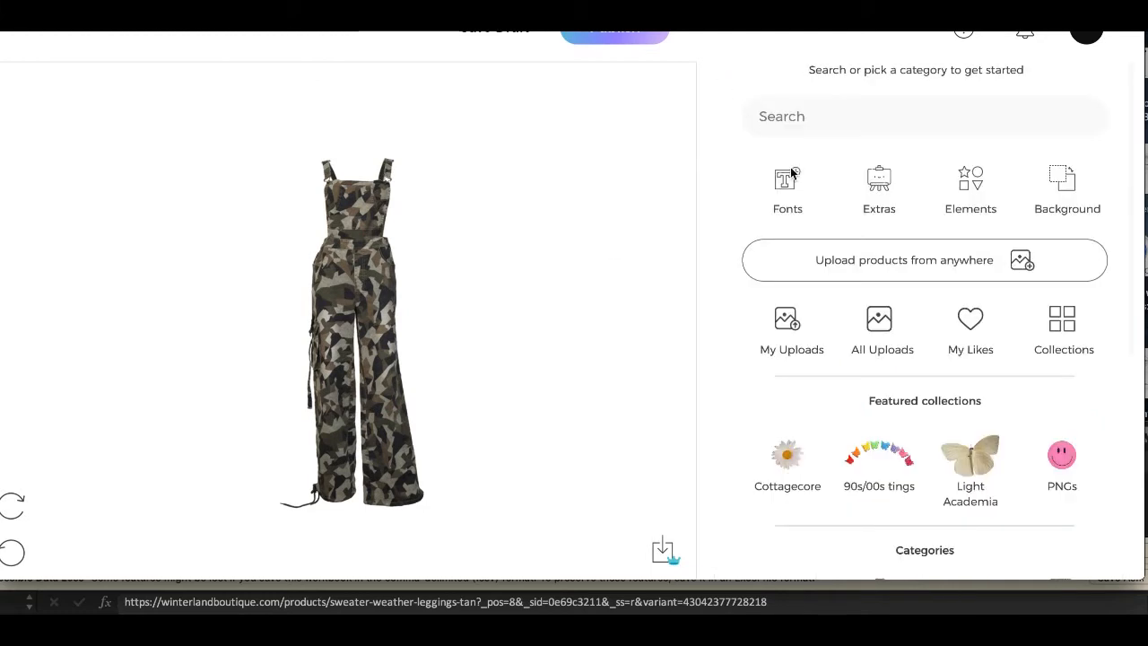
text(purse)
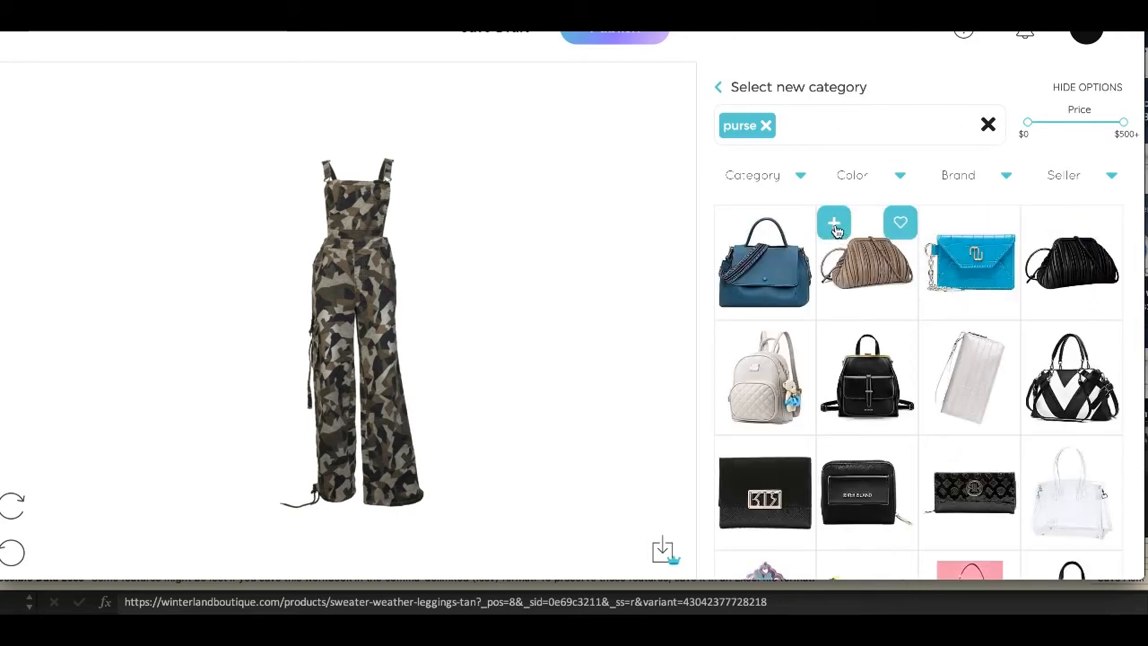
click(833, 221)
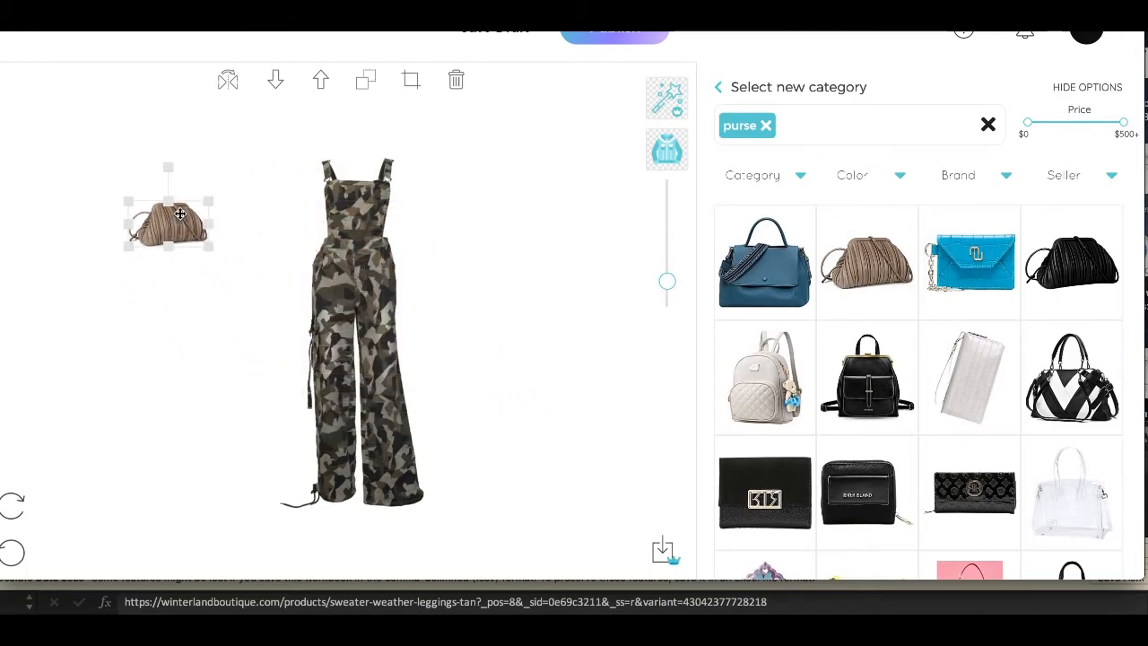
drag(168, 222, 319, 260)
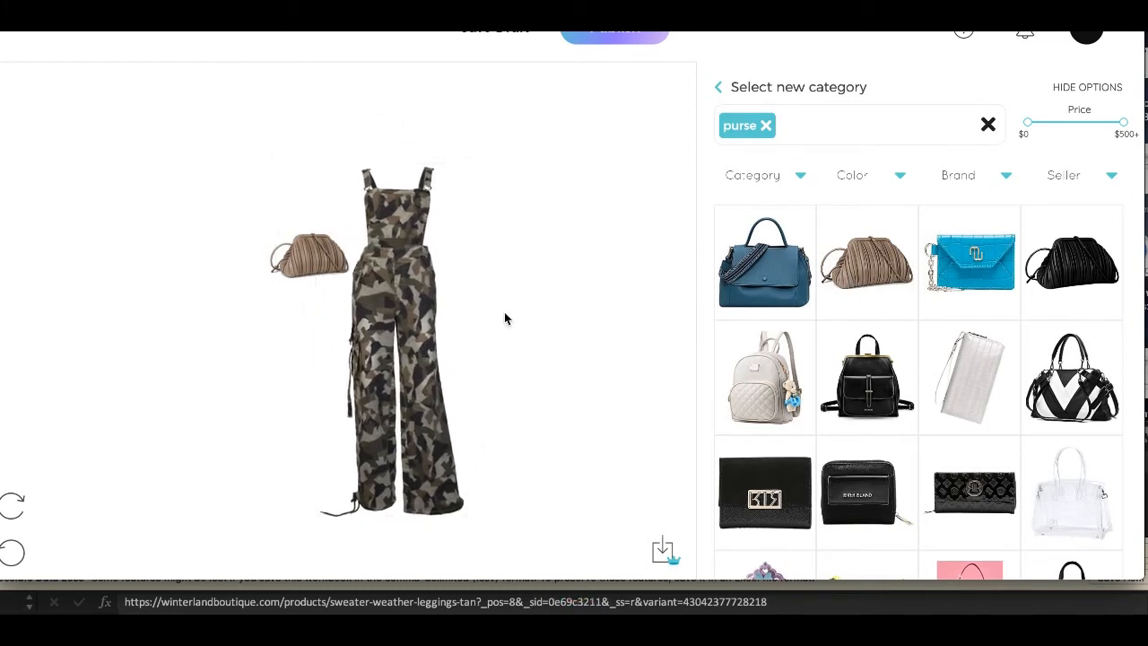
mouse_move(515, 254)
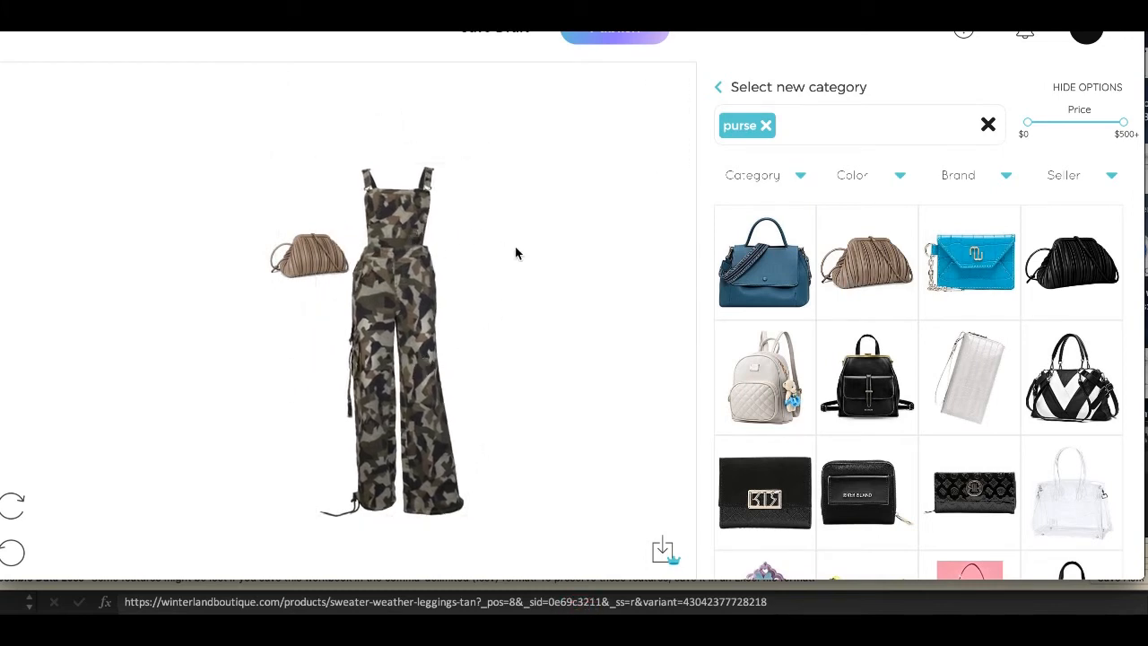
click(312, 259)
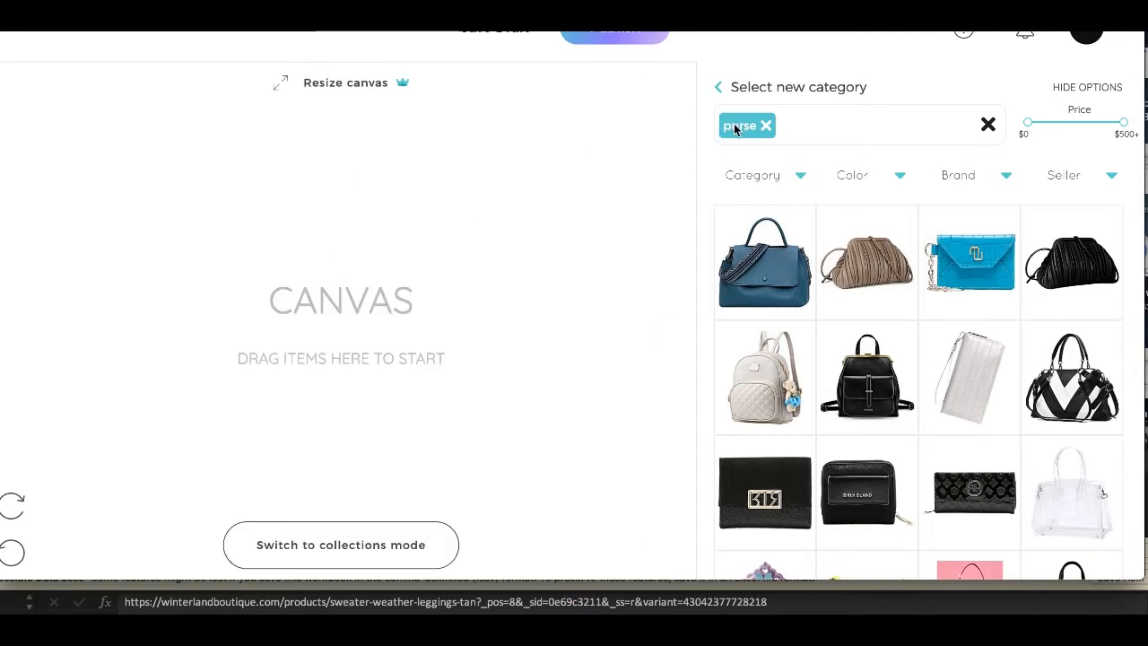
Step: Recolour the top swatch to #CF8686 and the second swatch to mustard gold, about #EDB932
click(987, 124)
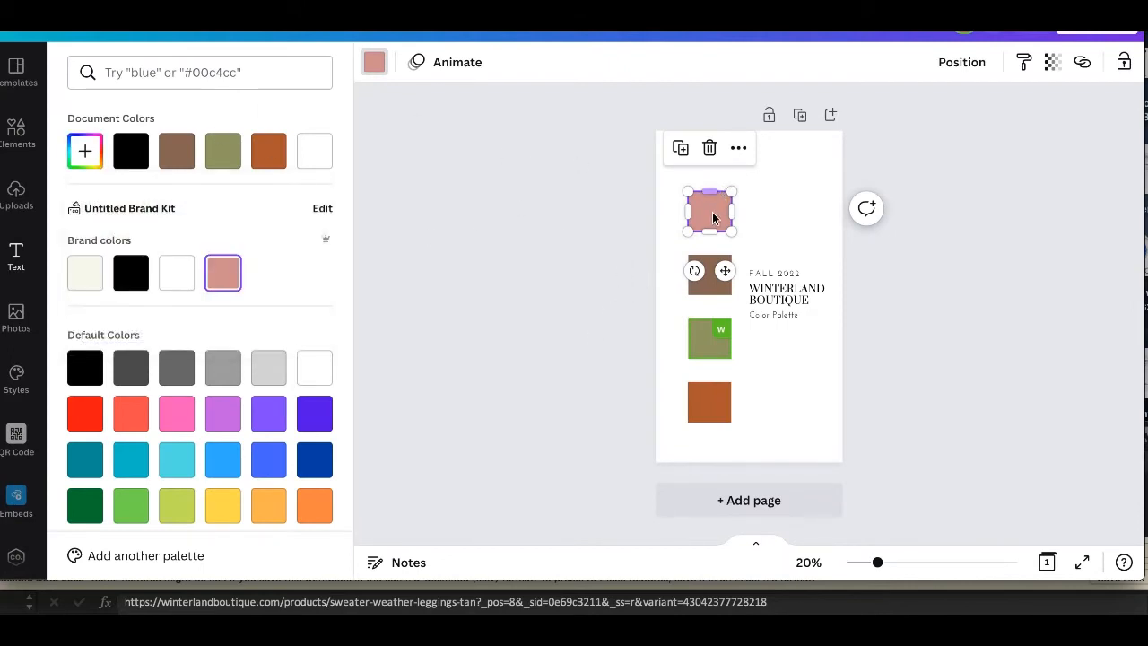
click(85, 151)
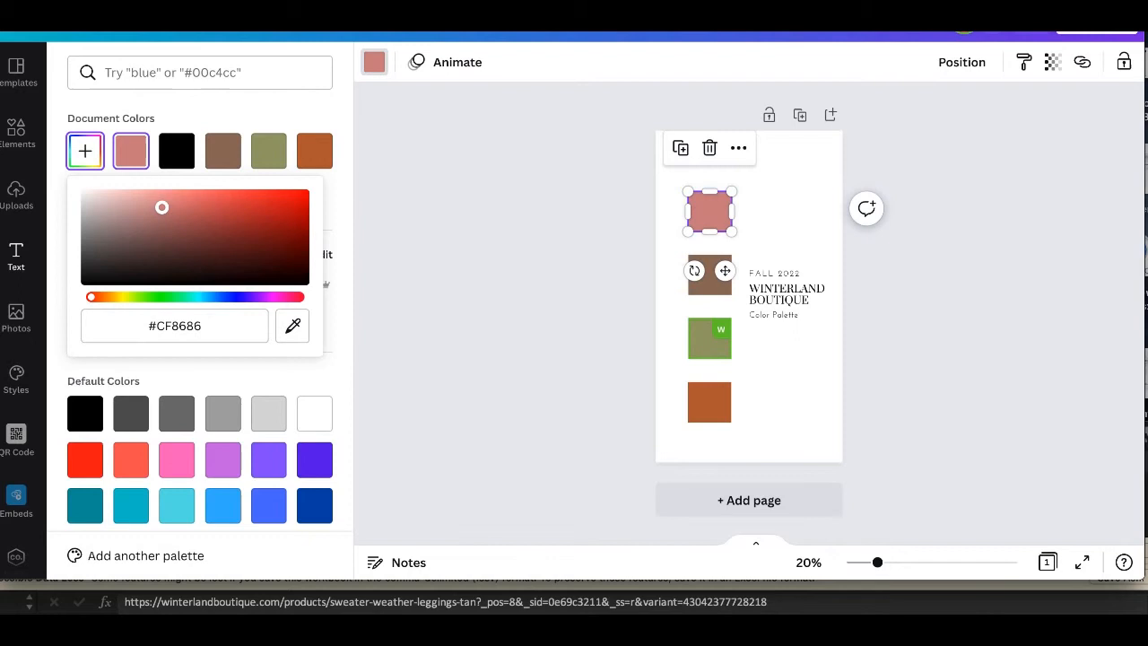
click(161, 218)
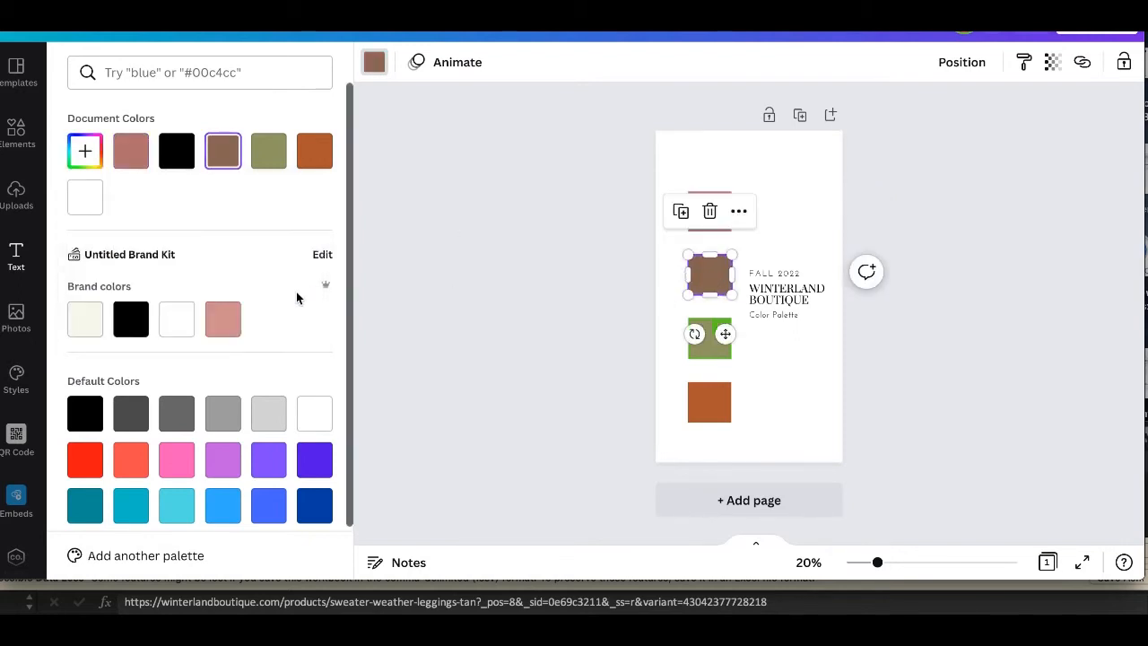
click(85, 150)
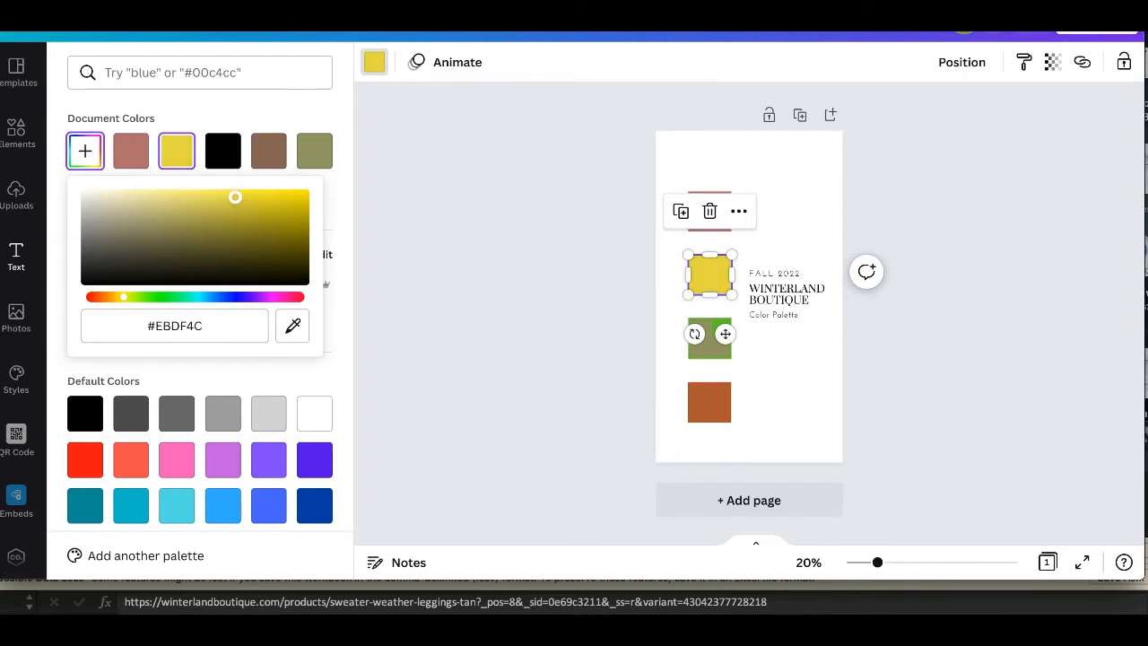
drag(235, 197, 198, 227)
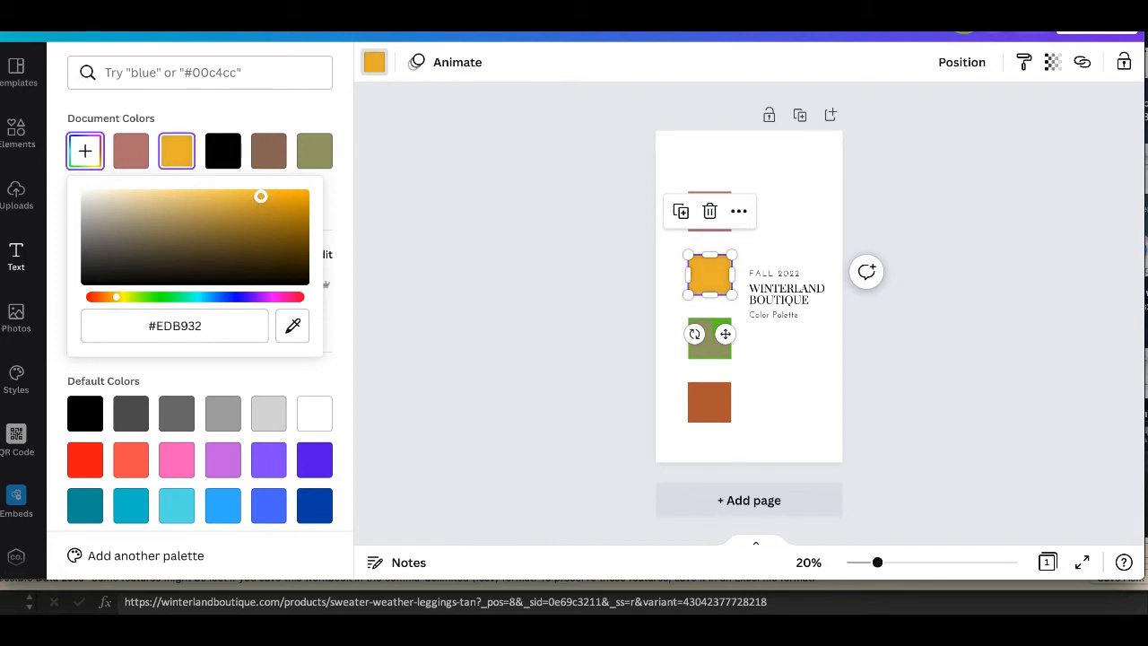
drag(261, 196, 262, 202)
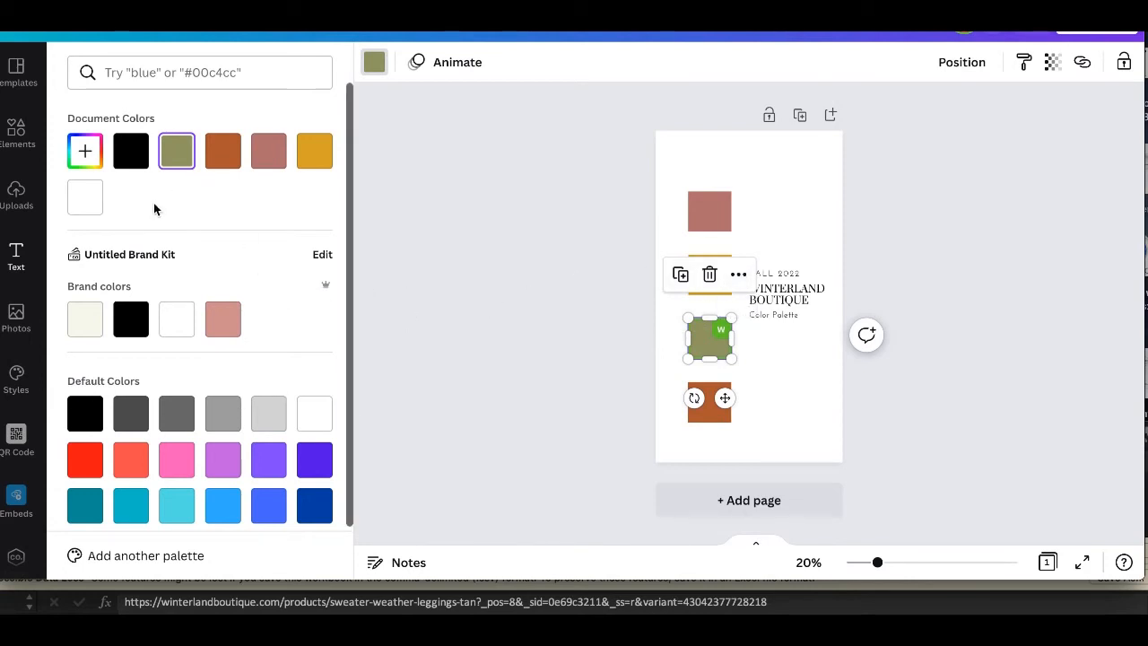
click(84, 150)
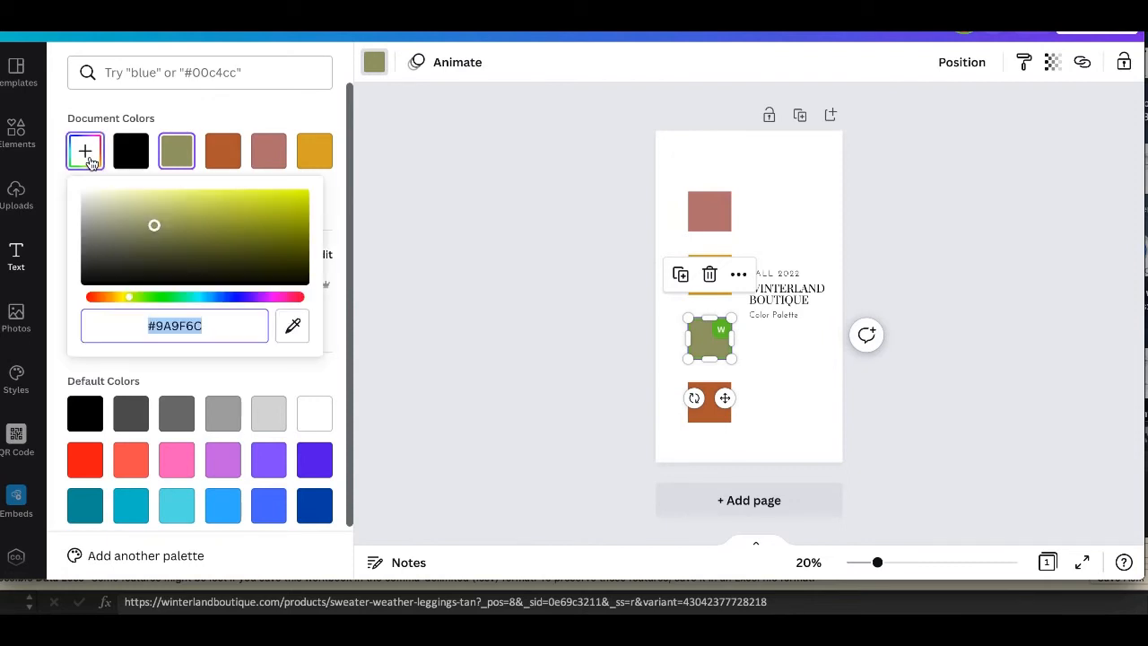
Step: Set the third swatch to deep navy #111E4D and the bottom swatch to dark brown #504642
drag(128, 297, 106, 297)
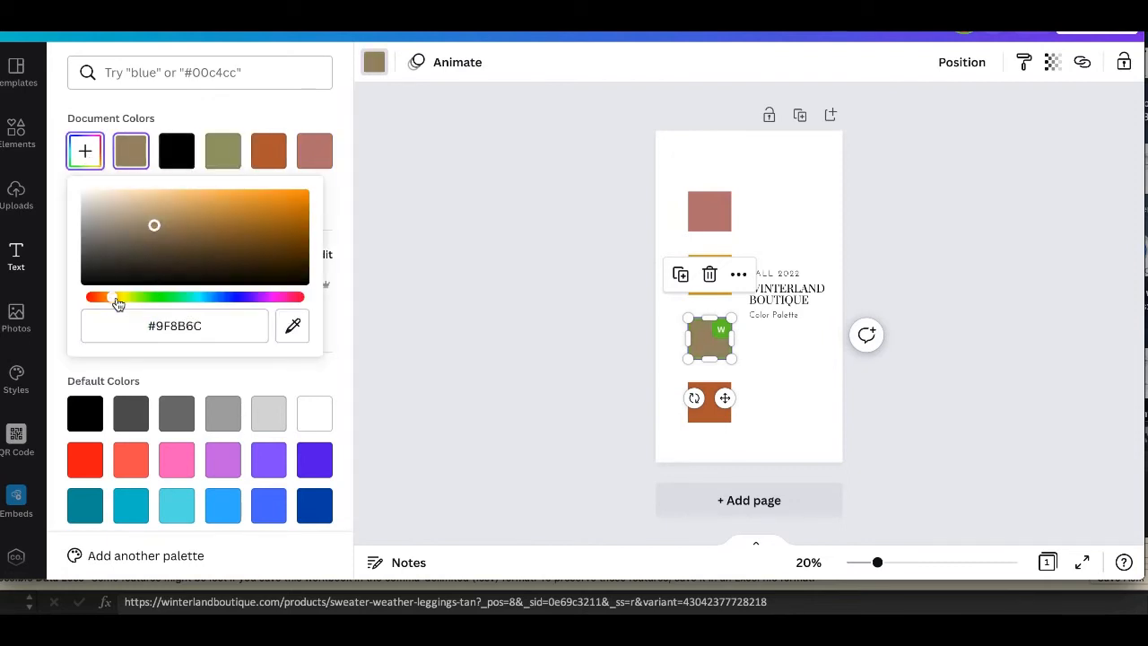
drag(116, 297, 238, 297)
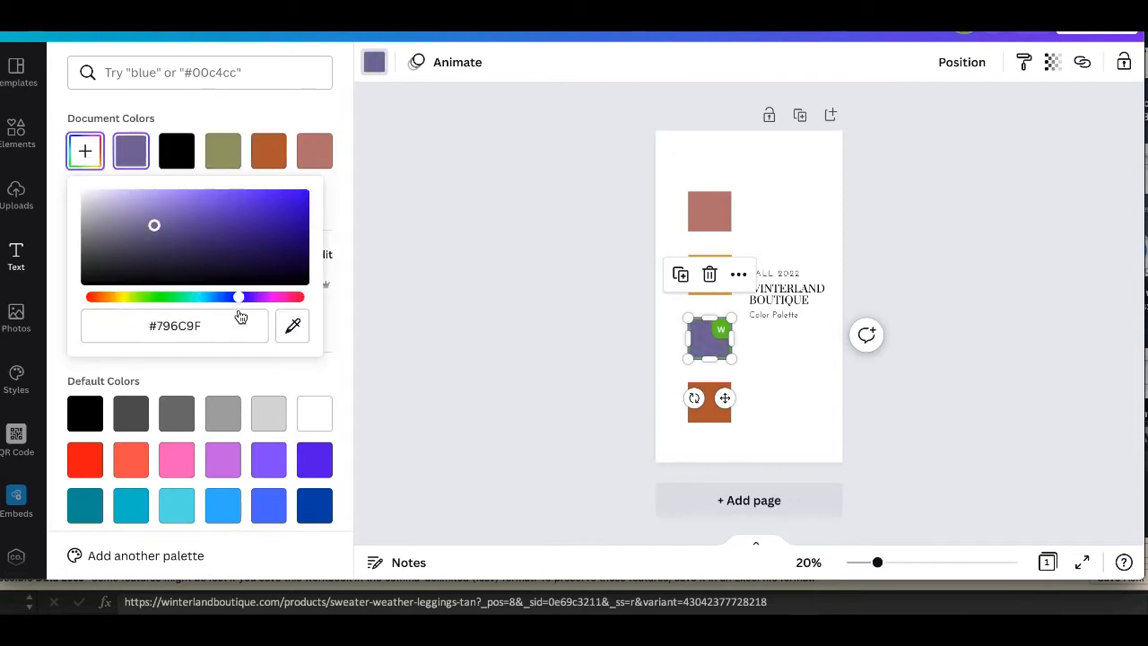
drag(238, 297, 299, 297)
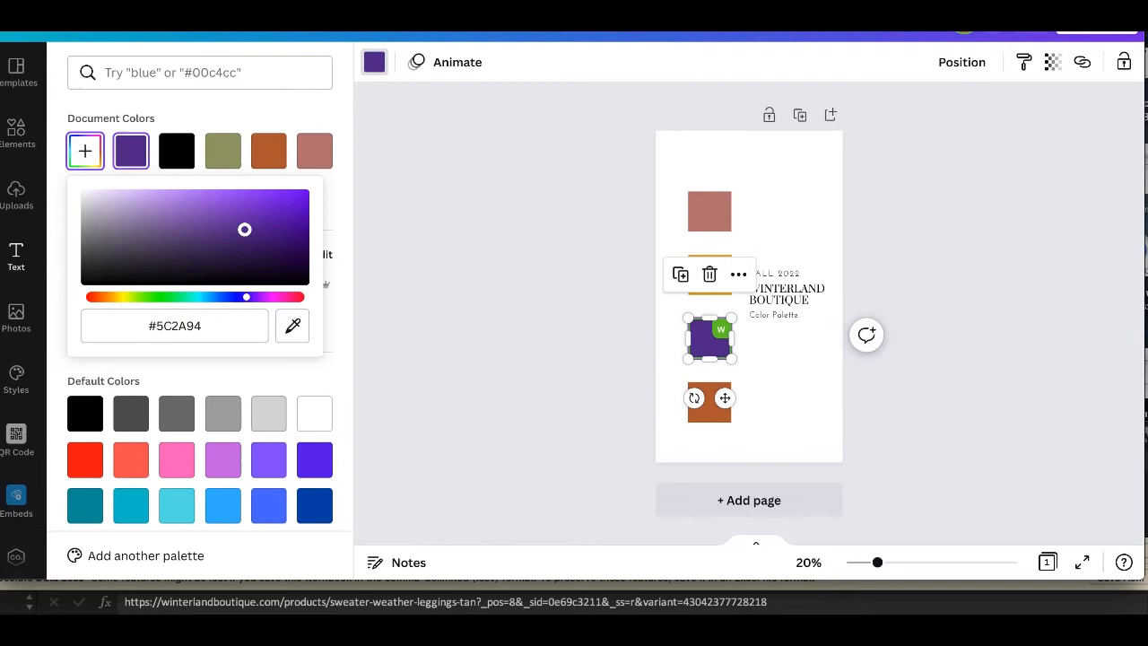
drag(245, 229, 207, 215)
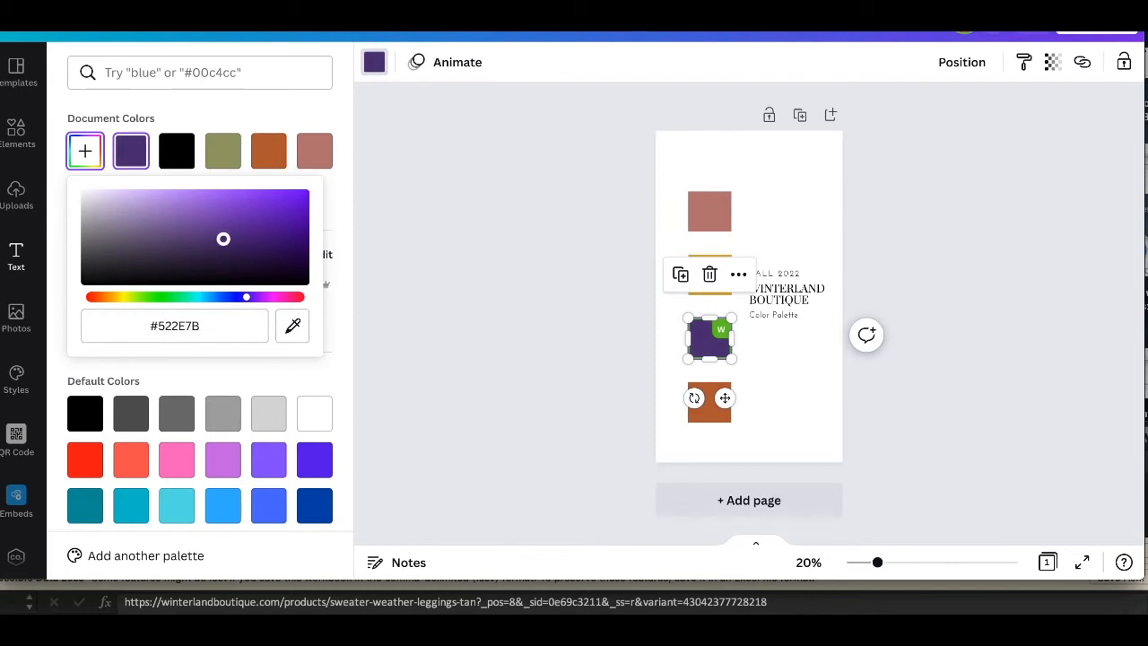
drag(245, 297, 247, 297)
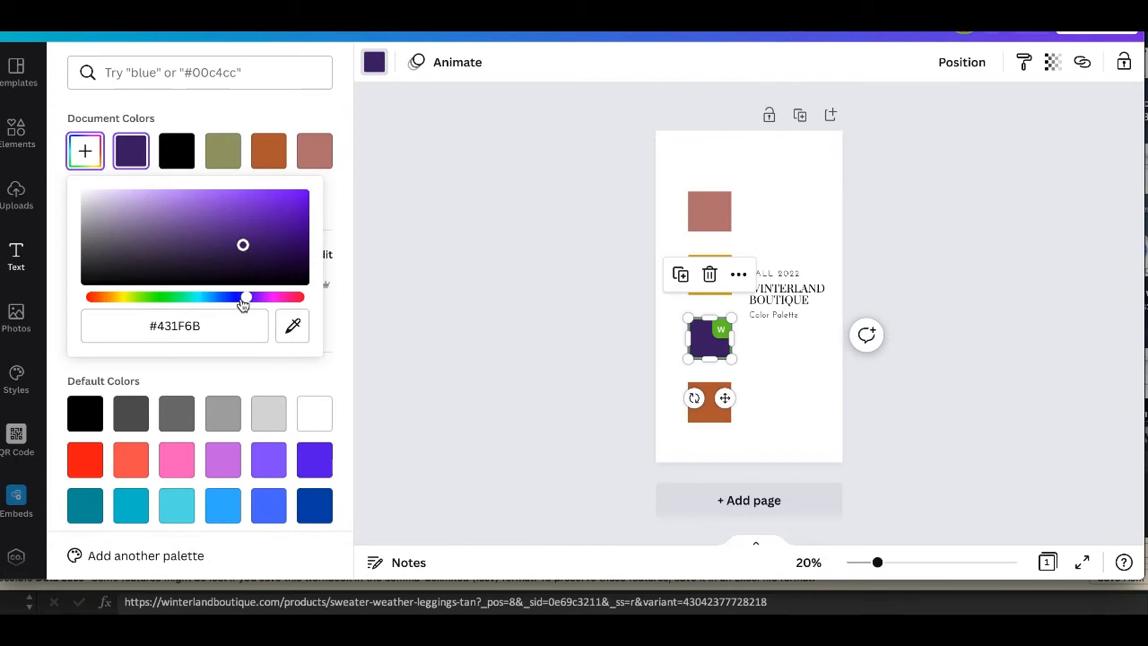
drag(249, 297, 224, 297)
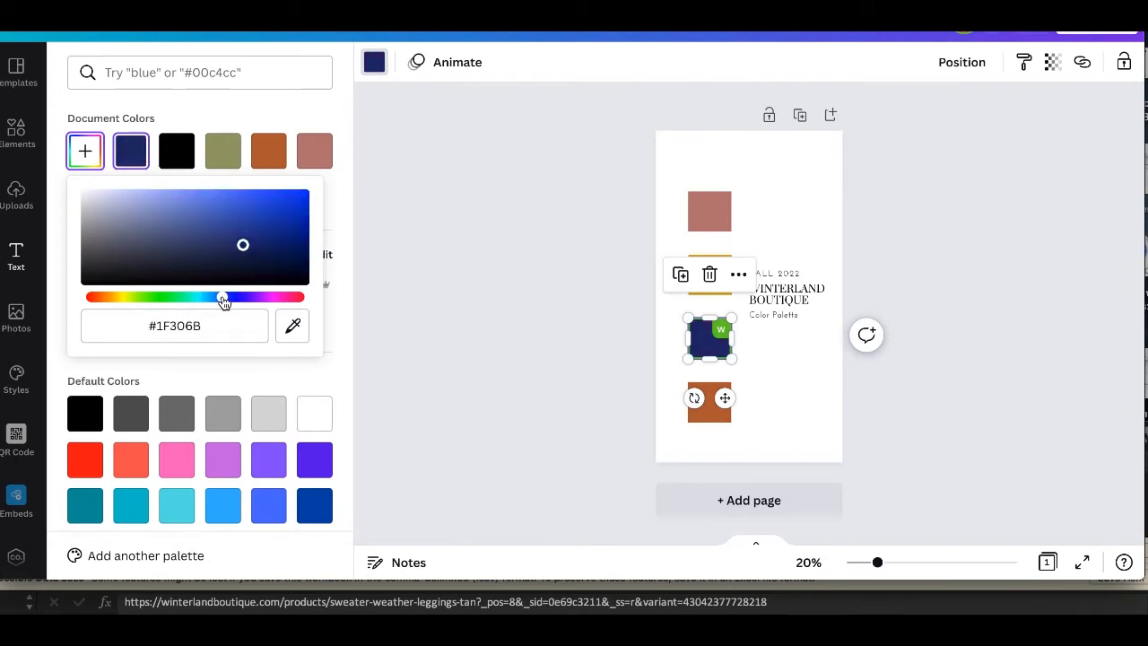
mouse_move(261, 262)
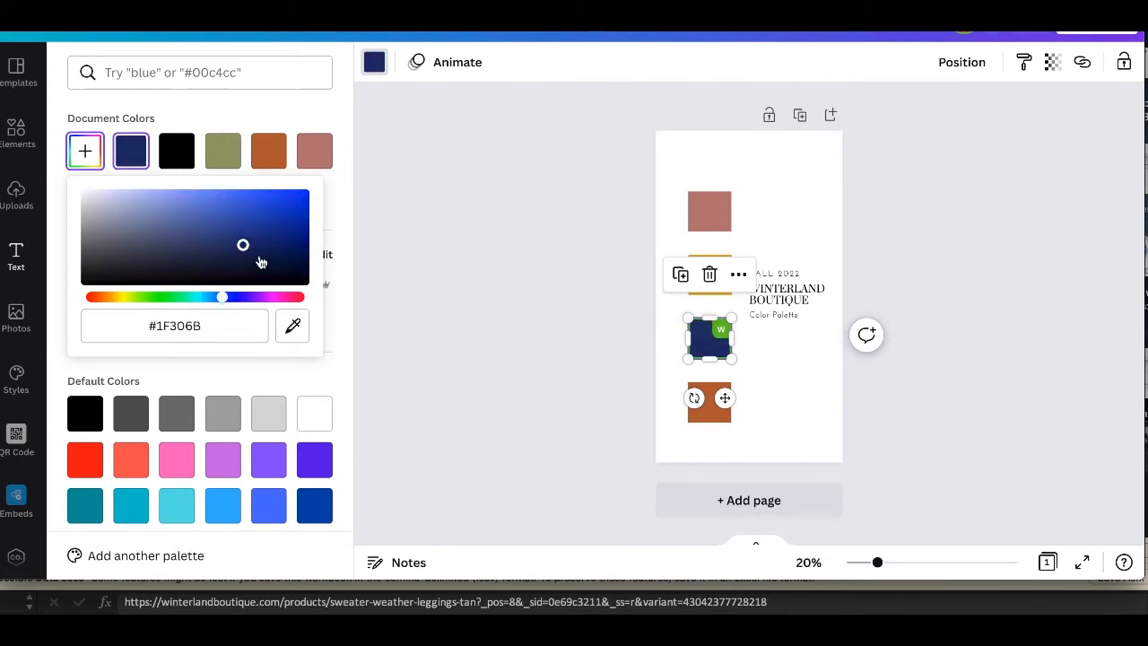
drag(243, 245, 258, 255)
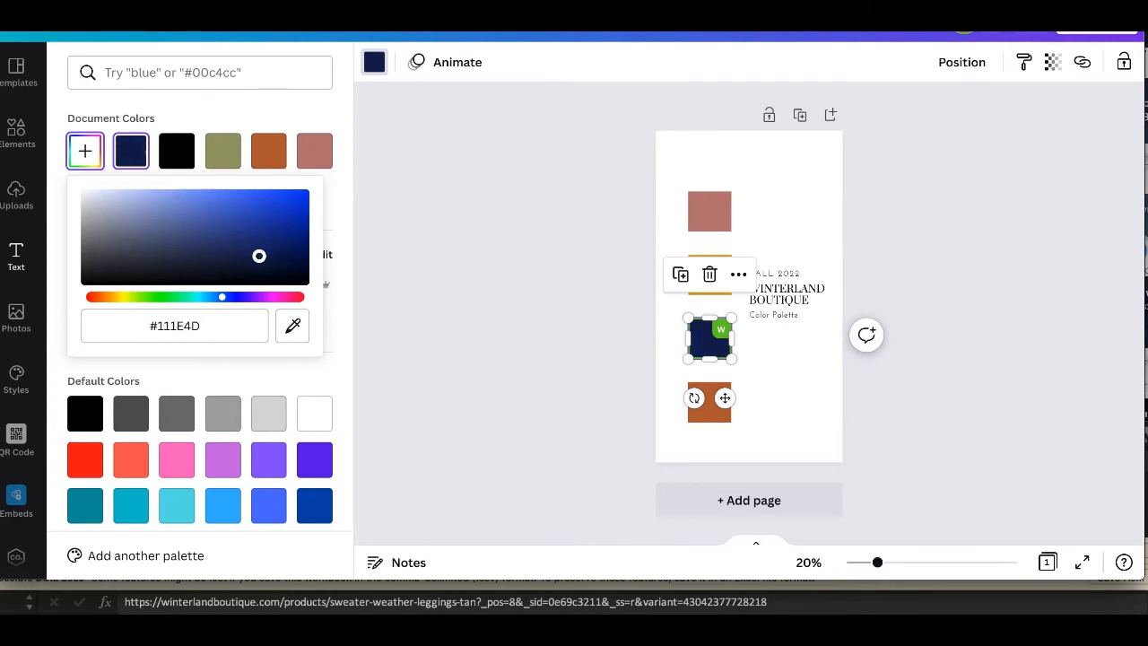
mouse_move(260, 260)
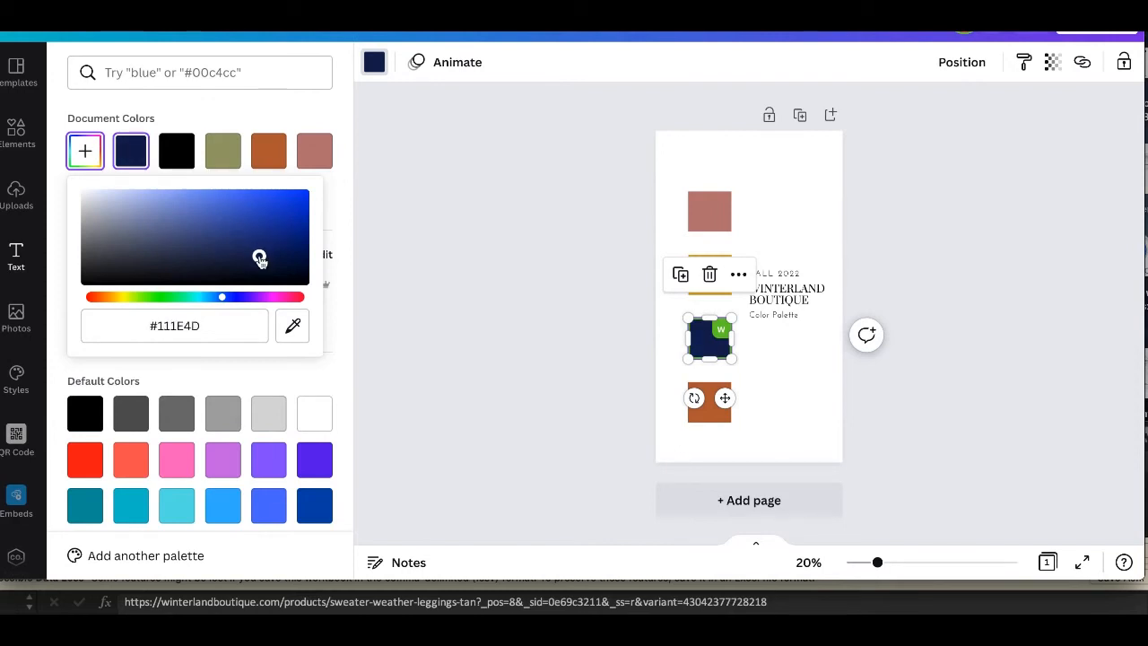
mouse_move(359, 306)
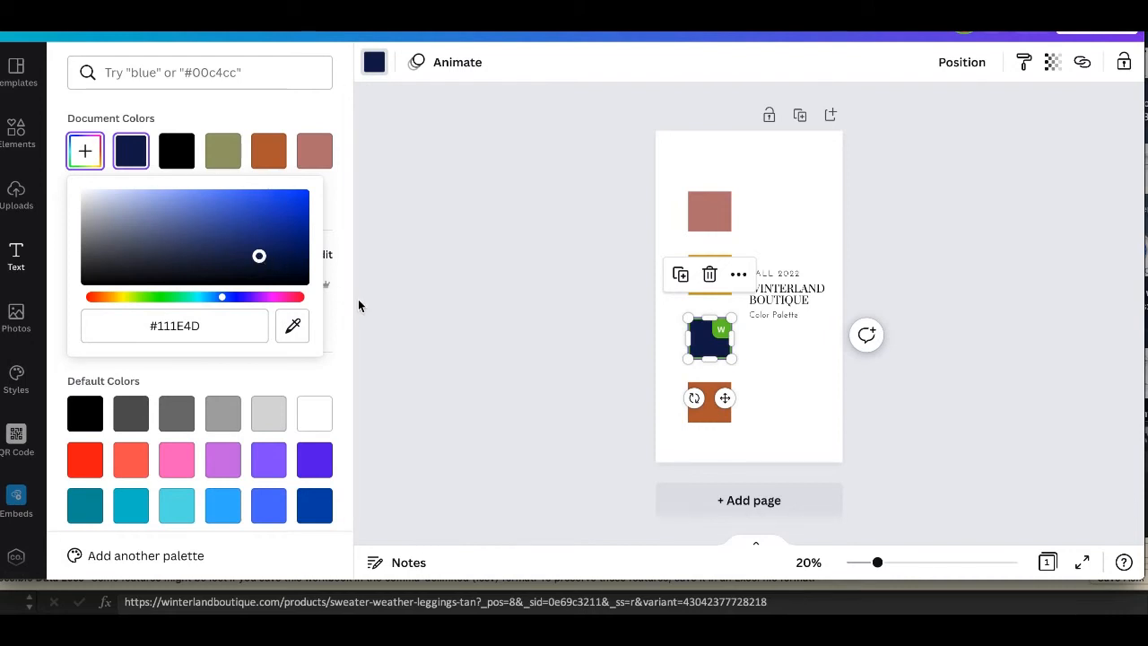
mouse_move(706, 411)
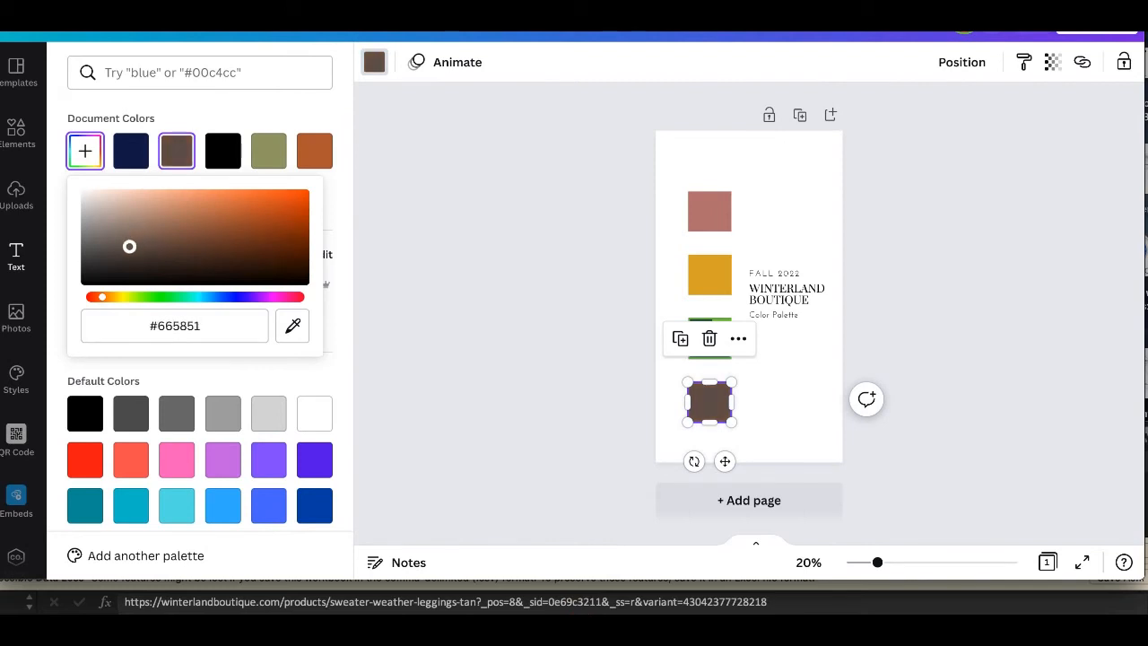
drag(129, 247, 121, 254)
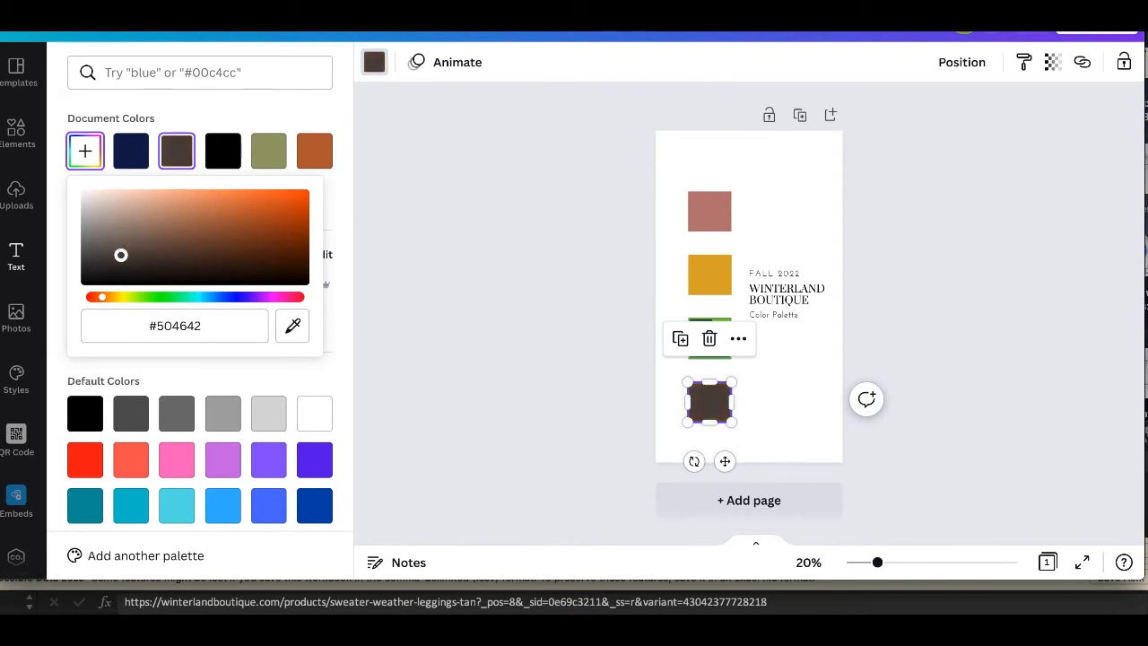
click(786, 294)
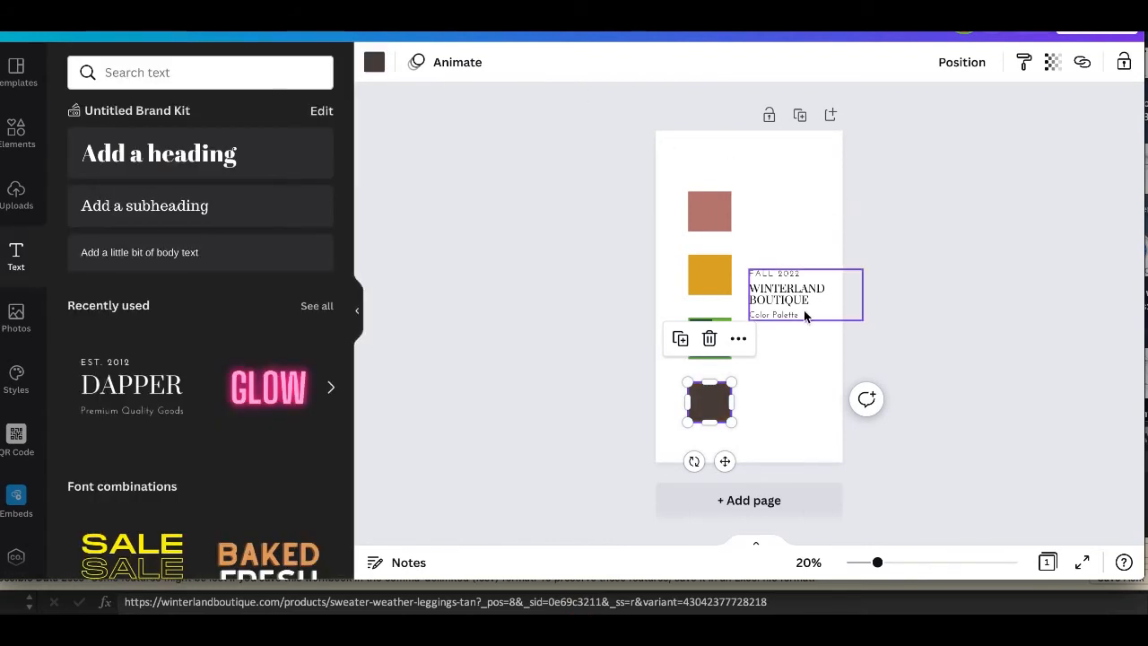
Step: Edit the caption so it reads 'Color Palette #2'
double_click(773, 315)
text( #2)
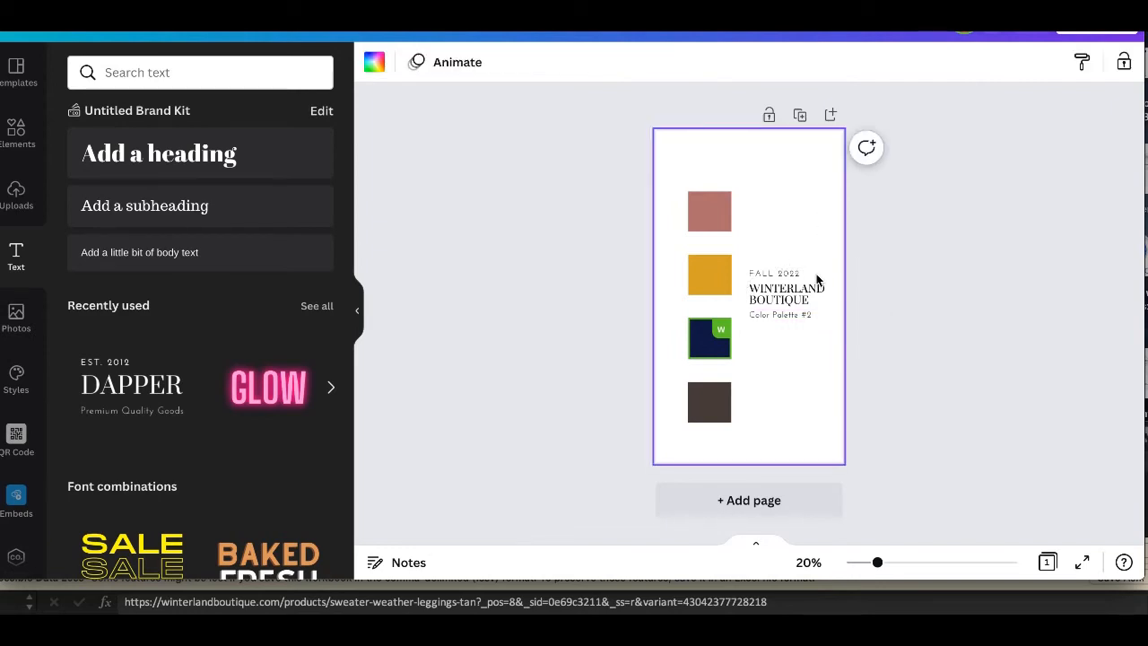
mouse_move(883, 240)
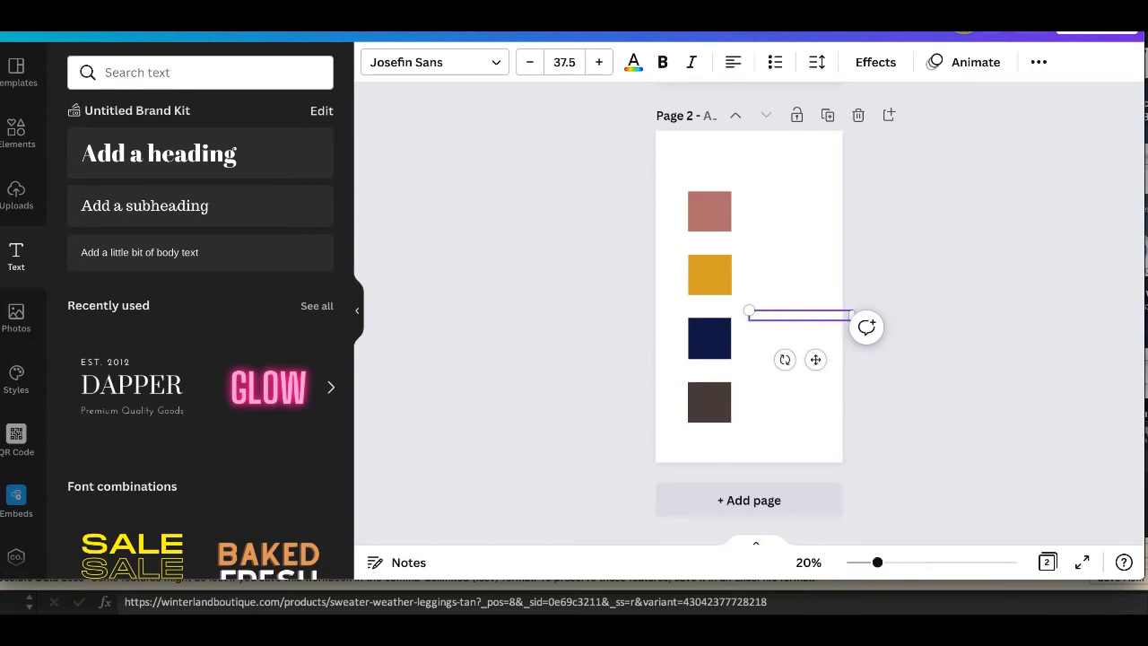
Step: Fill Page 2's top swatch with blue and tone it down to a muted blue-gray
click(710, 211)
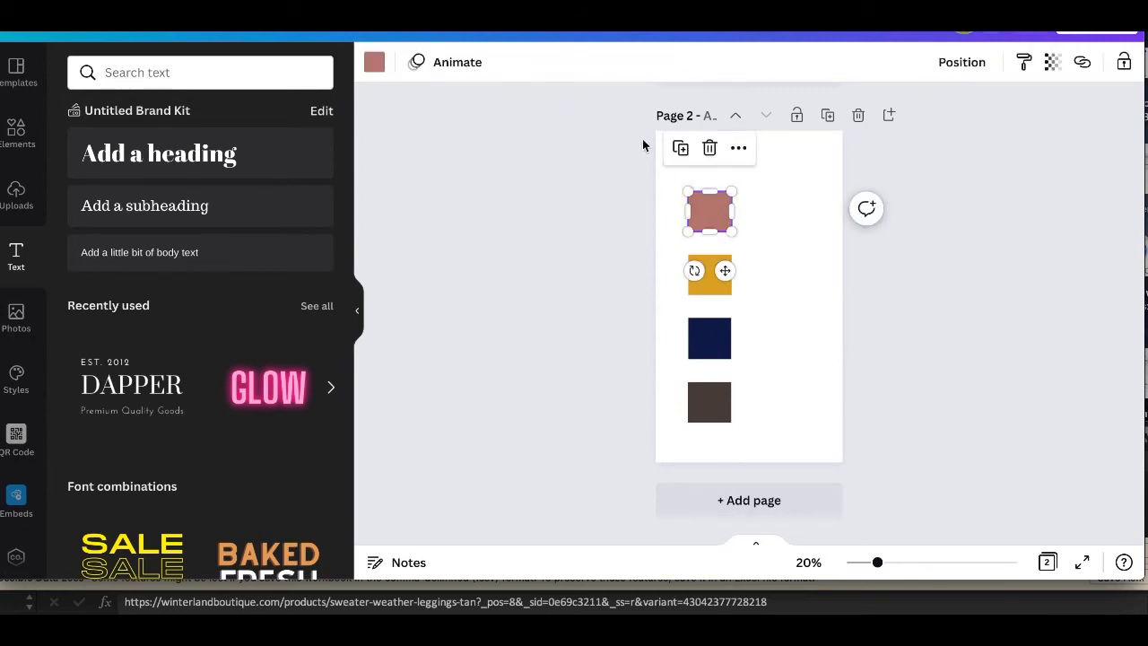
click(374, 62)
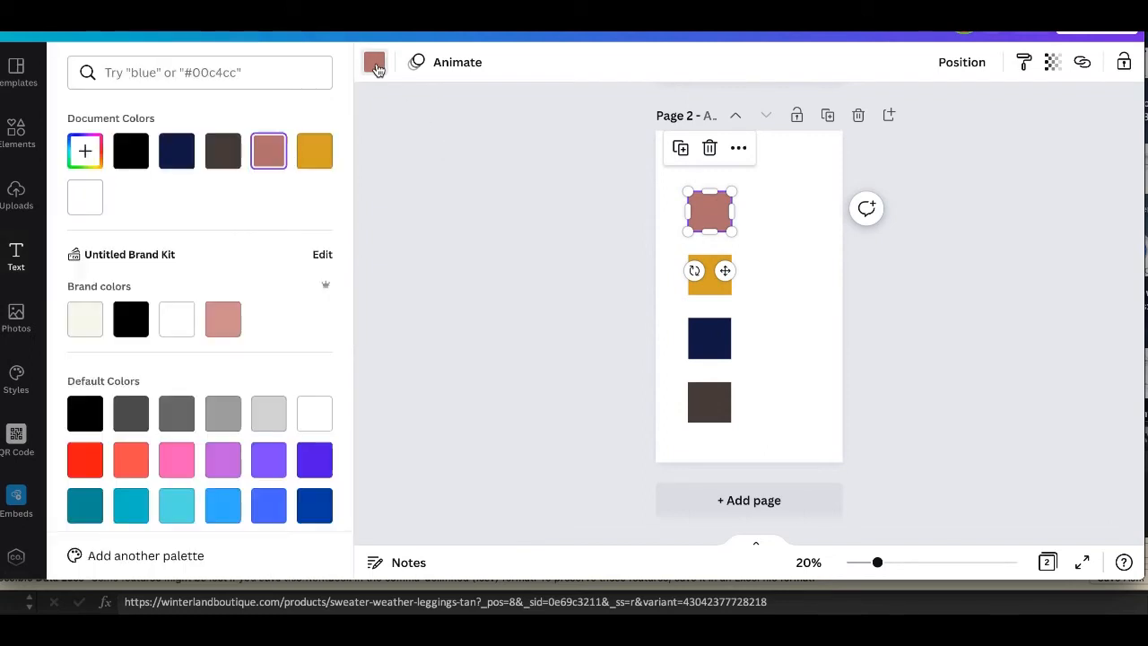
mouse_move(223, 505)
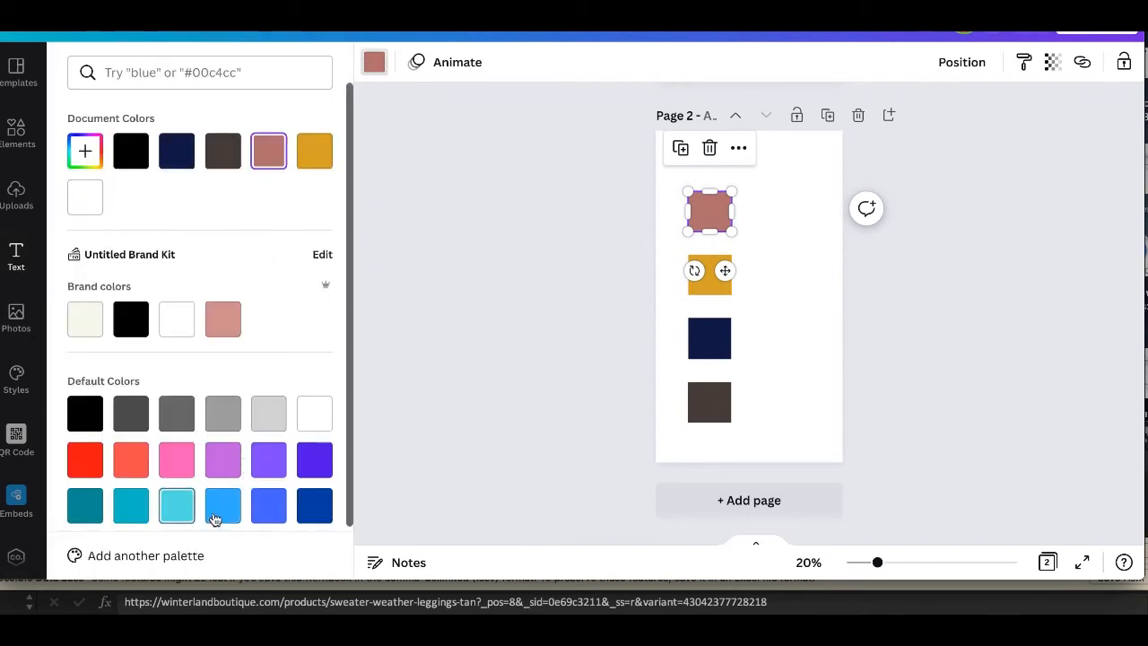
click(222, 505)
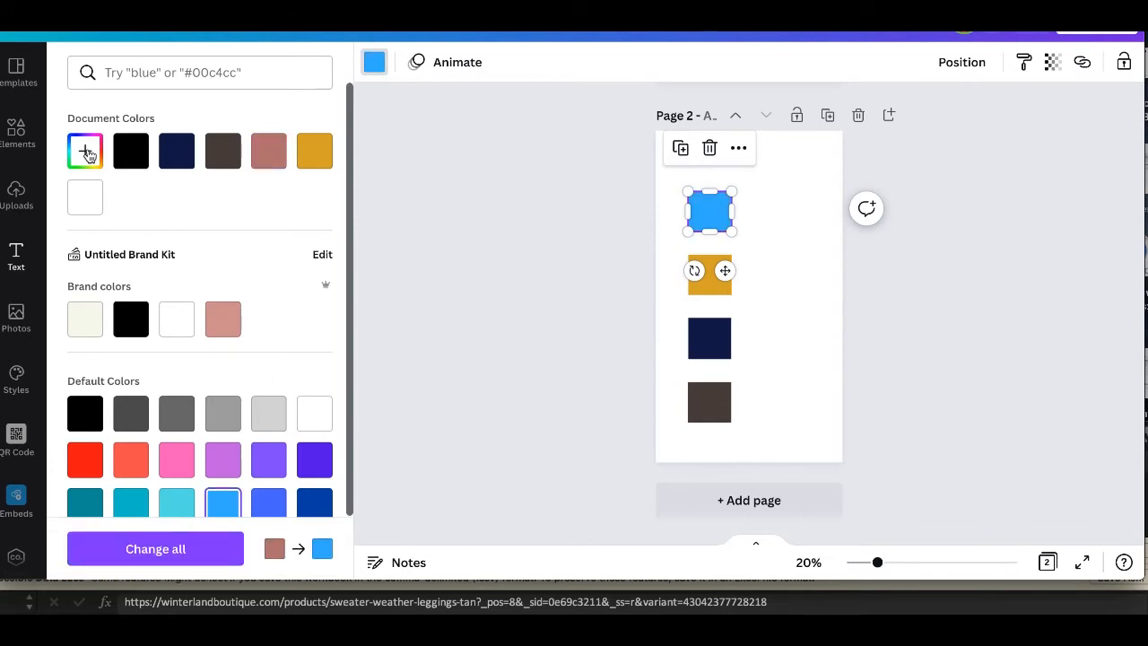
click(85, 151)
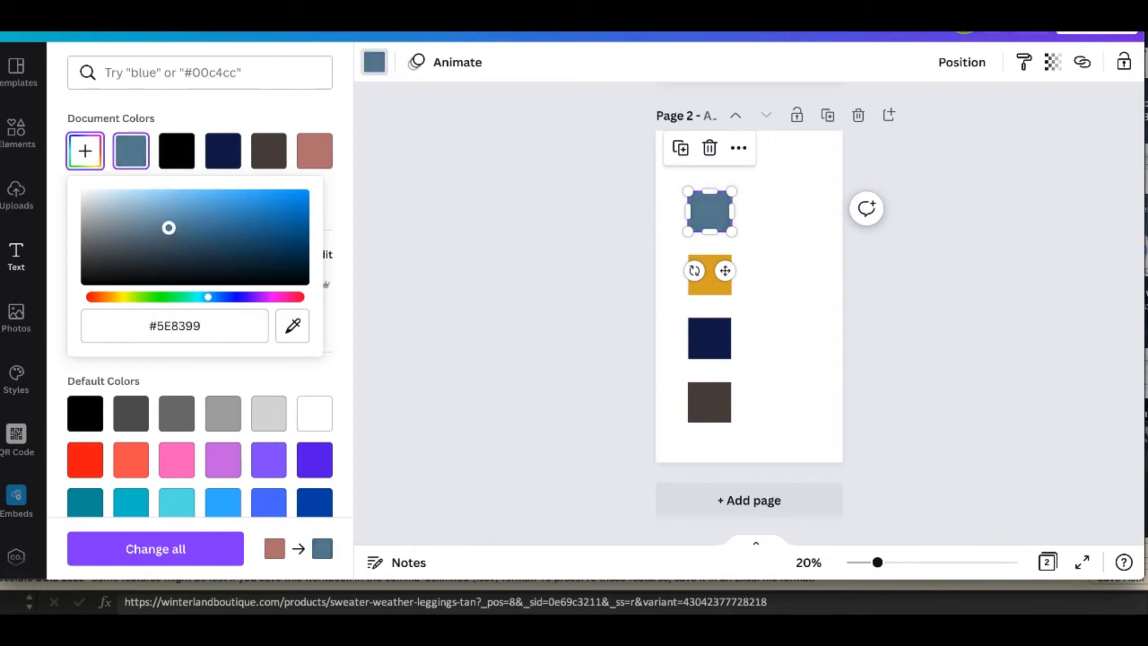
drag(169, 227, 167, 222)
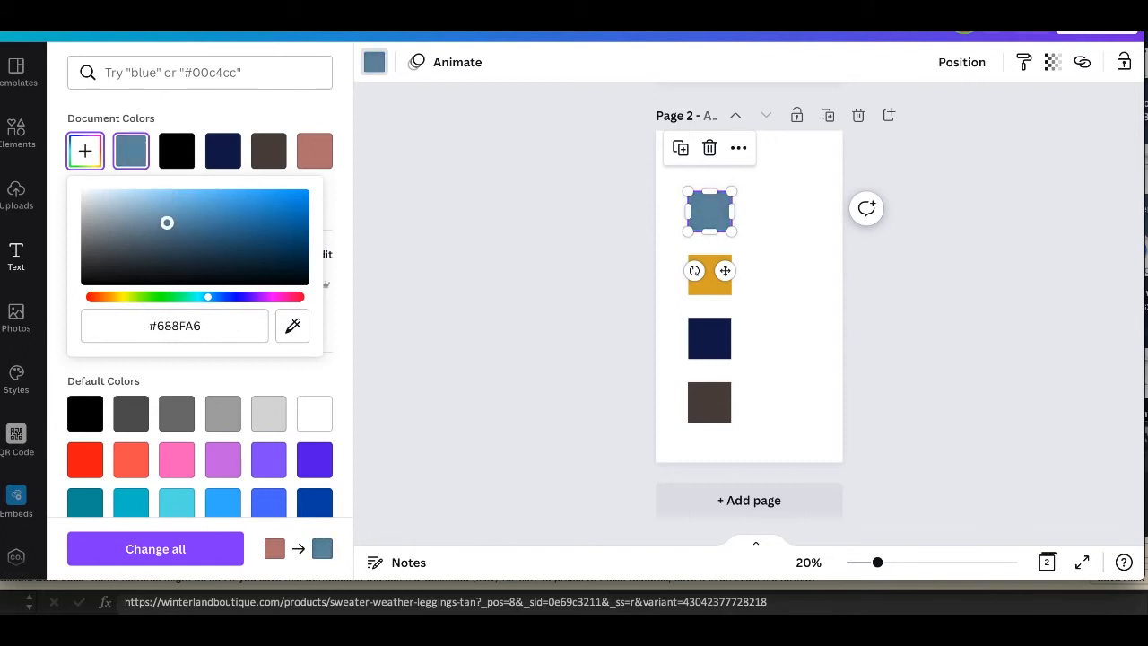
mouse_move(674, 238)
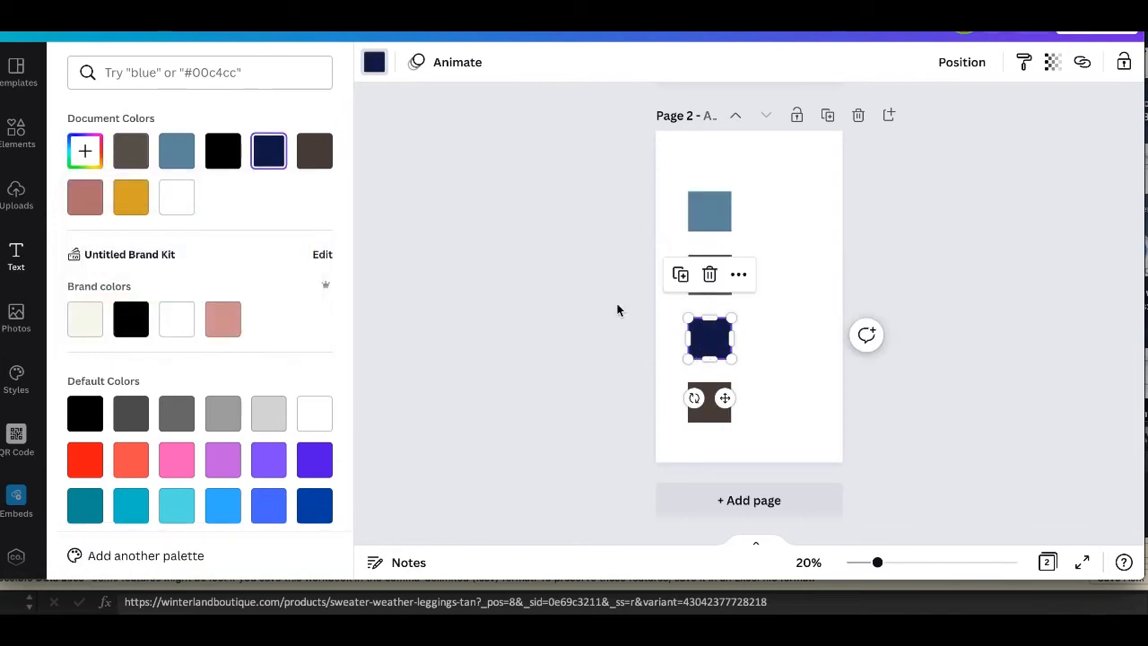
Step: Turn the third swatch pumpkin orange and the bottom swatch a warm dark brown
click(130, 196)
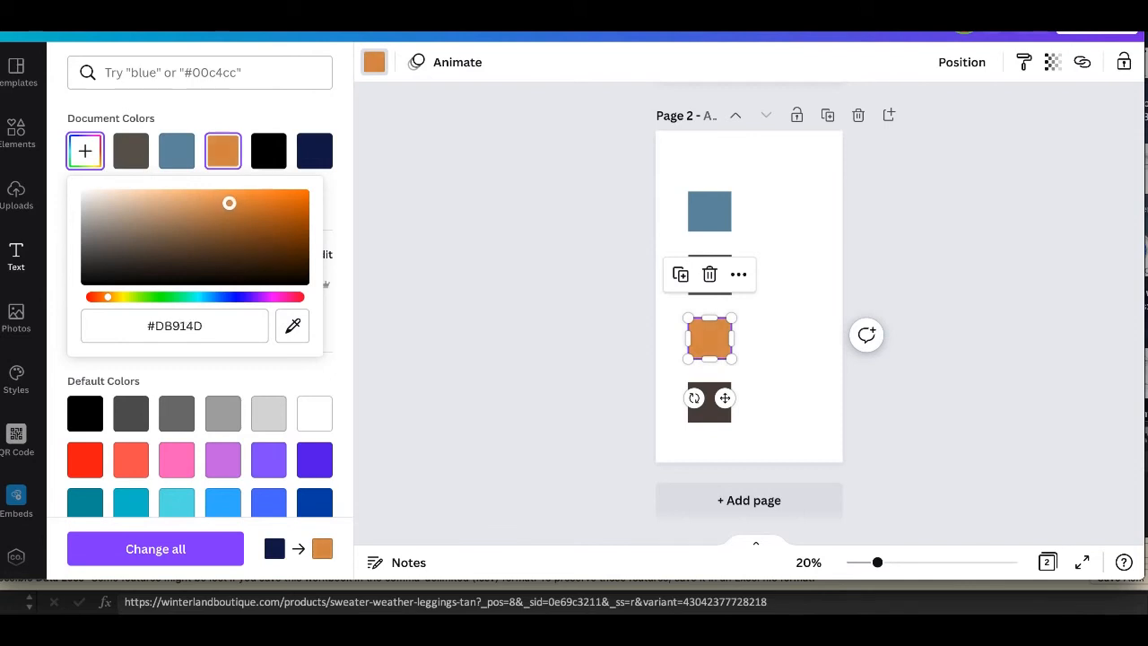
drag(230, 202, 237, 203)
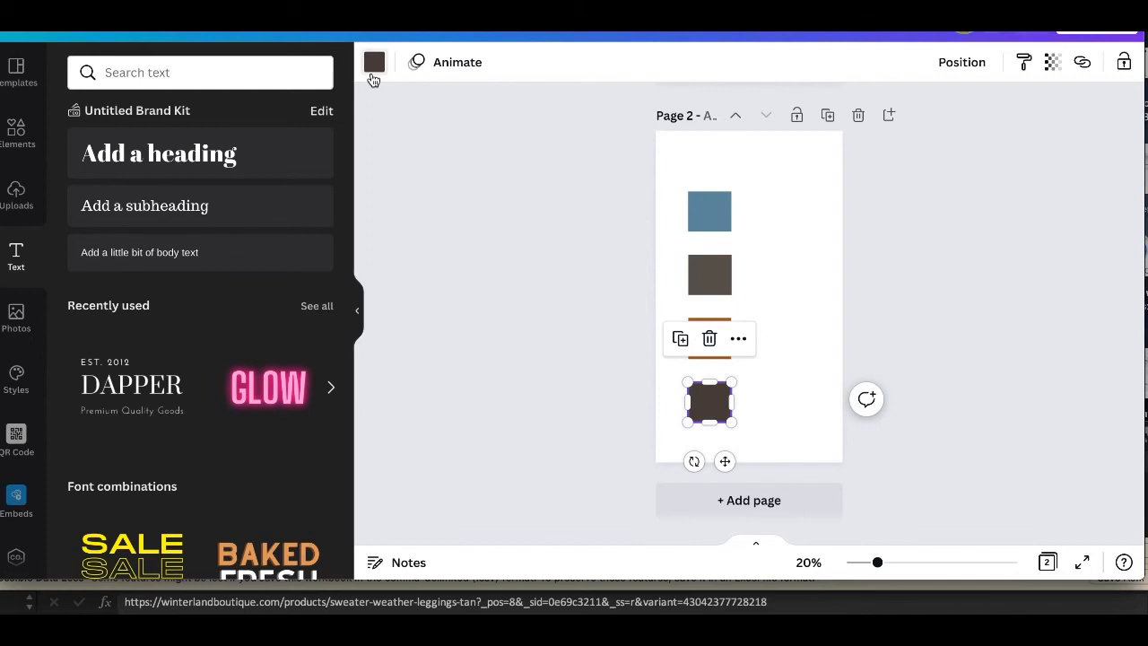
click(374, 61)
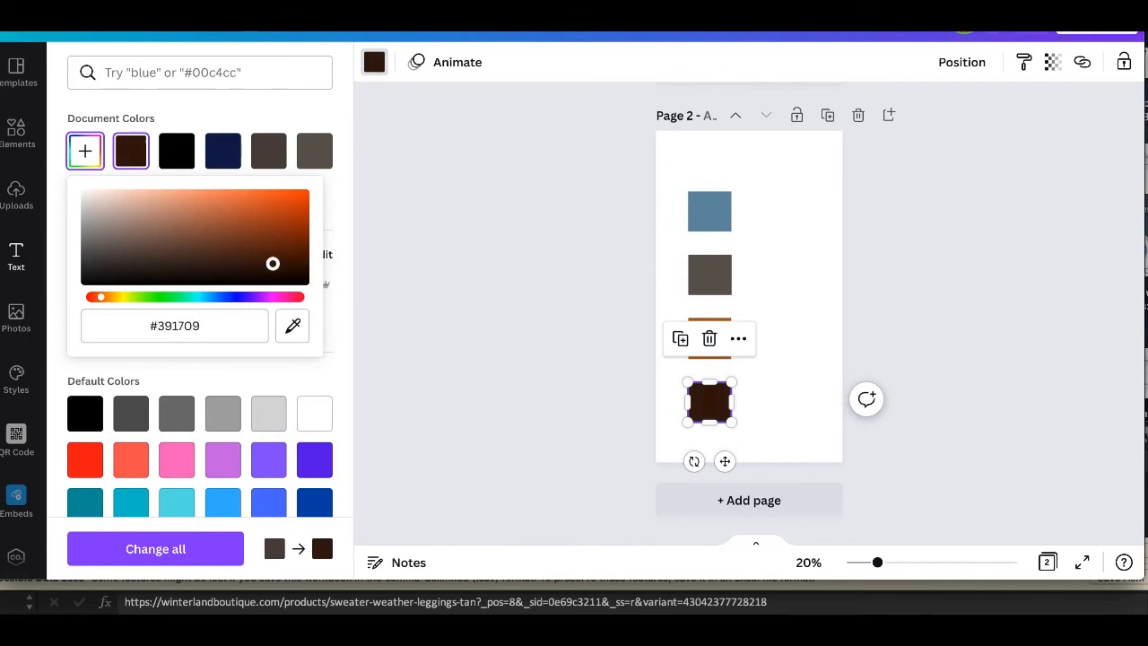
drag(273, 264, 151, 223)
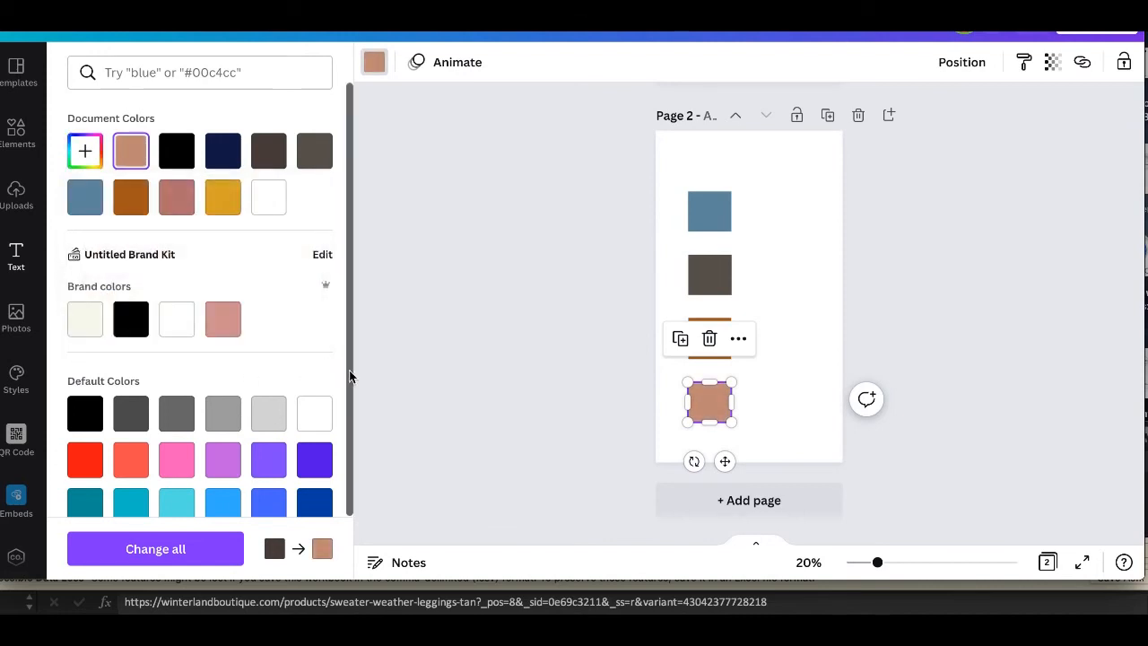
scroll(down, 3)
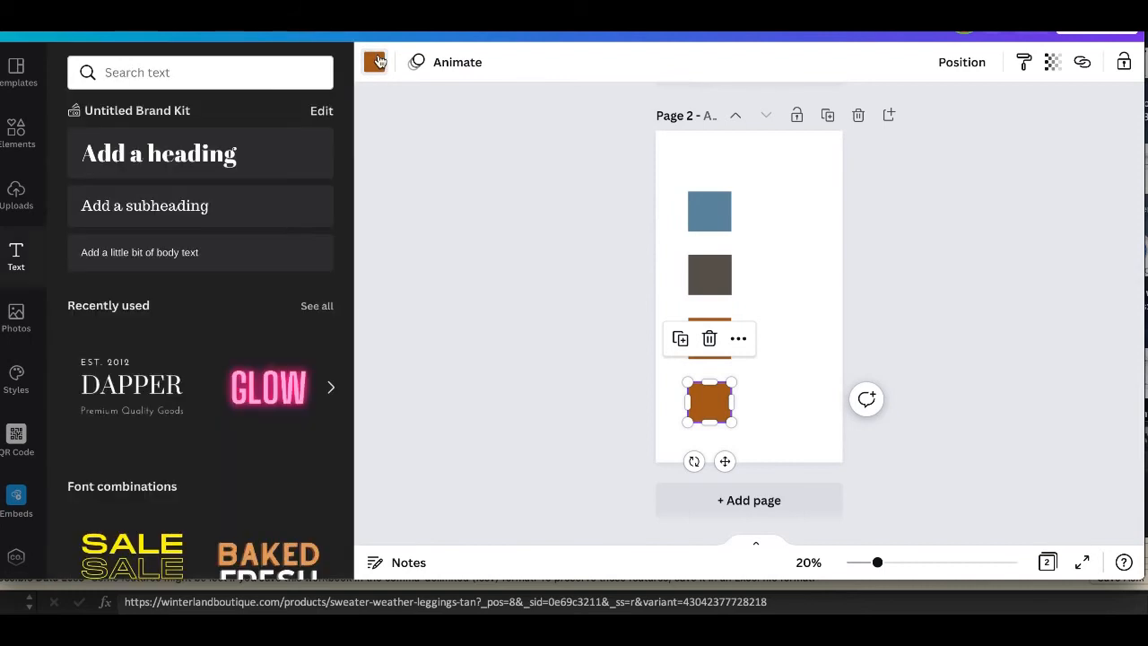
click(375, 61)
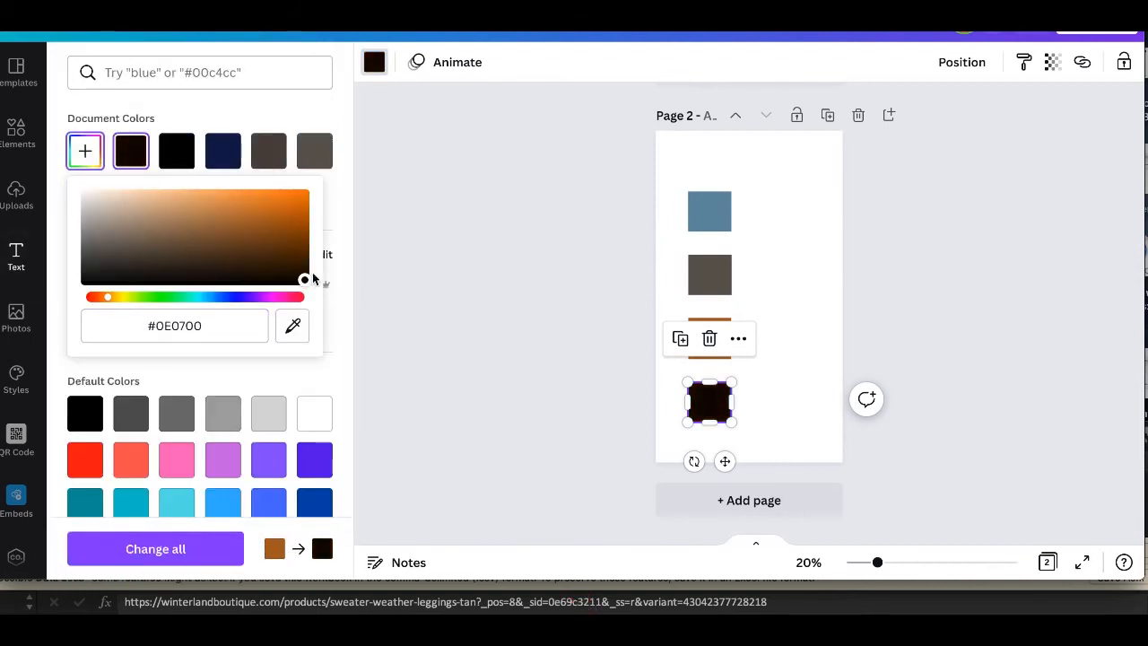
drag(305, 280, 303, 244)
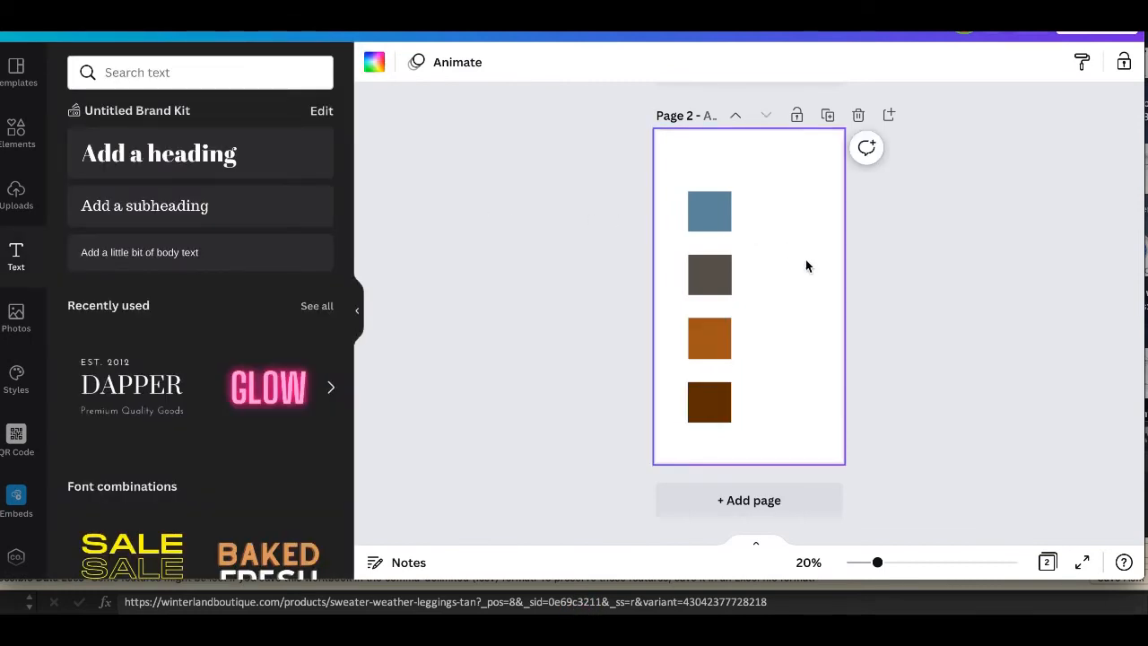
click(709, 212)
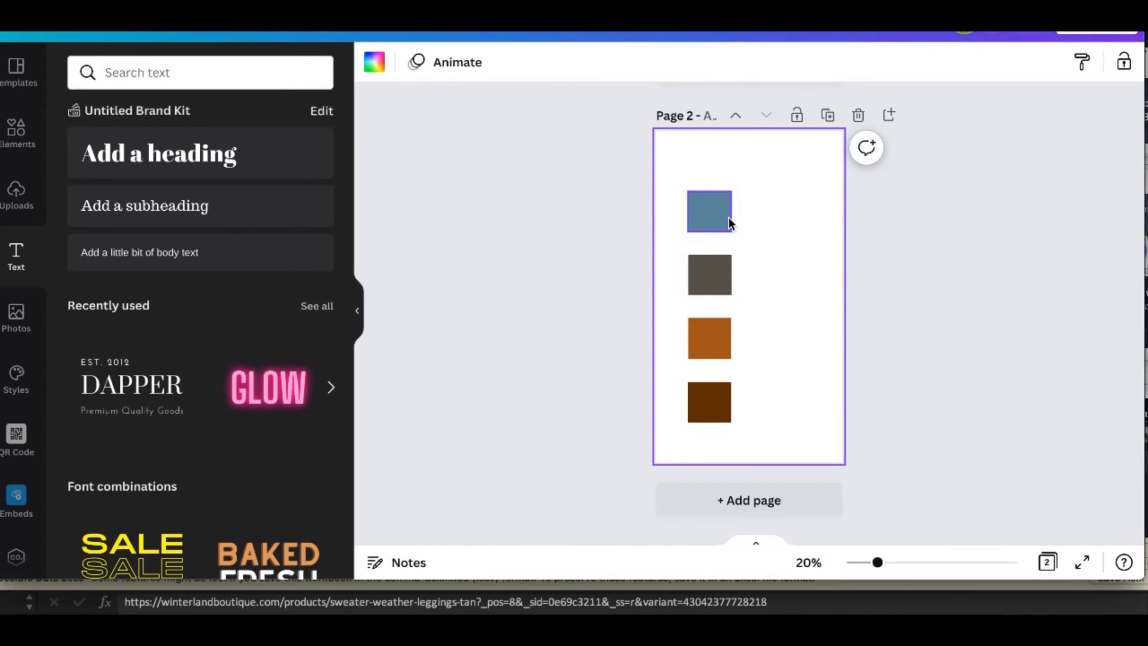
click(709, 338)
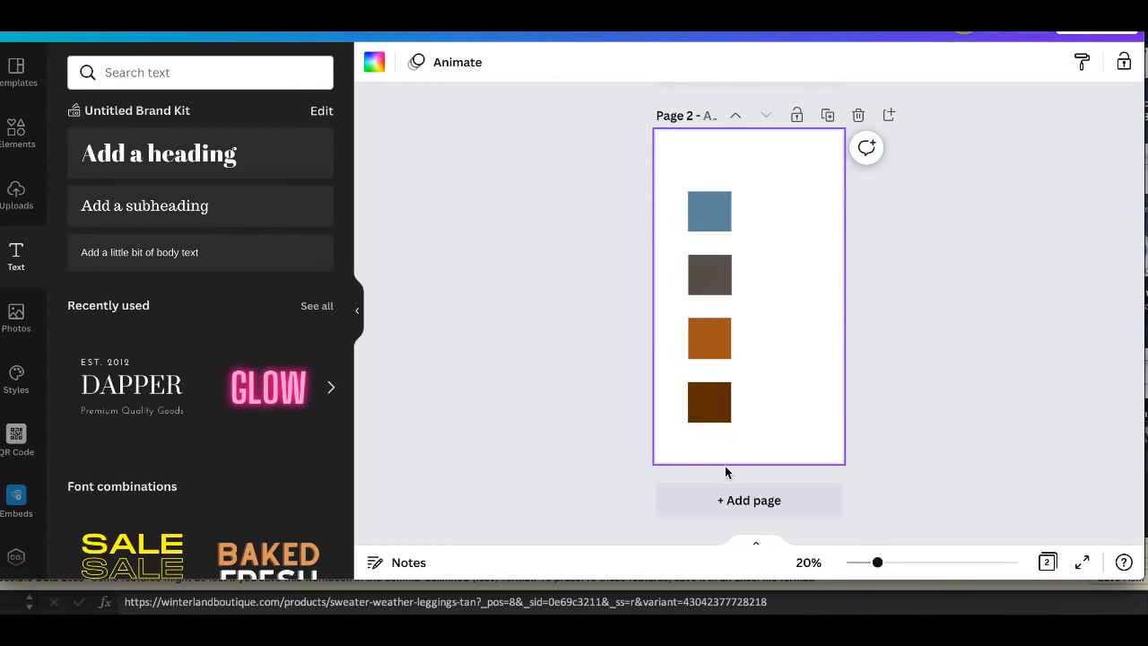
click(709, 402)
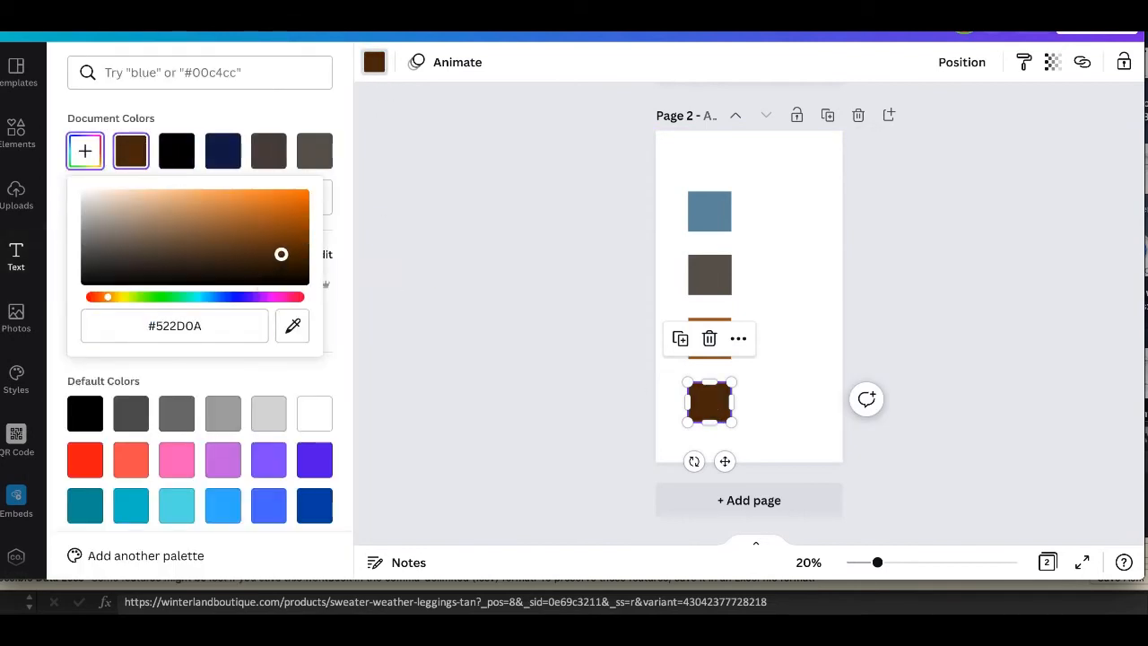
drag(281, 254, 298, 254)
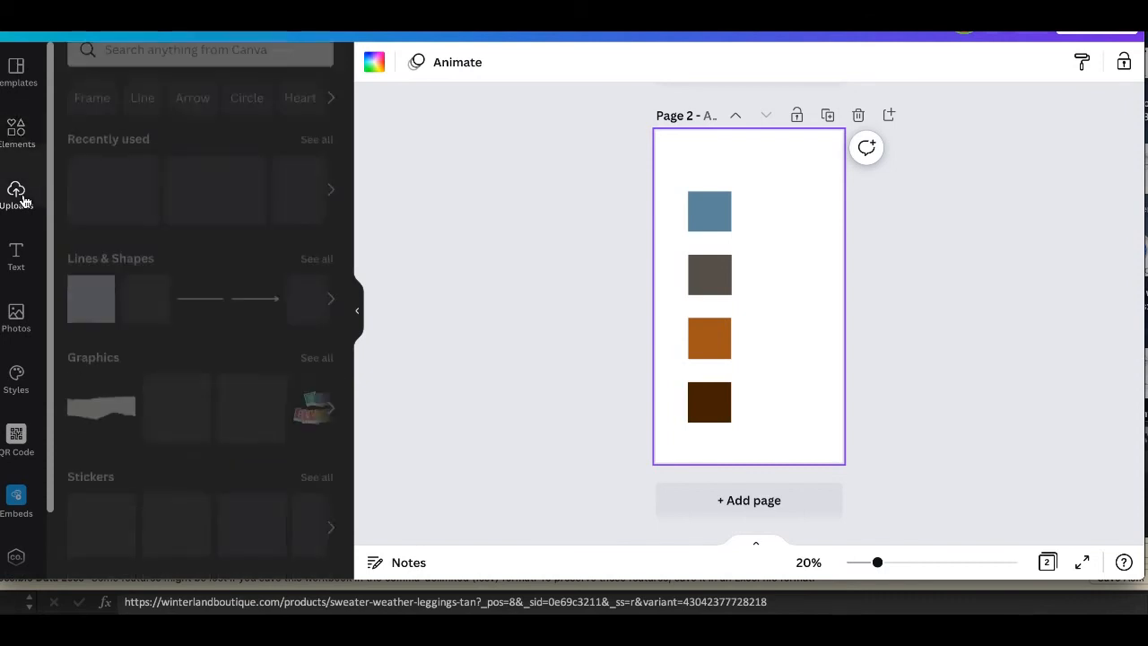
Step: Drag the Fashion Files logo toward the bottom-right corner of Page 2
click(16, 195)
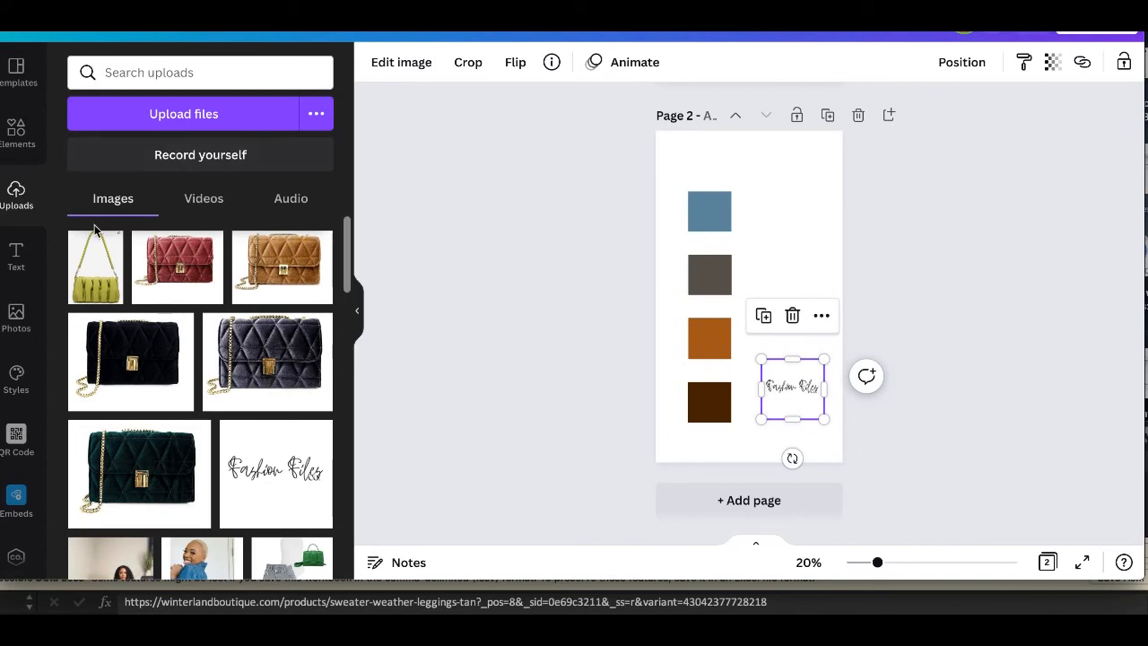
click(15, 131)
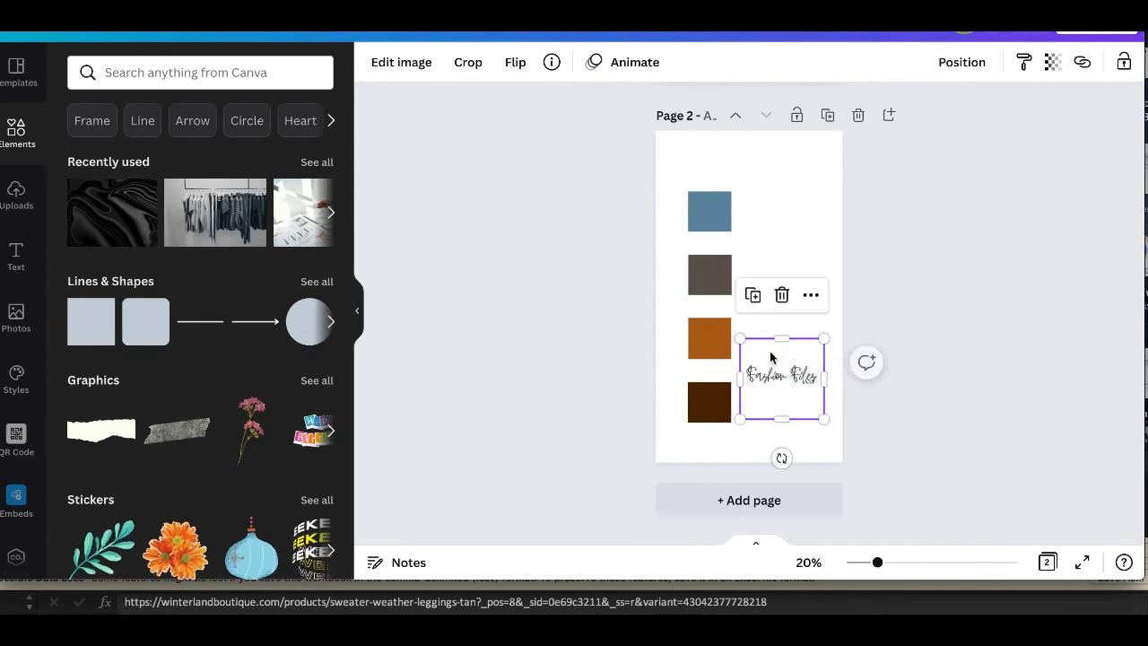
drag(782, 375, 799, 398)
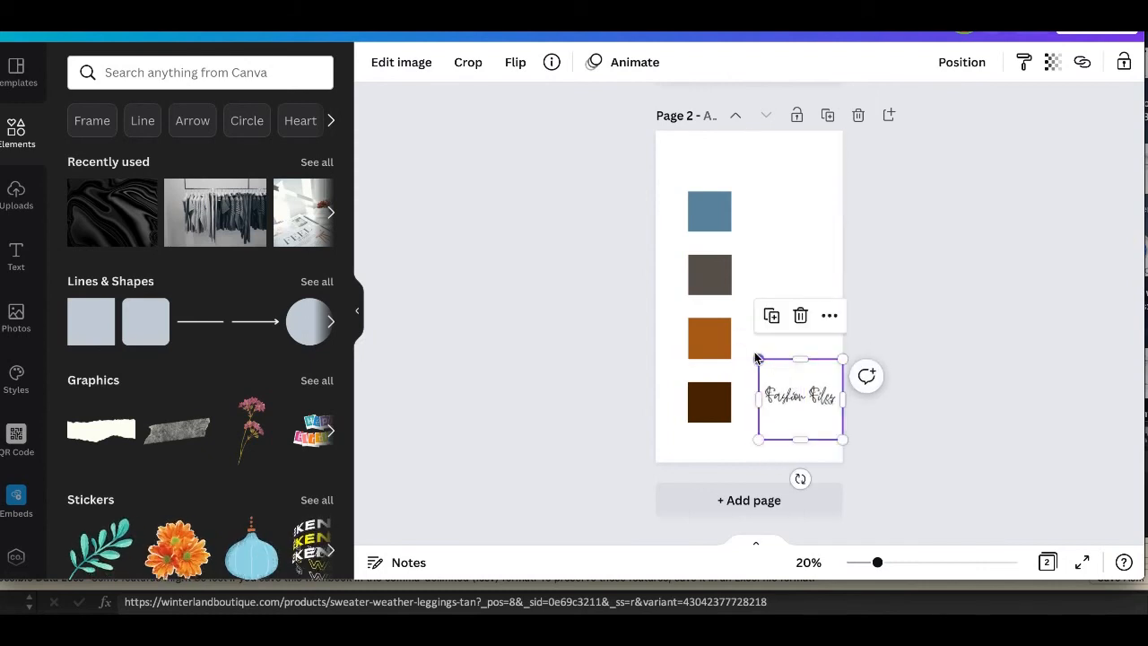
drag(758, 358, 737, 339)
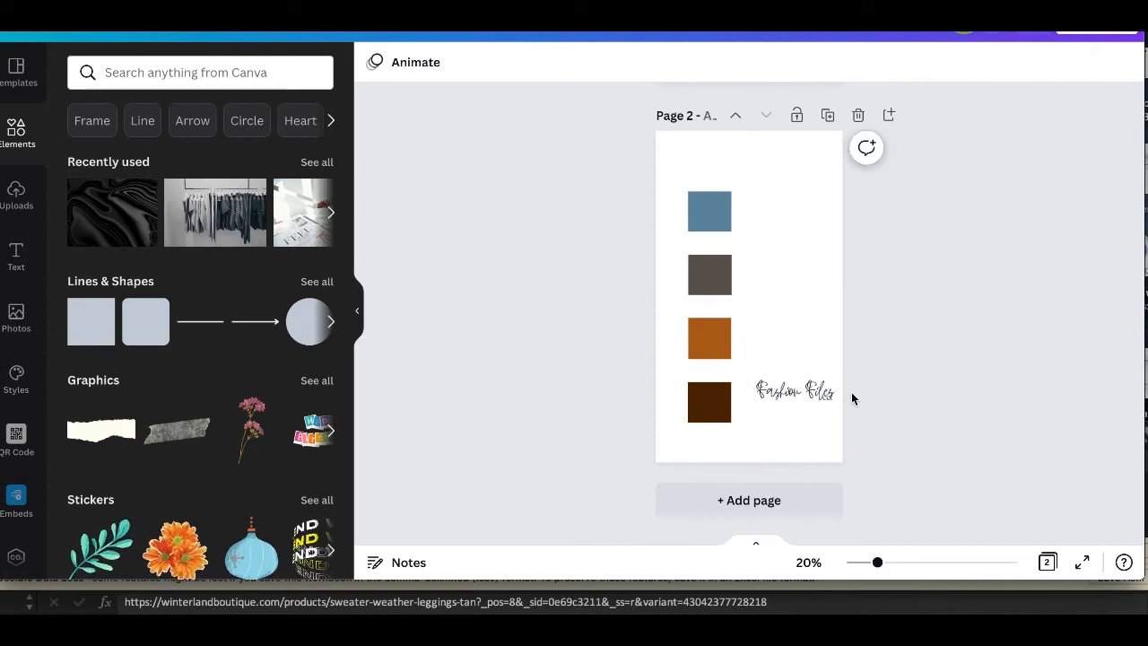
click(794, 392)
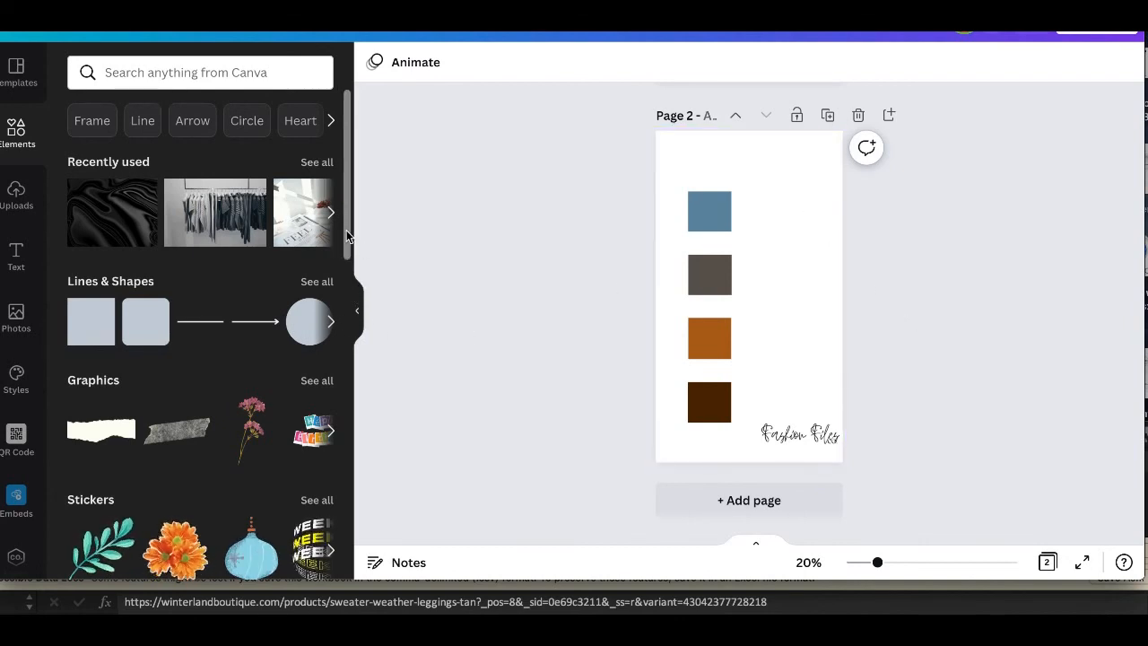
scroll(down, 3)
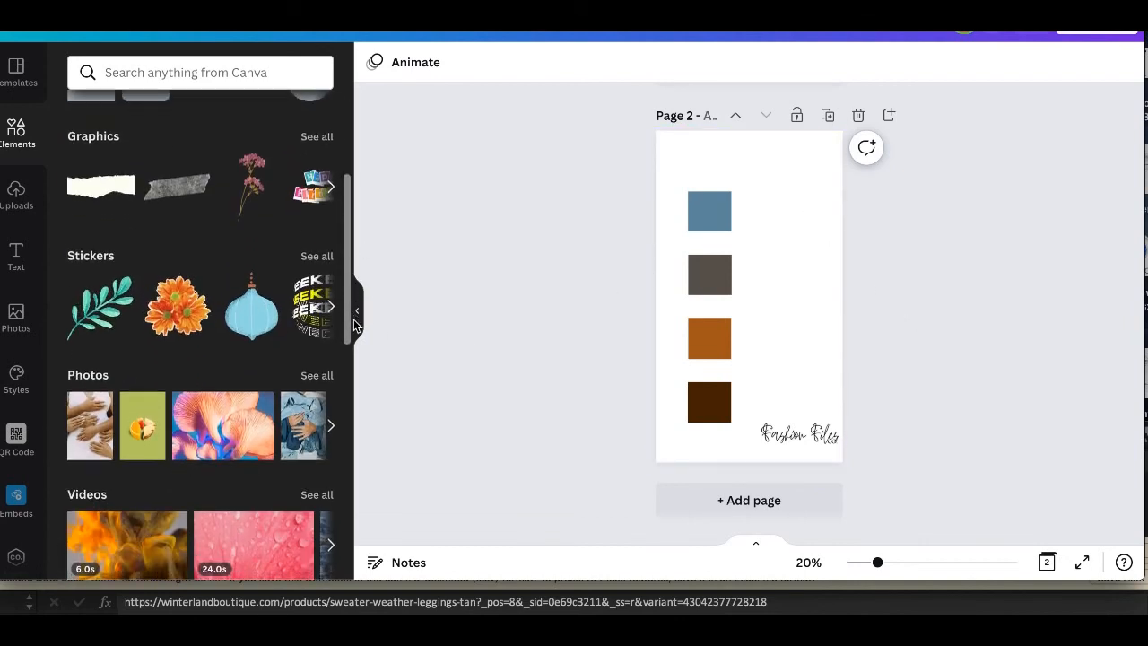
scroll(down, 3)
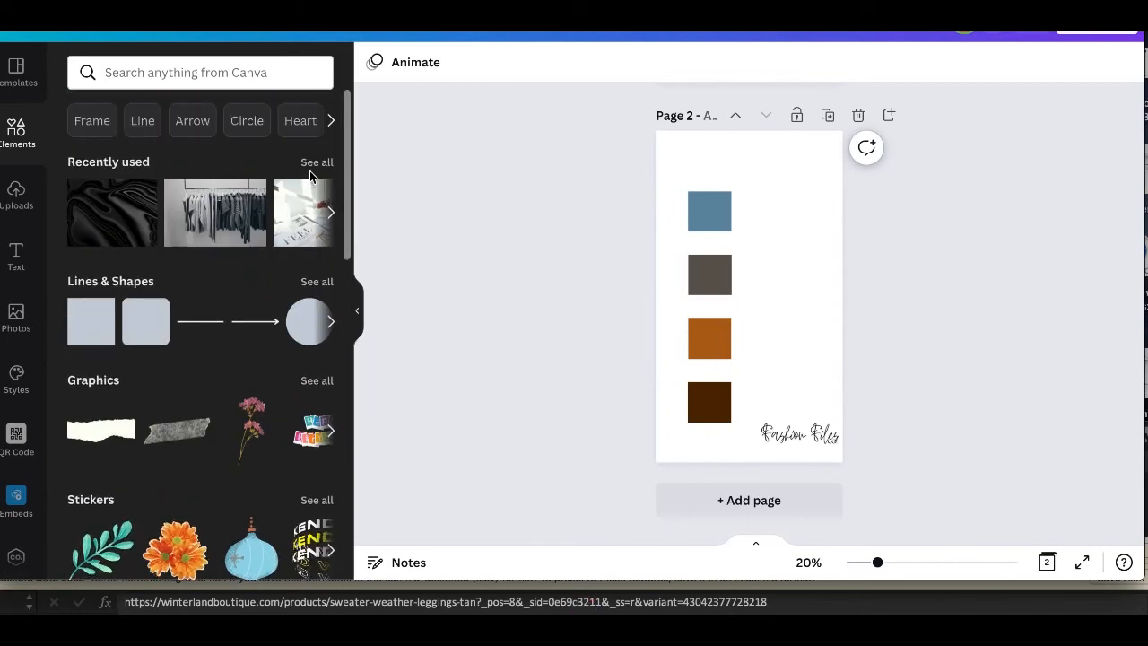
Step: Open the full Graphics collection in Elements and scroll through it
click(330, 321)
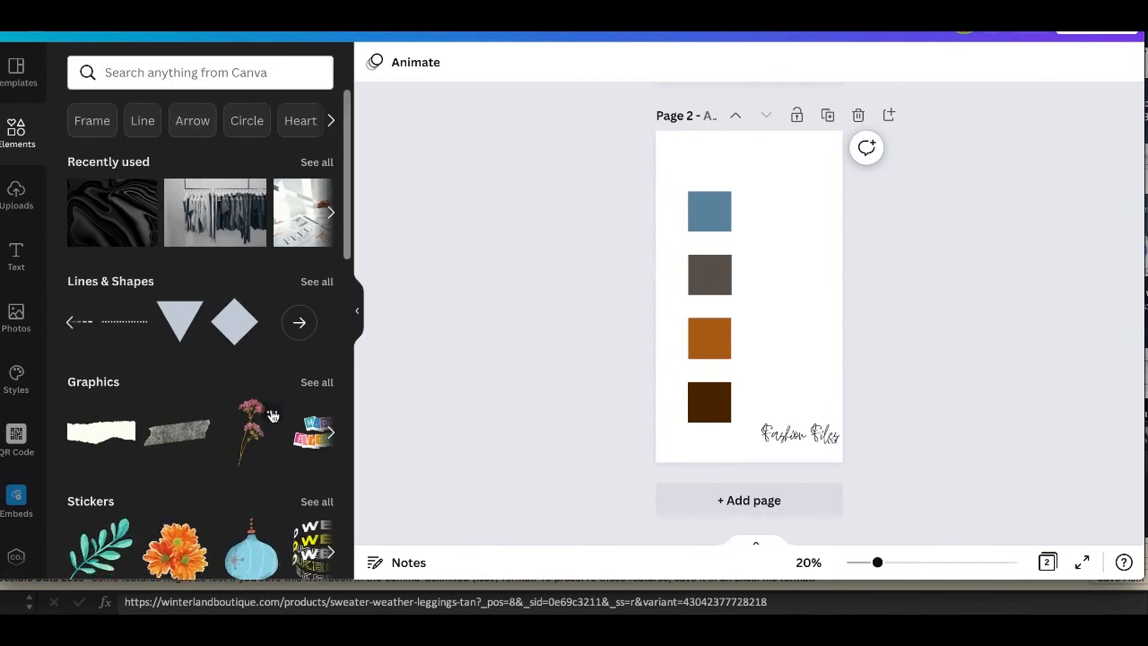
click(316, 381)
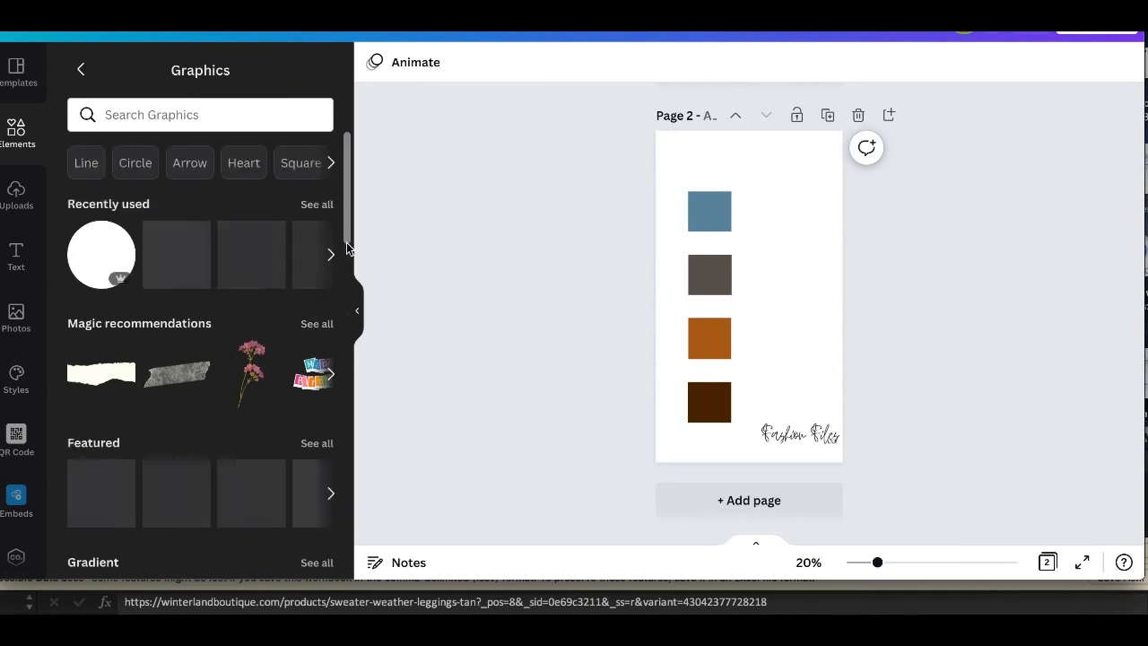
scroll(down, 3)
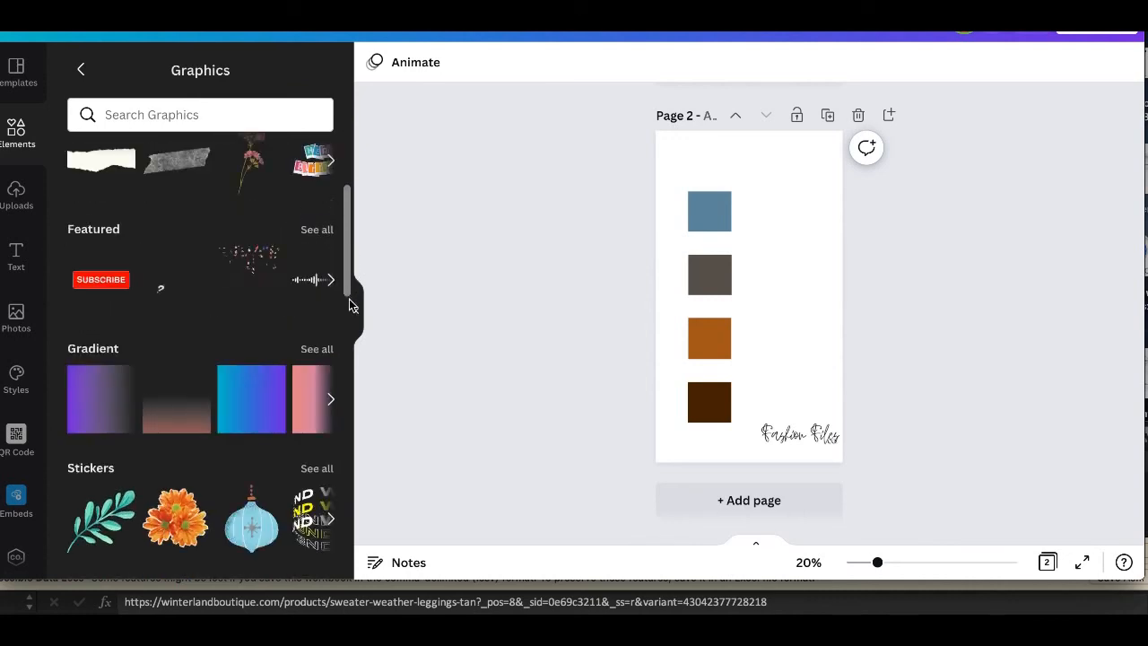
scroll(down, 3)
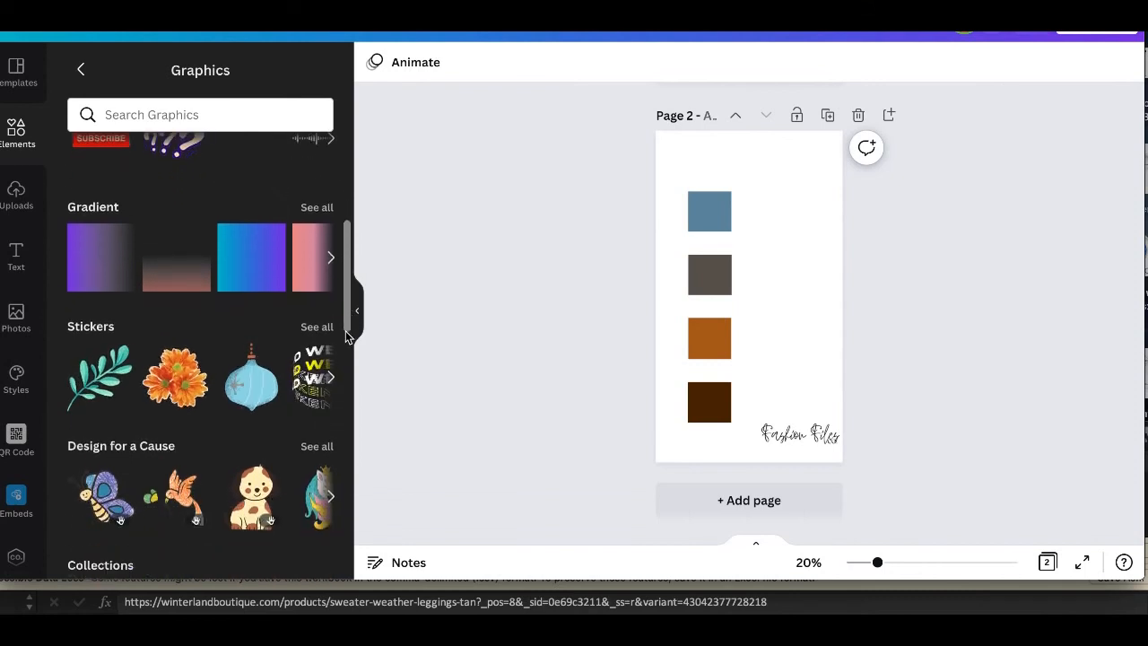
scroll(down, 3)
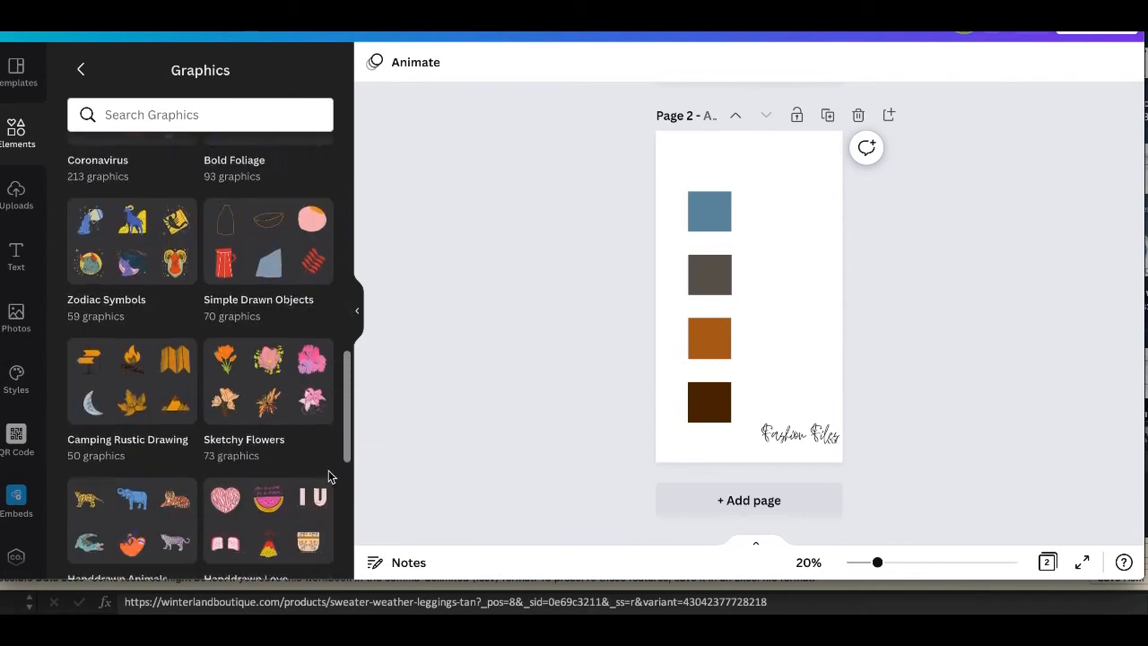
scroll(down, 3)
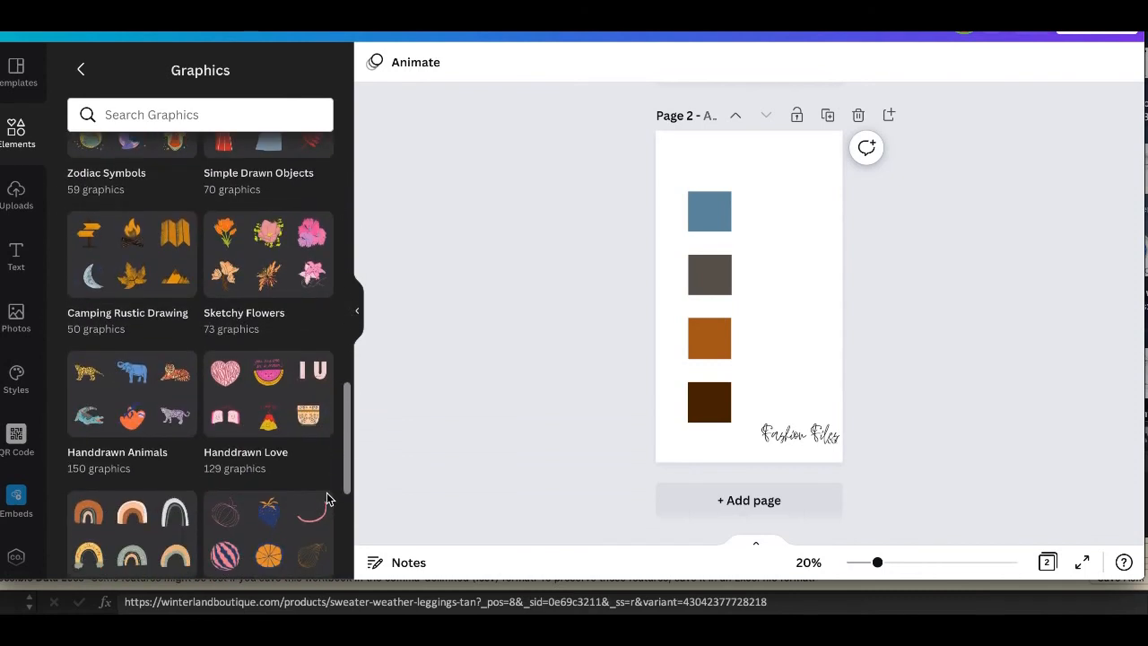
scroll(down, 3)
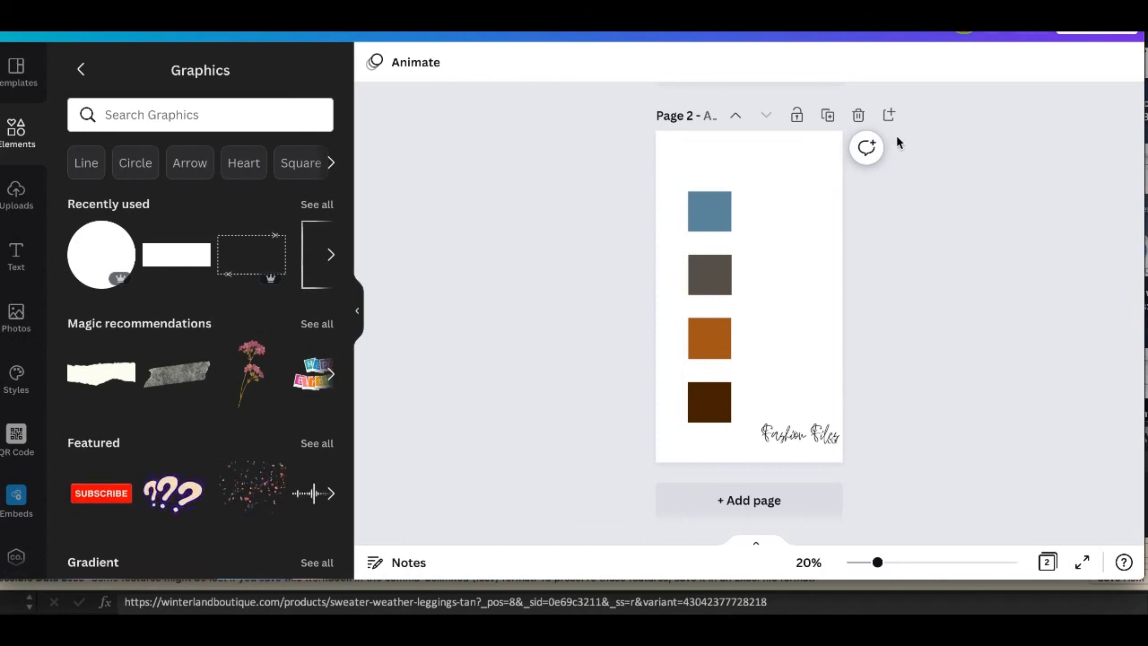
Step: Nudge the Fashion Files logo lower so it fits the page's bottom-right corner
click(799, 435)
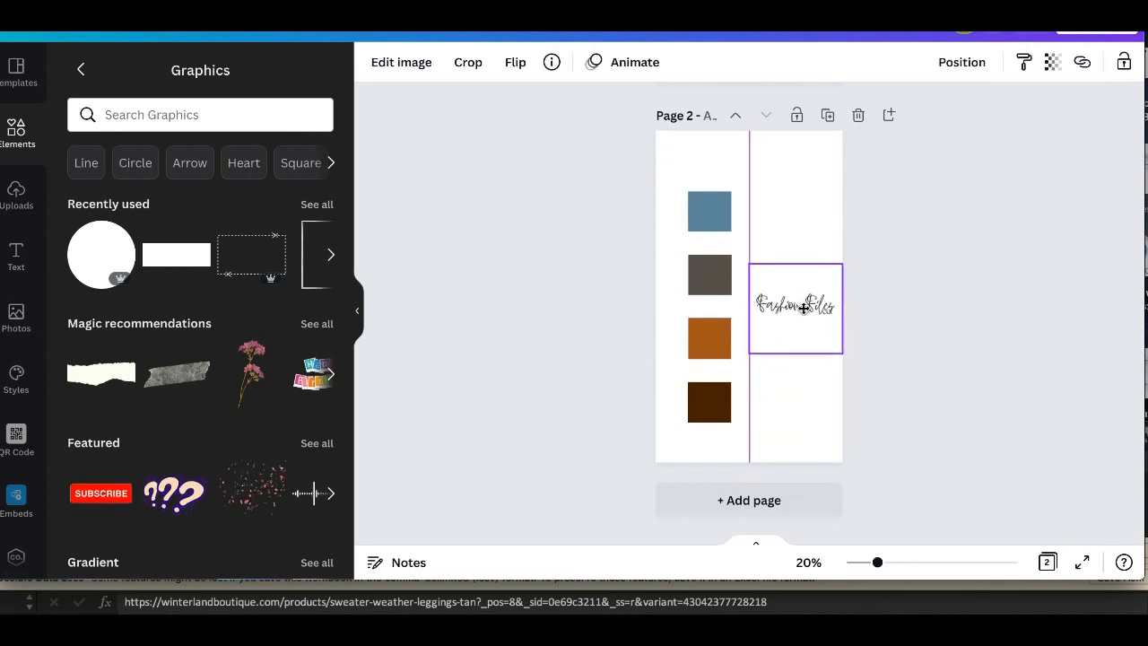
click(796, 306)
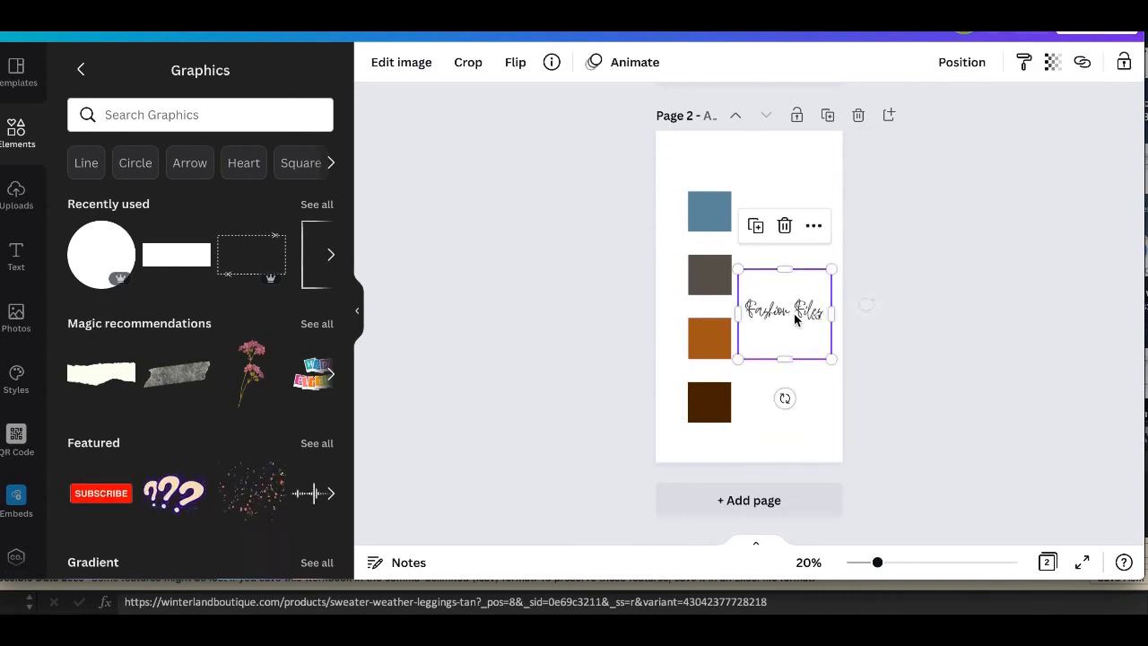
drag(785, 313, 796, 424)
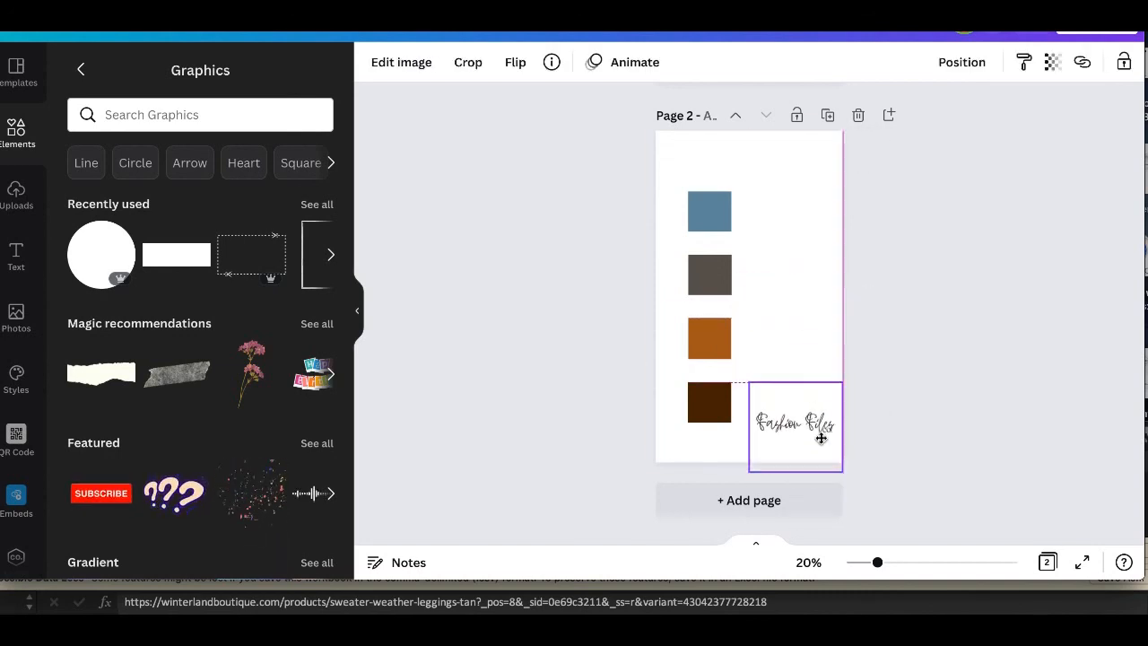
drag(797, 424, 796, 440)
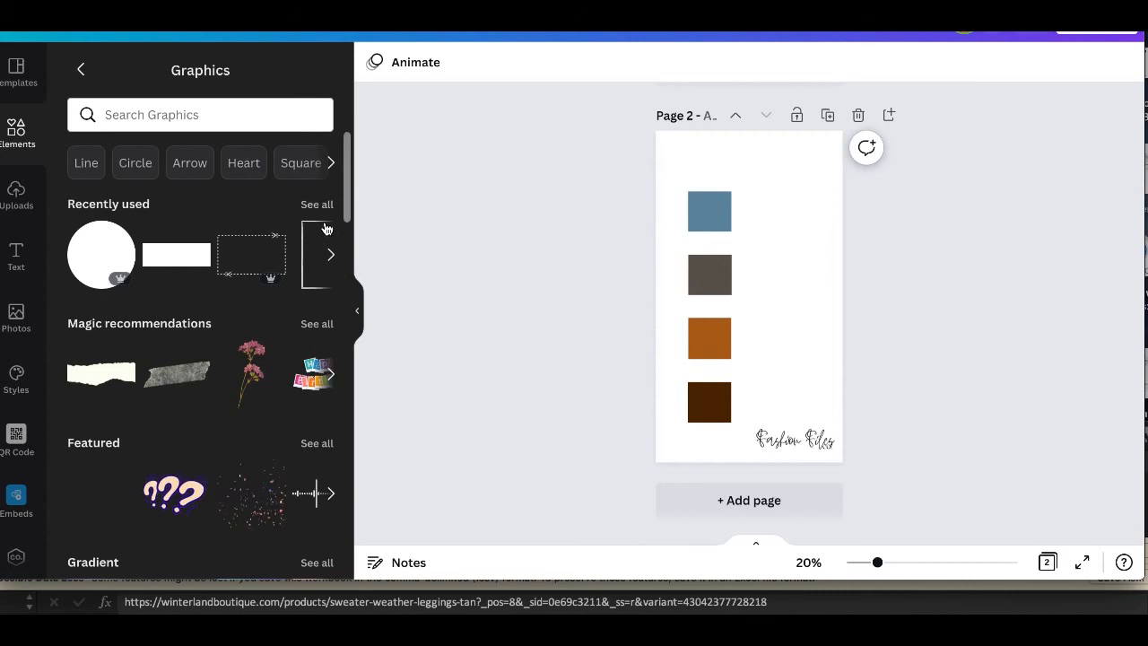
Step: Search graphics for 'arrow' and scroll through the arrow design results
click(200, 115)
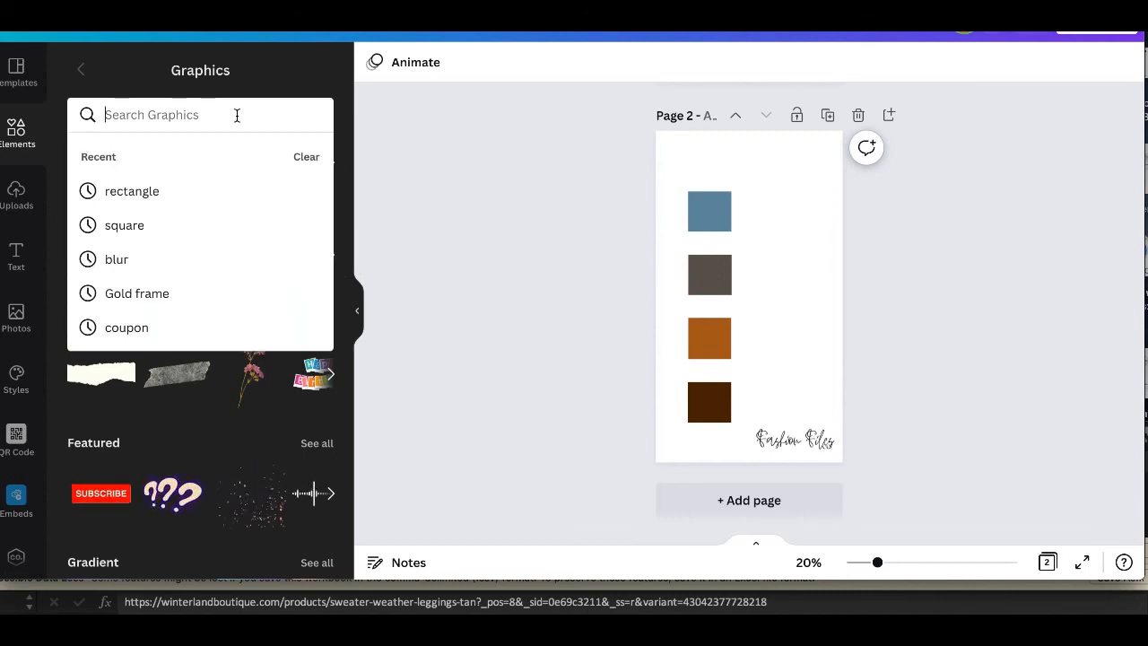
text(arrows)
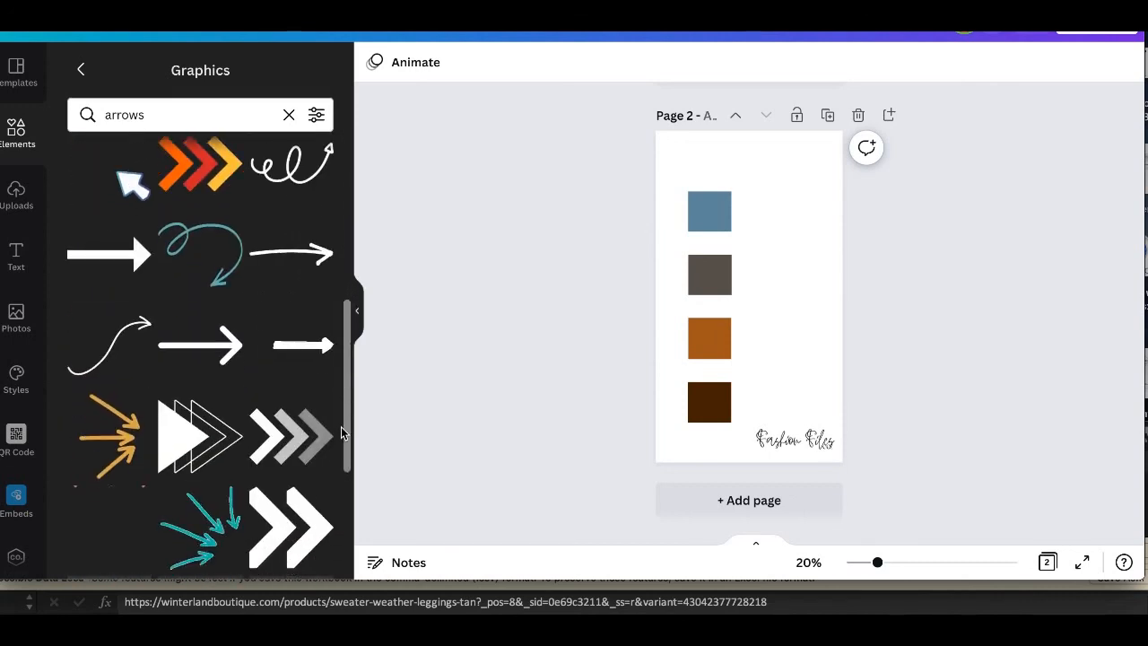
scroll(down, 3)
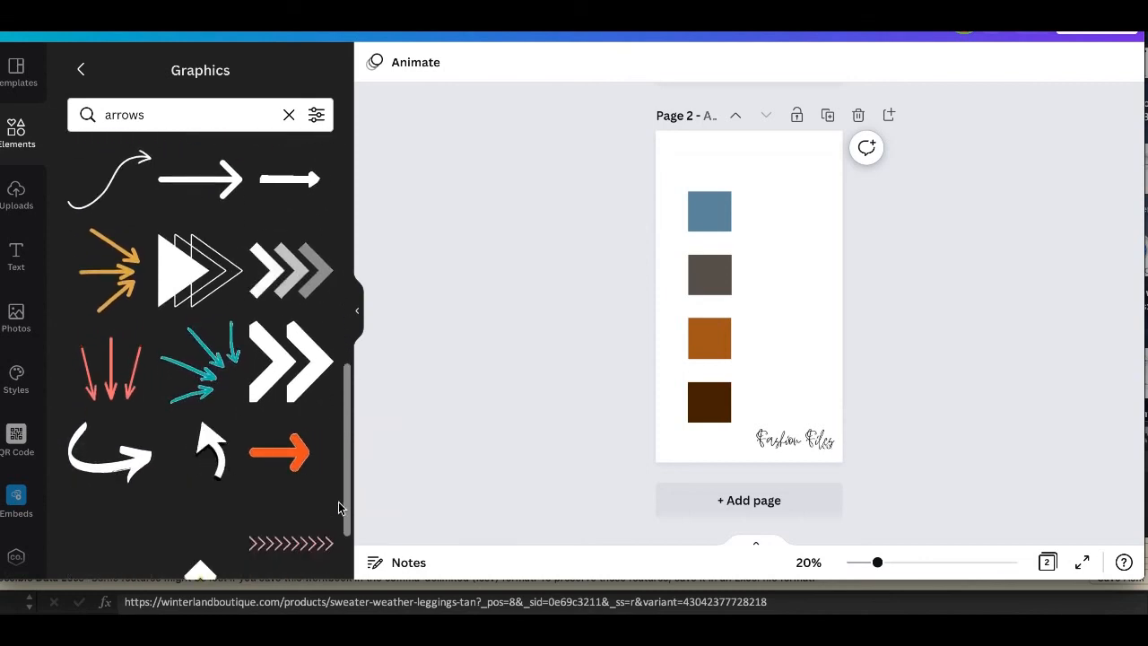
scroll(down, 3)
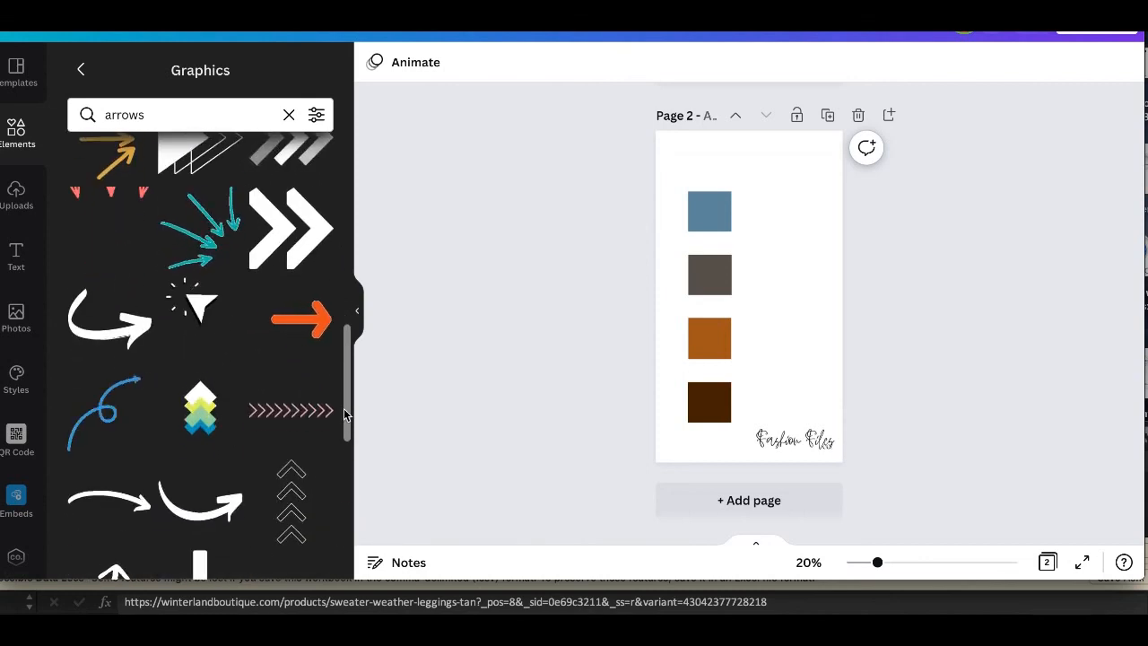
scroll(down, 3)
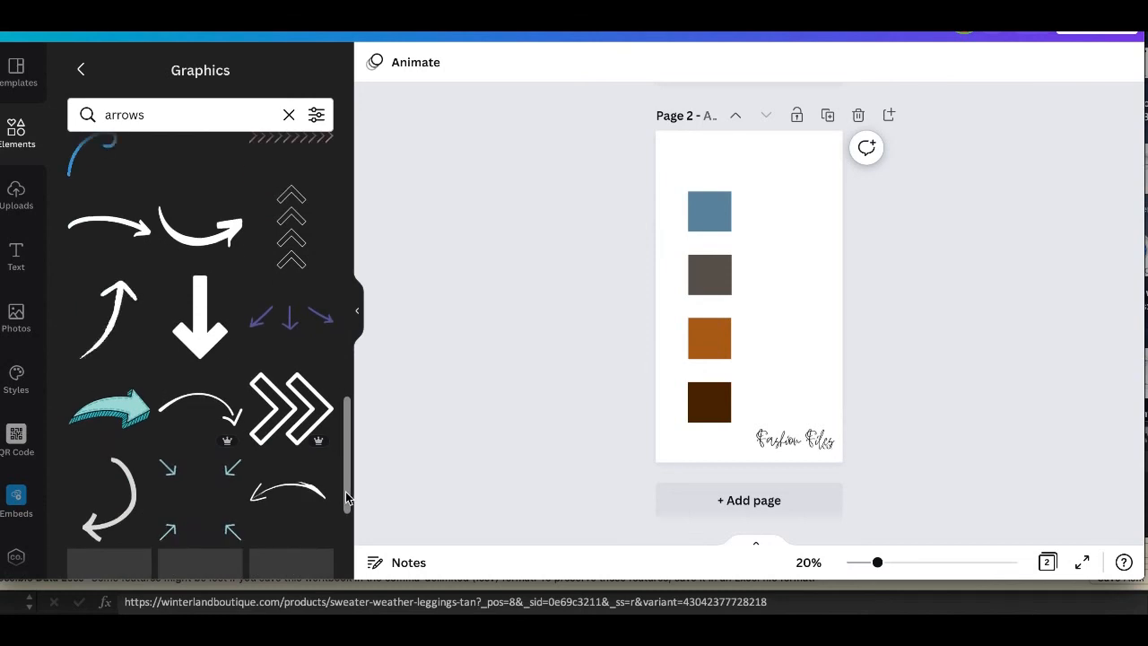
scroll(down, 3)
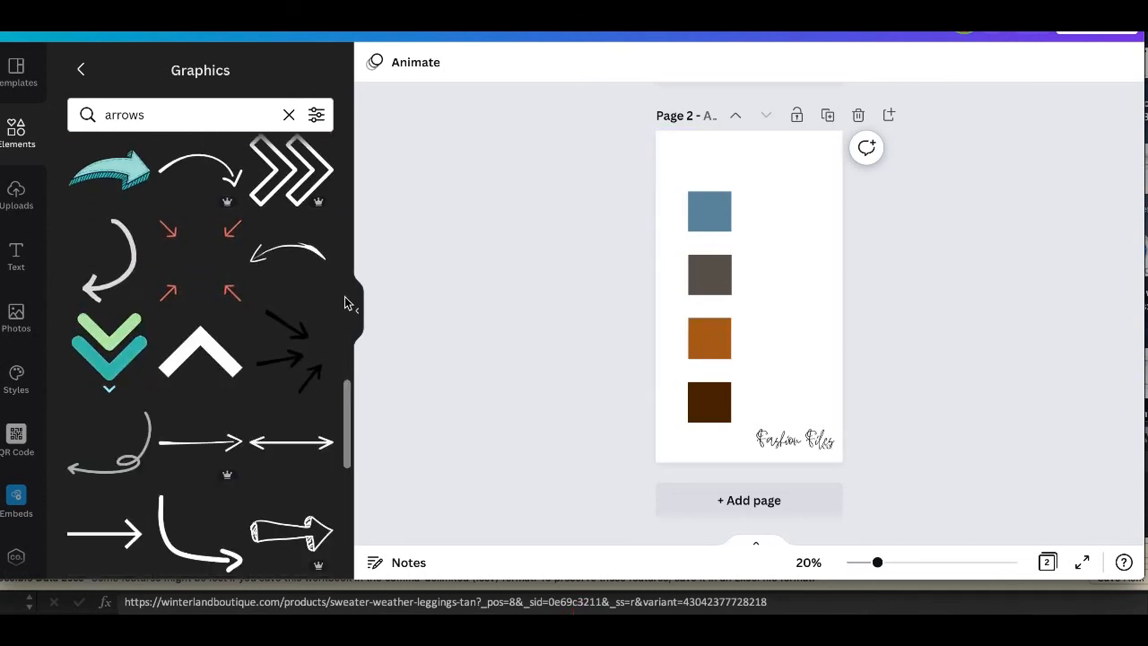
scroll(down, 3)
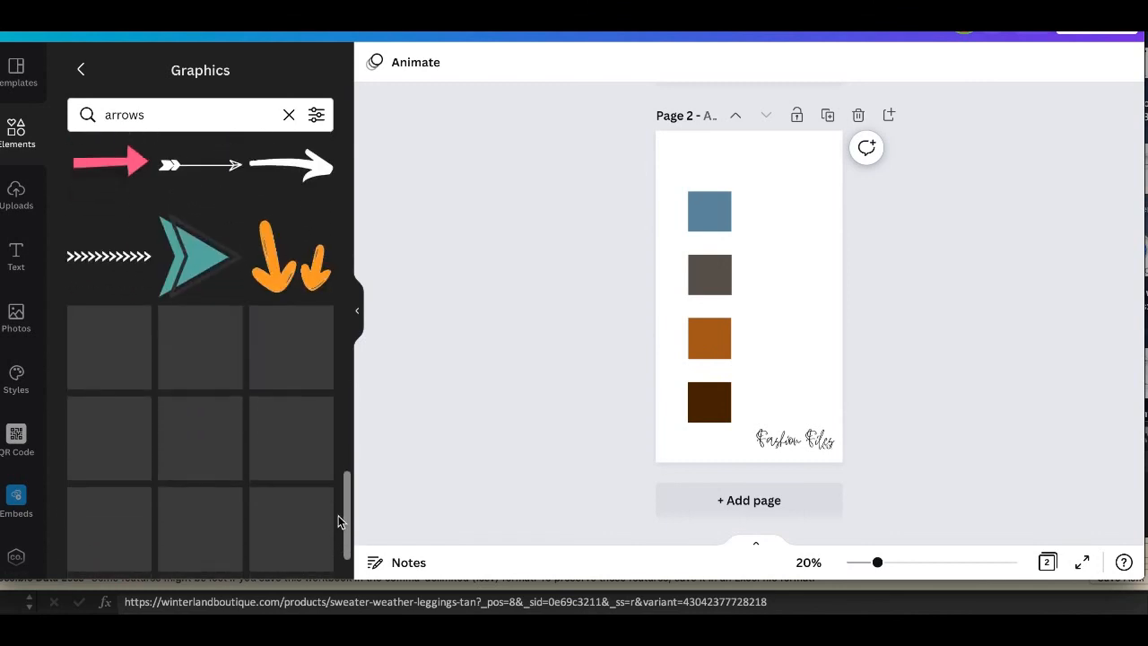
scroll(down, 3)
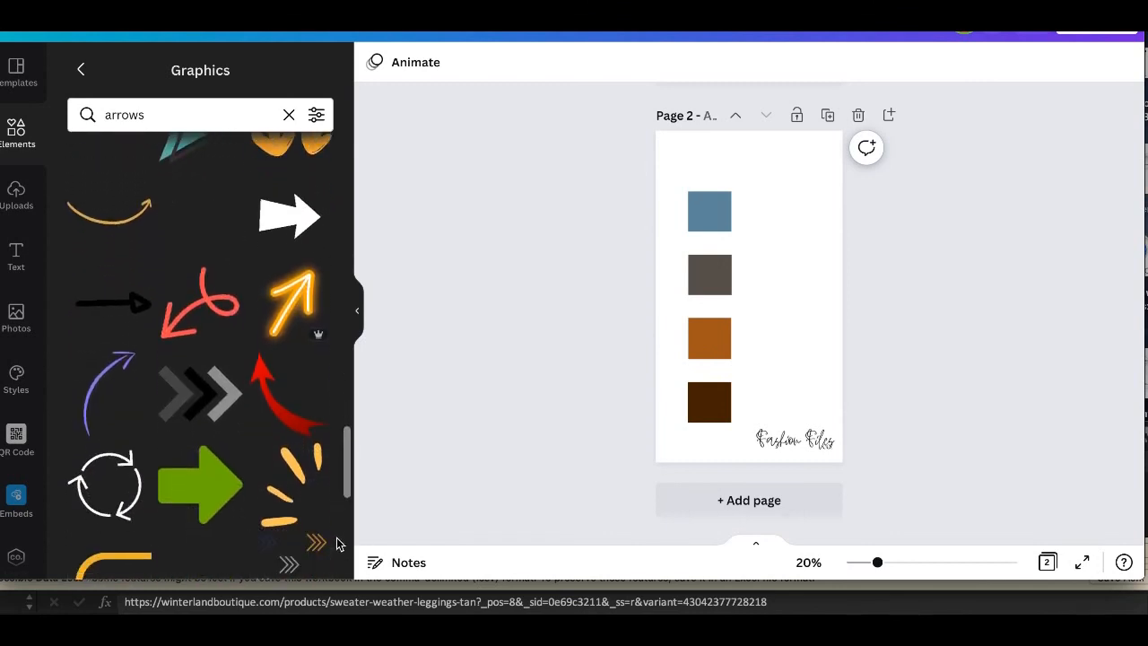
scroll(down, 3)
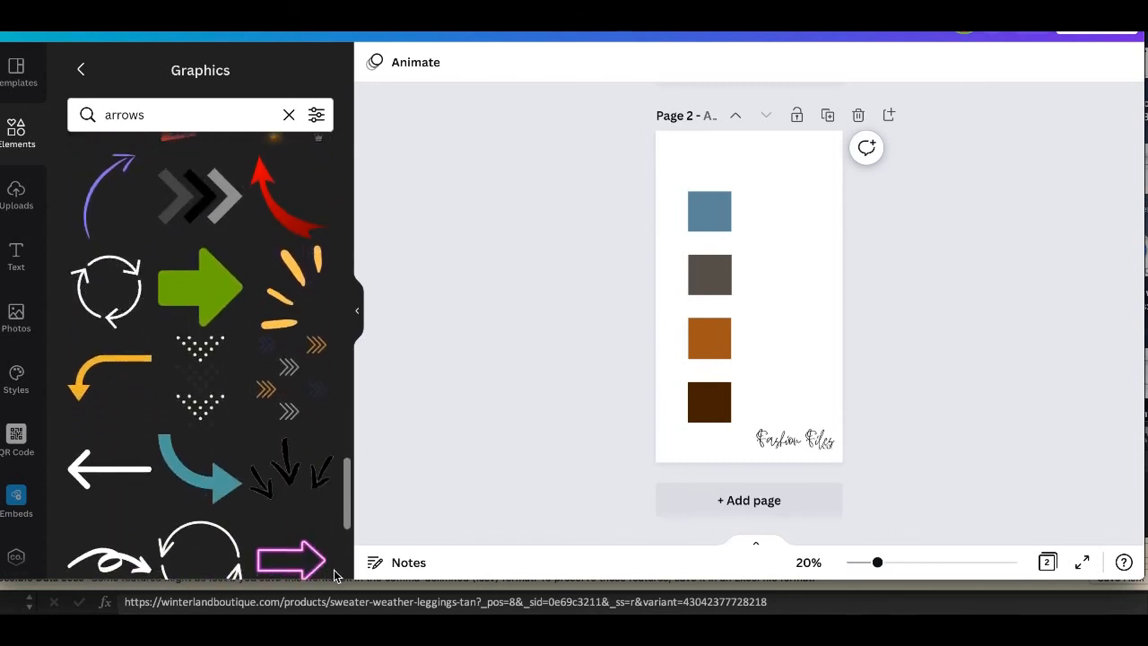
scroll(down, 3)
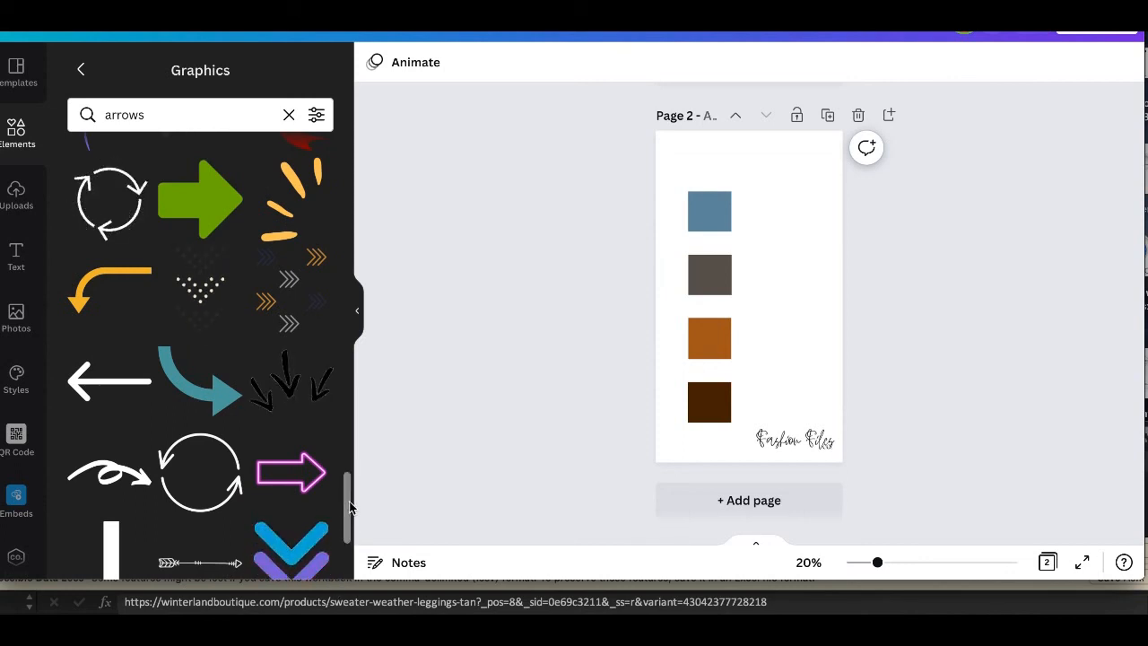
scroll(down, 3)
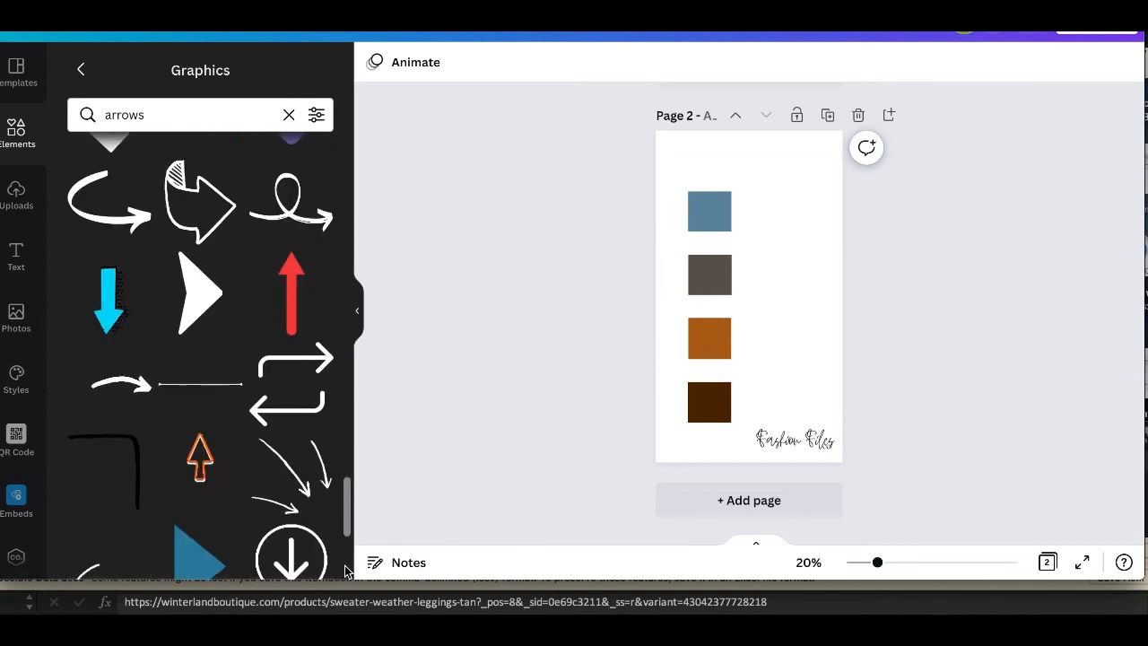